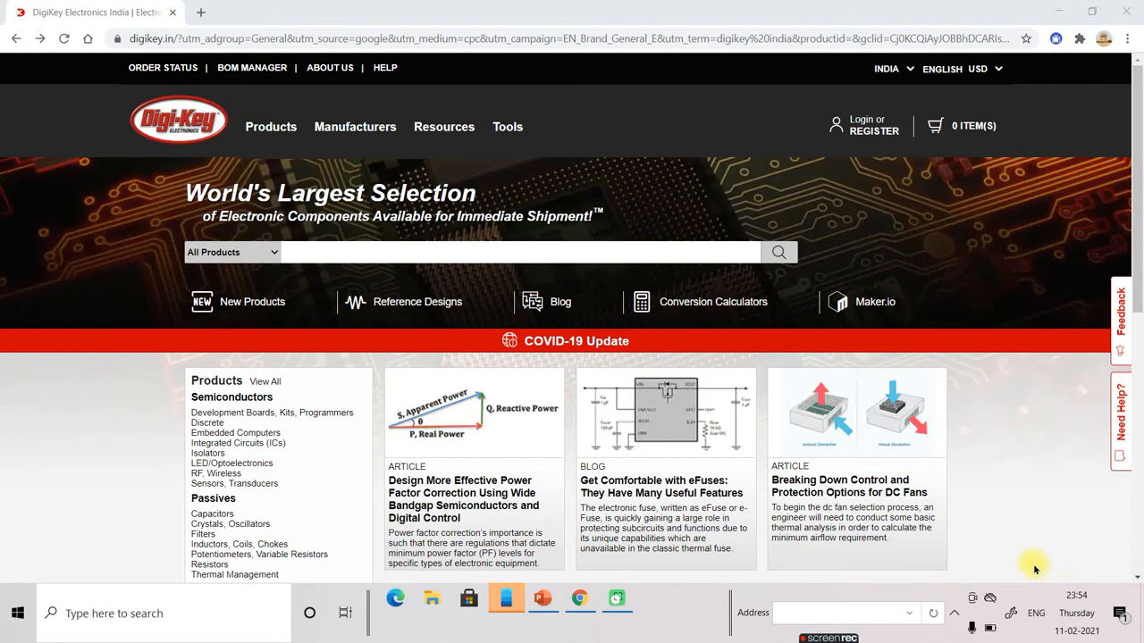
pyautogui.moveTo(951, 536)
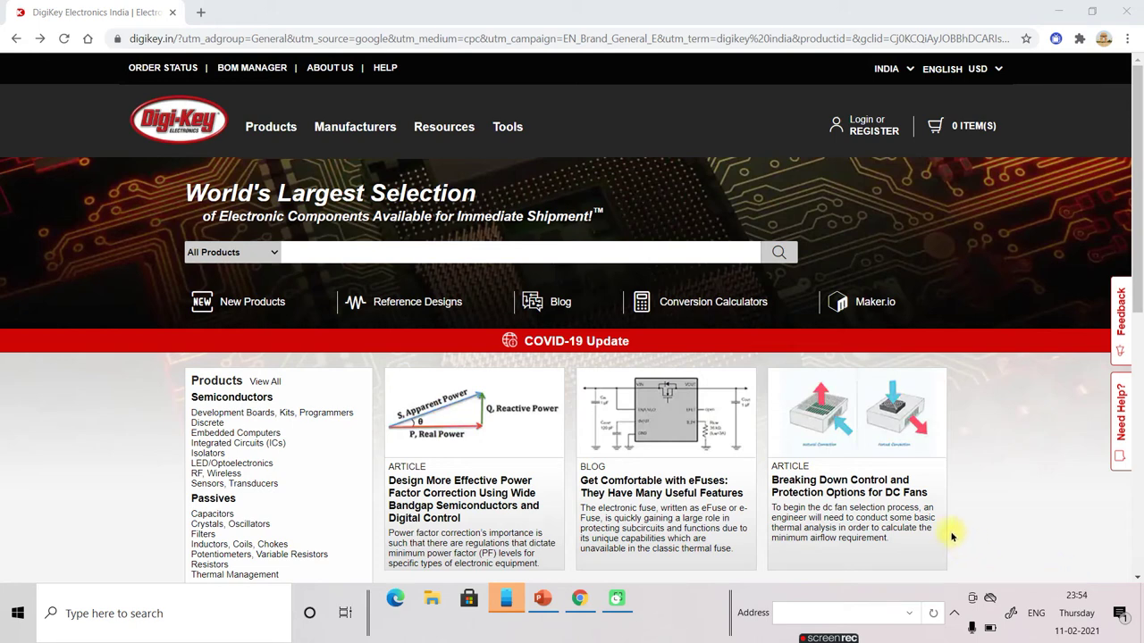
pyautogui.moveTo(414, 352)
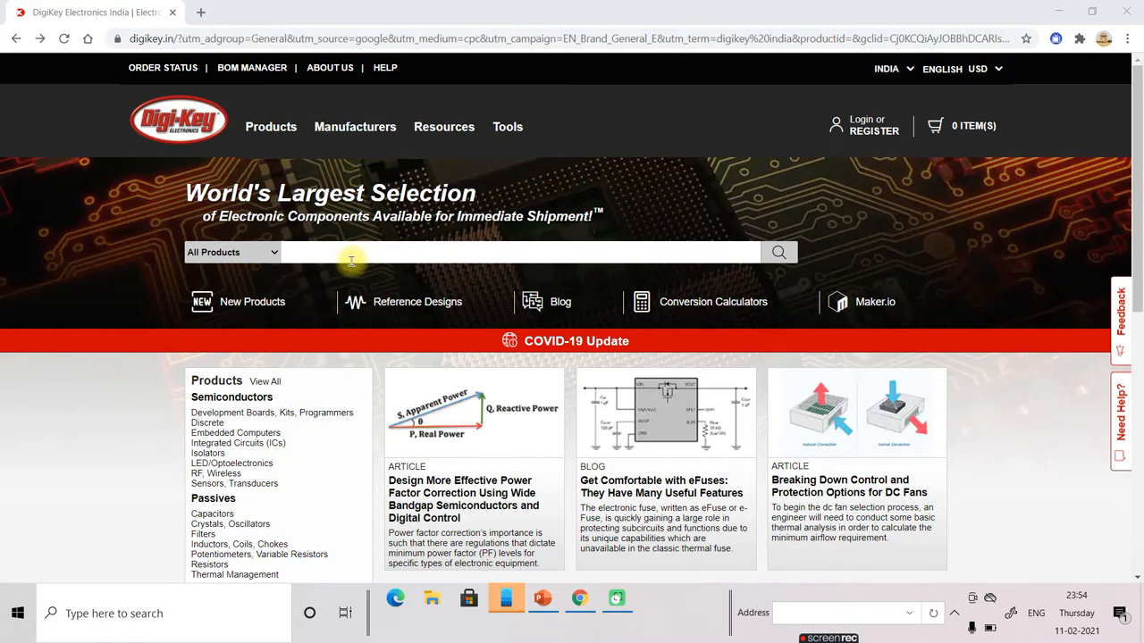
pyautogui.moveTo(328, 251)
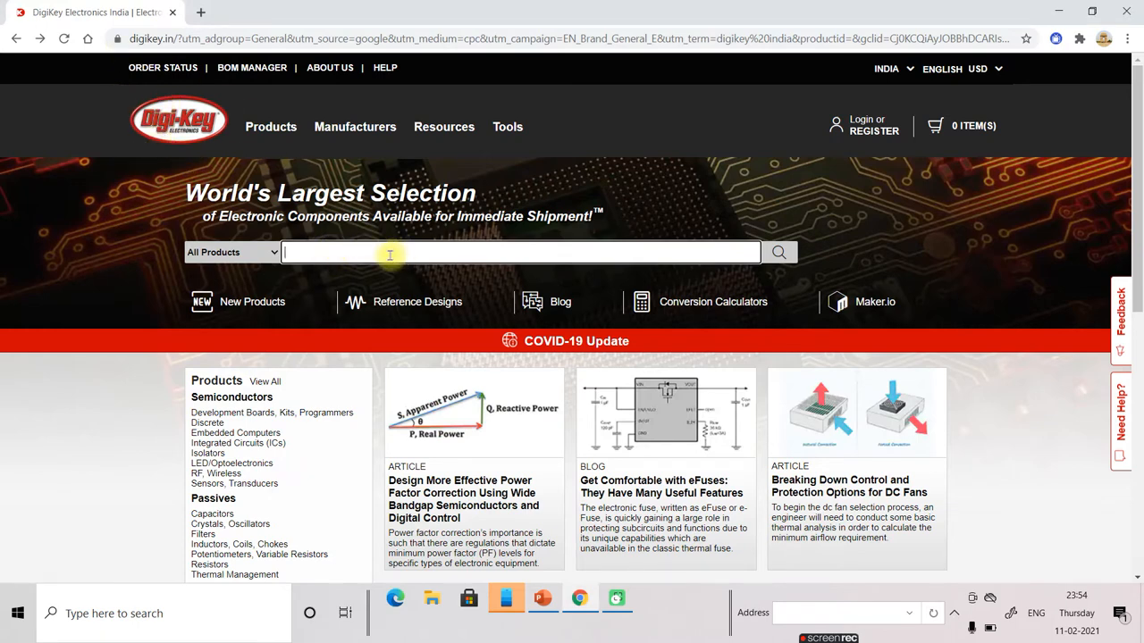
# Step: Search for "12MHz crystal" and choose the Crystals link from the top results
pyautogui.write('12MHz')
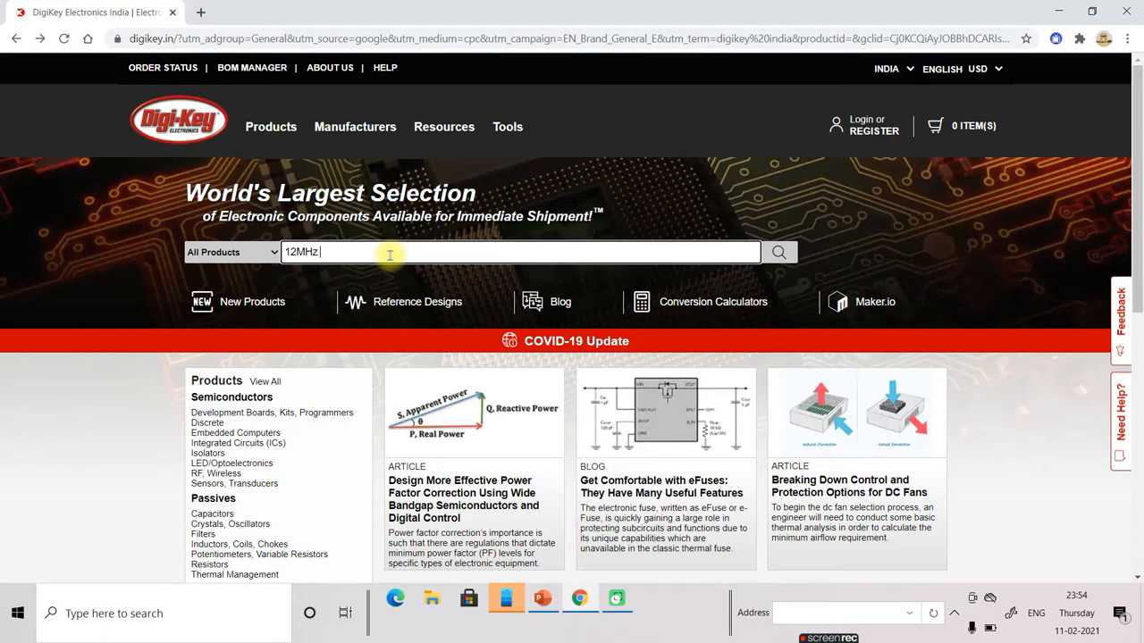
pyautogui.write('cryst')
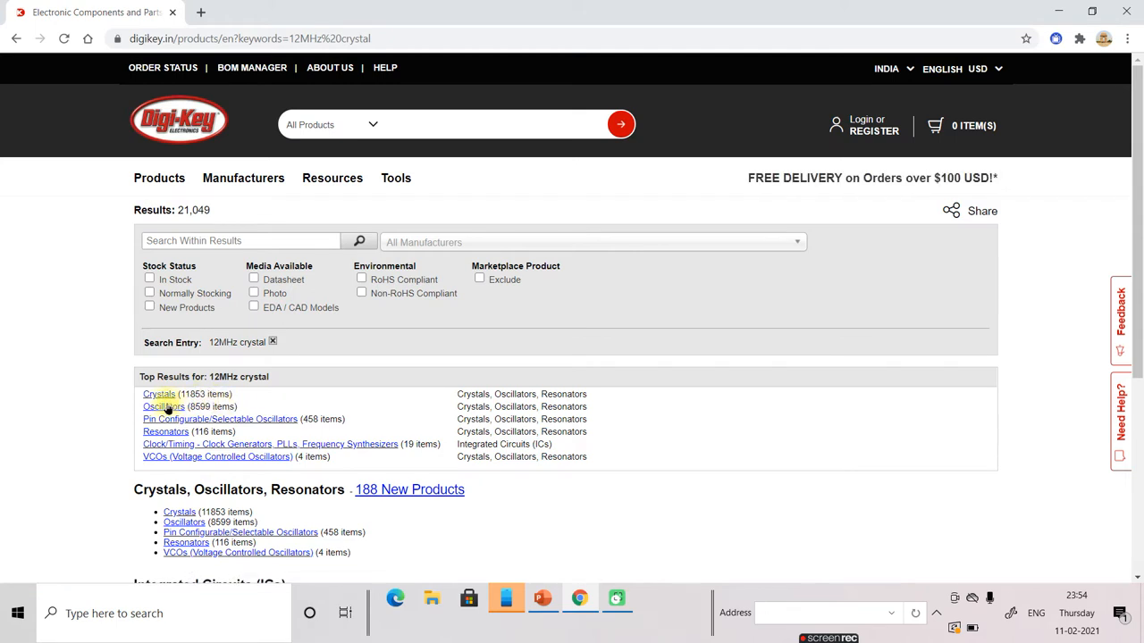
pyautogui.click(158, 395)
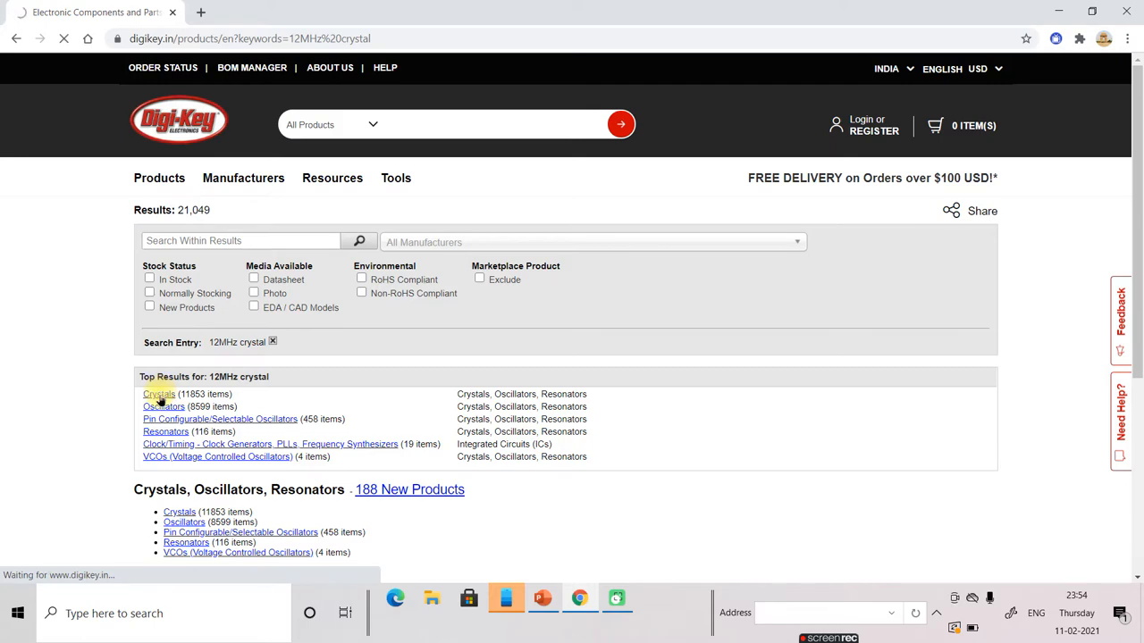
# Step: Load the Crystals listing of 11,853 results and look through the Manufacturer, Packaging and Series filters
pyautogui.click(158, 393)
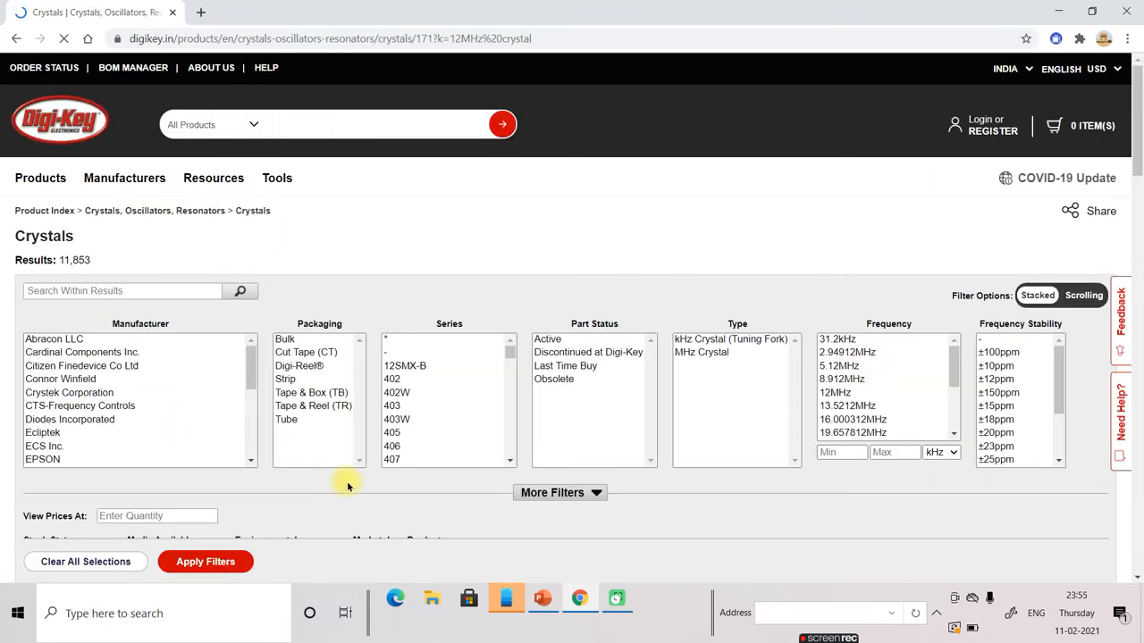
pyautogui.scroll(-3)
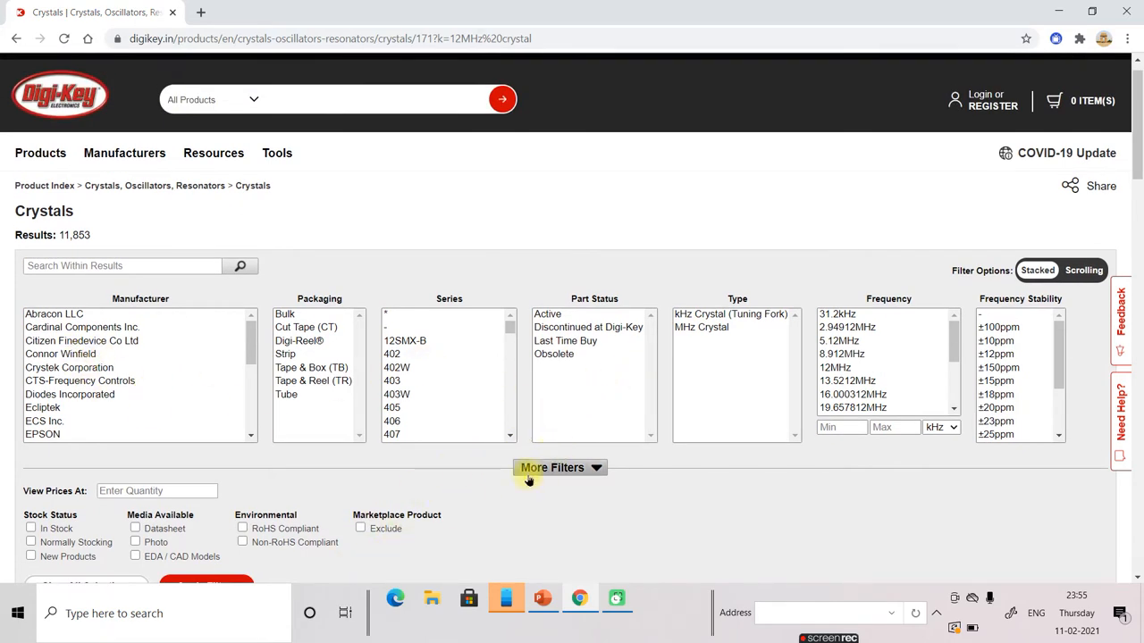
pyautogui.scroll(-3)
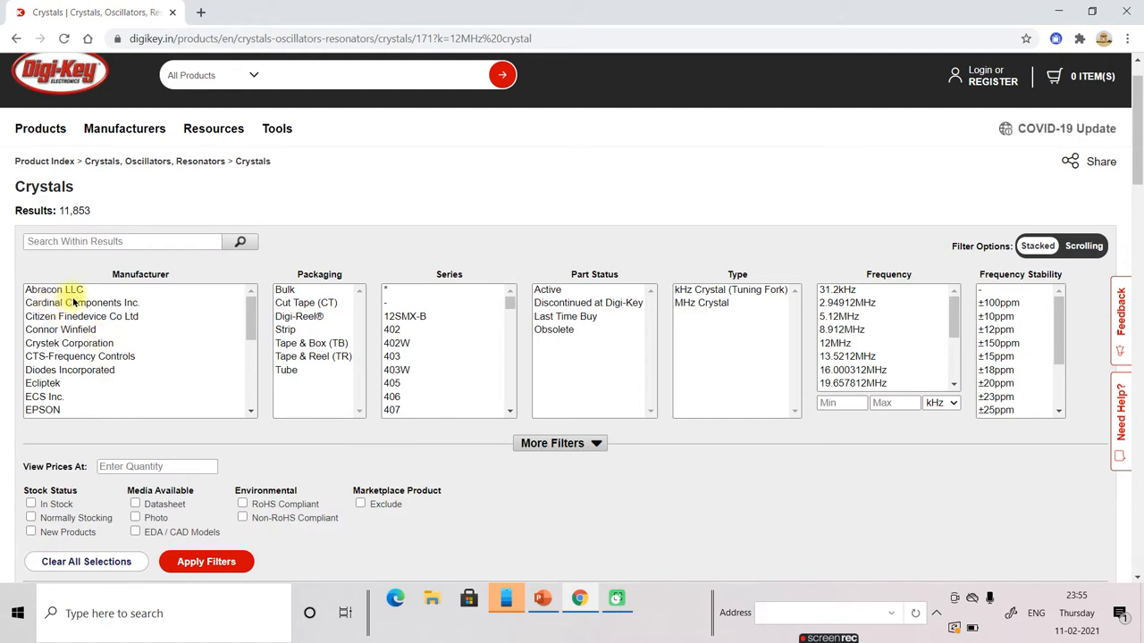
pyautogui.moveTo(150, 315)
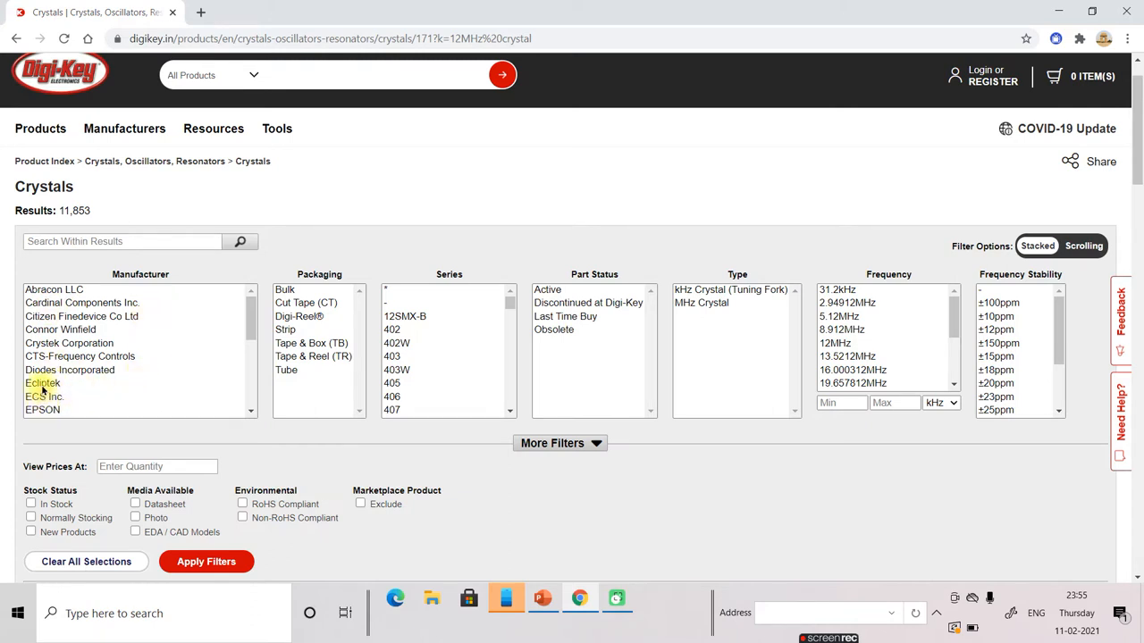
pyautogui.moveTo(116, 378)
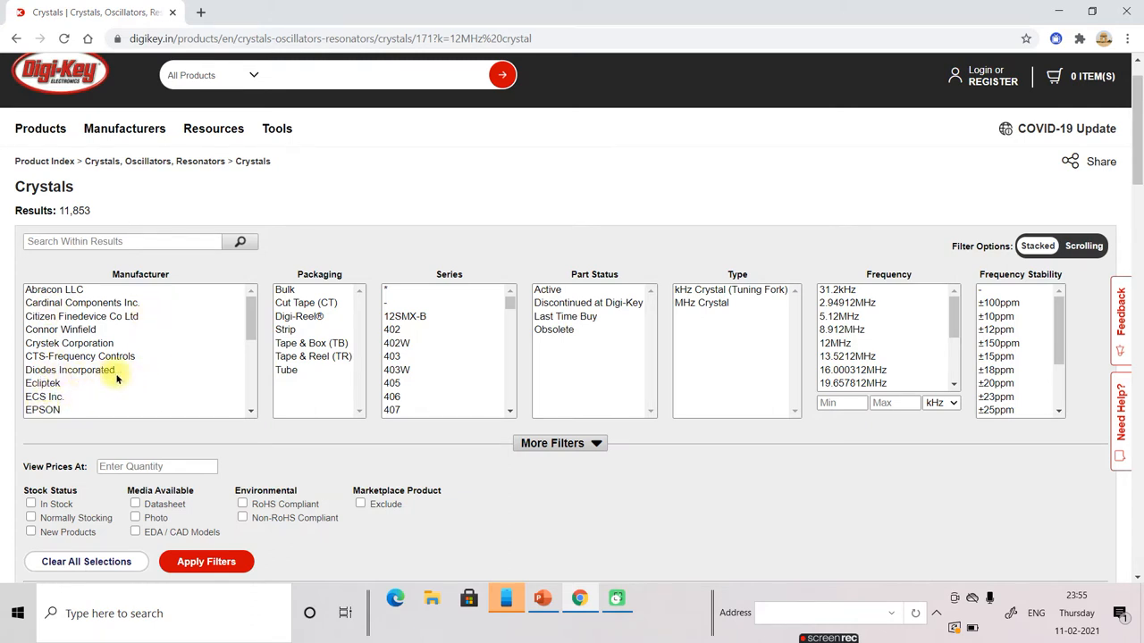
pyautogui.moveTo(120, 328)
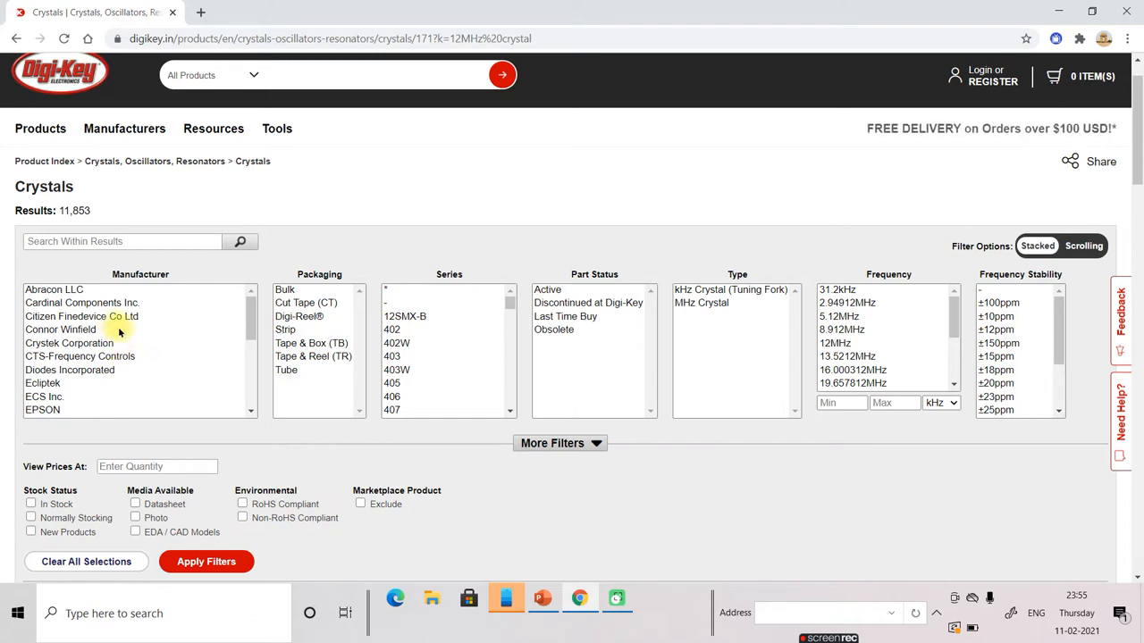
pyautogui.moveTo(127, 336)
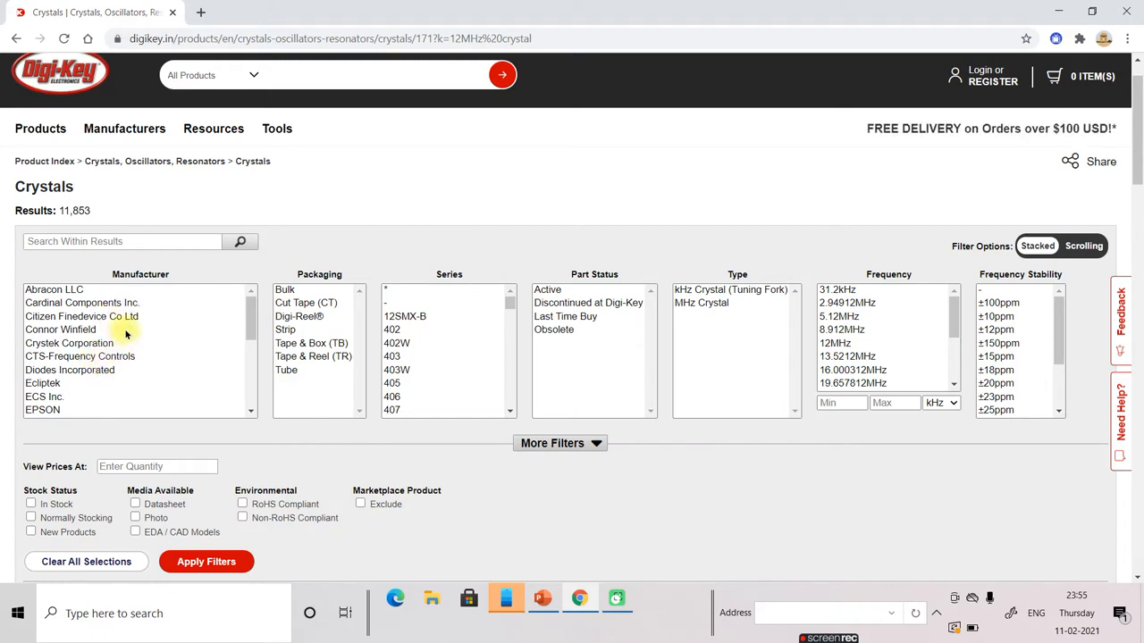
pyautogui.moveTo(318, 289)
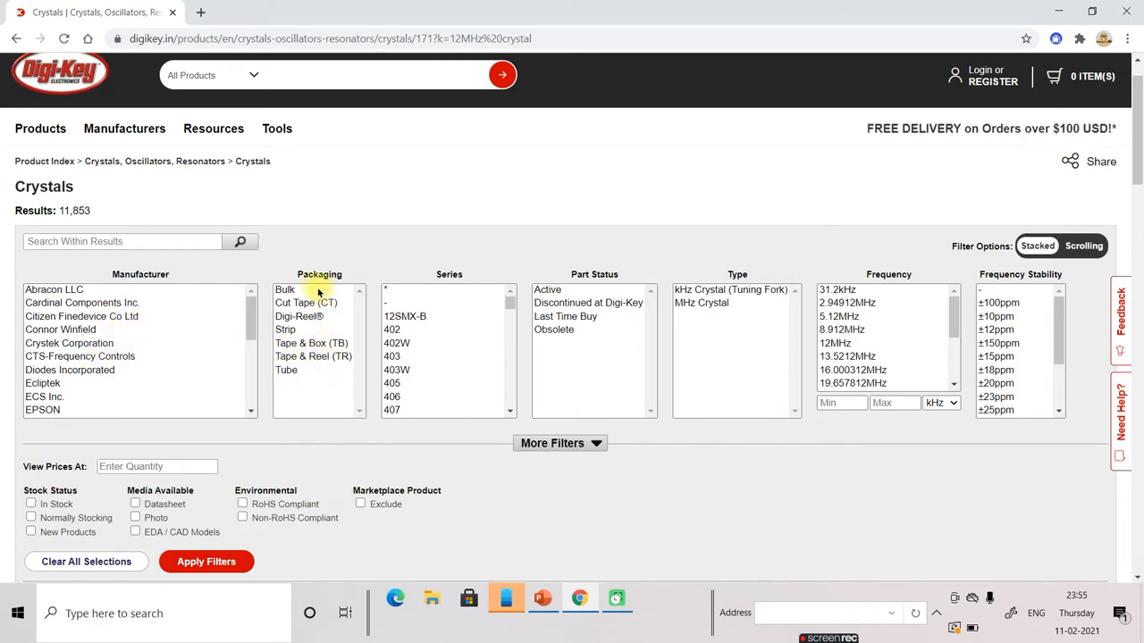
pyautogui.moveTo(314, 377)
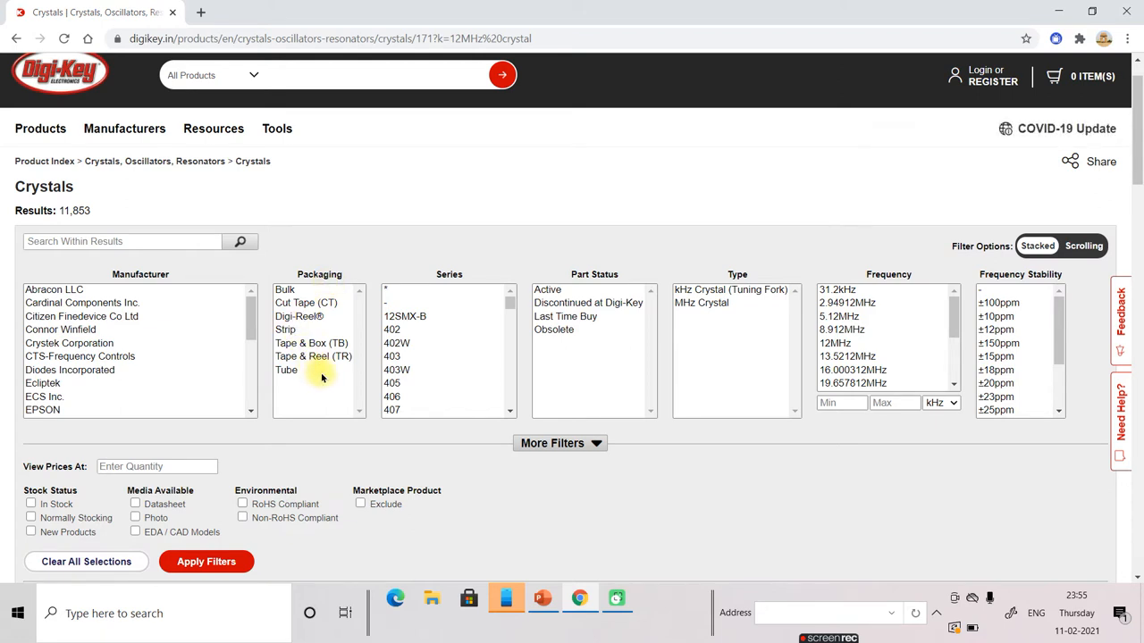
pyautogui.moveTo(325, 415)
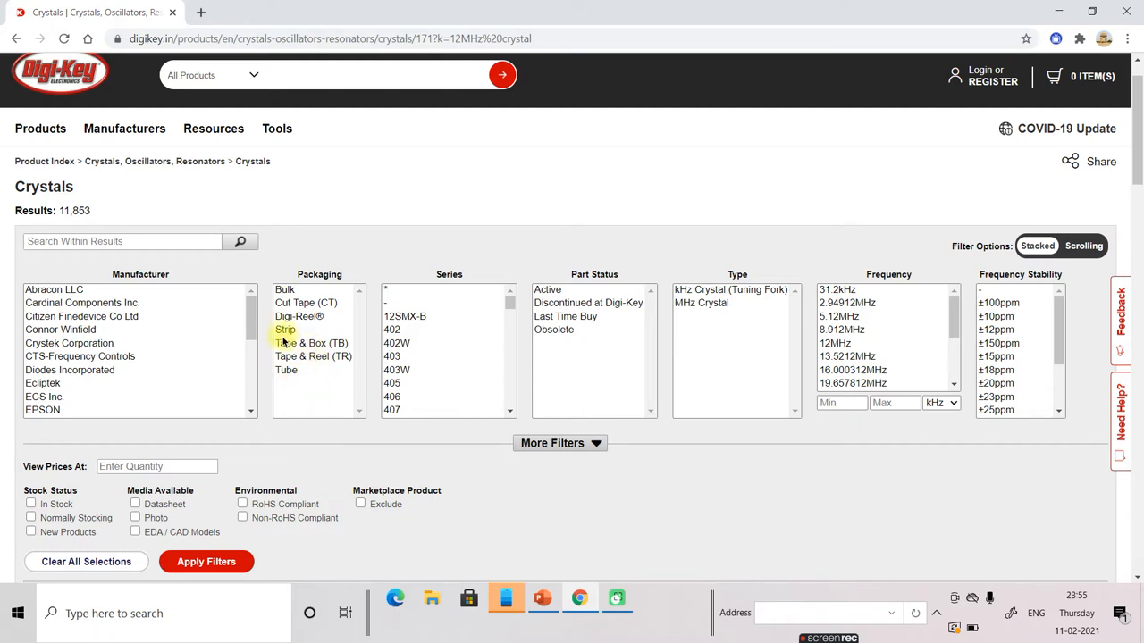
pyautogui.moveTo(344, 393)
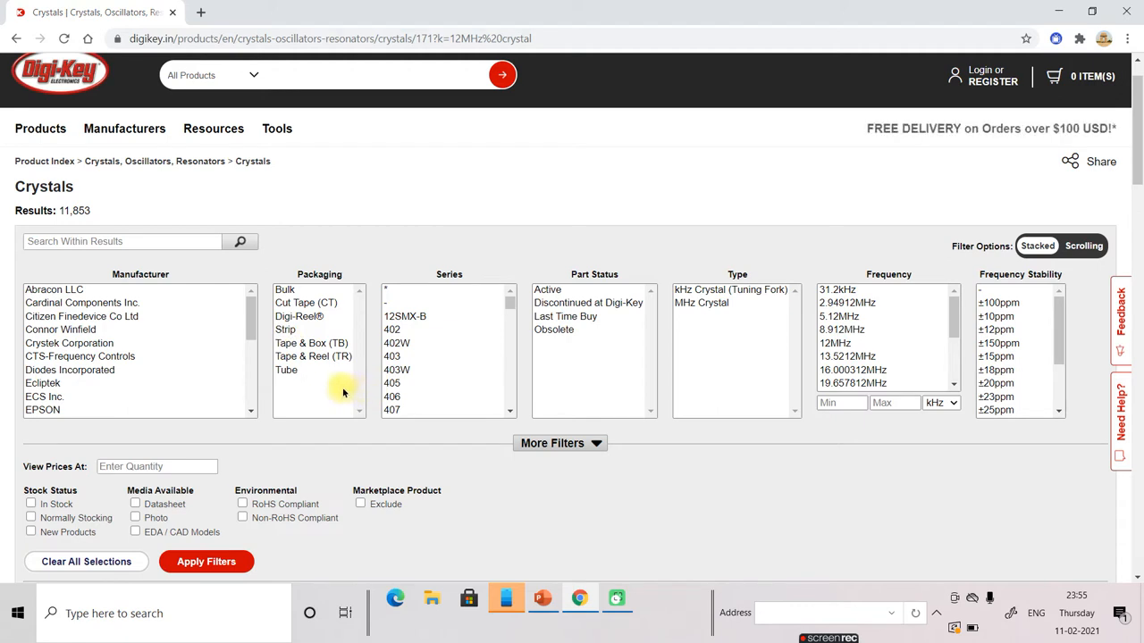
pyautogui.moveTo(422, 357)
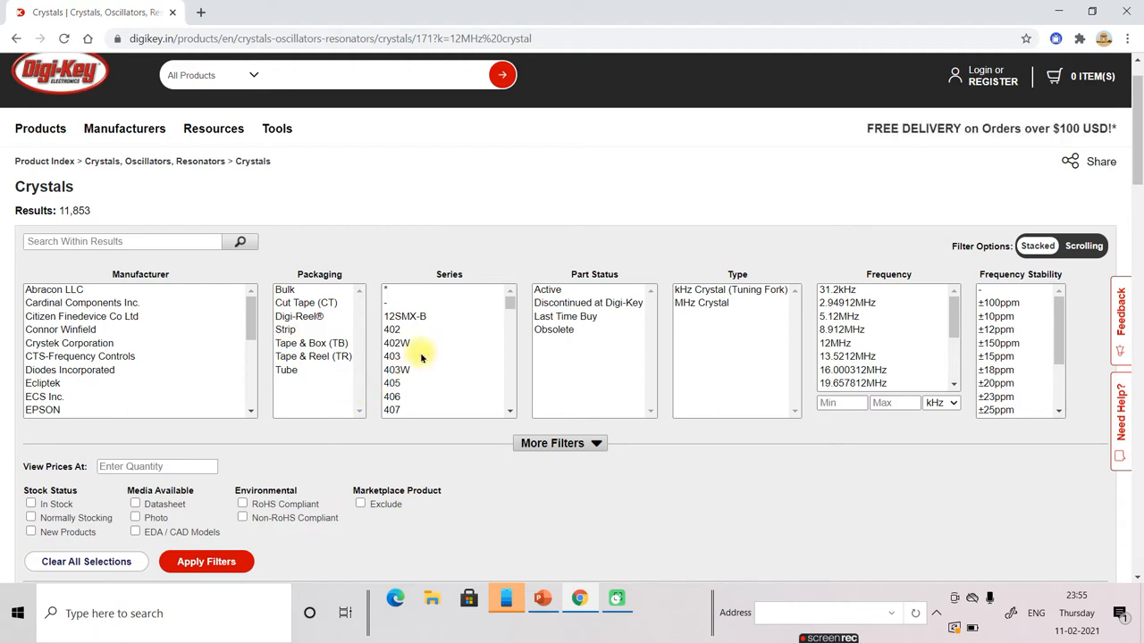
pyautogui.moveTo(483, 361)
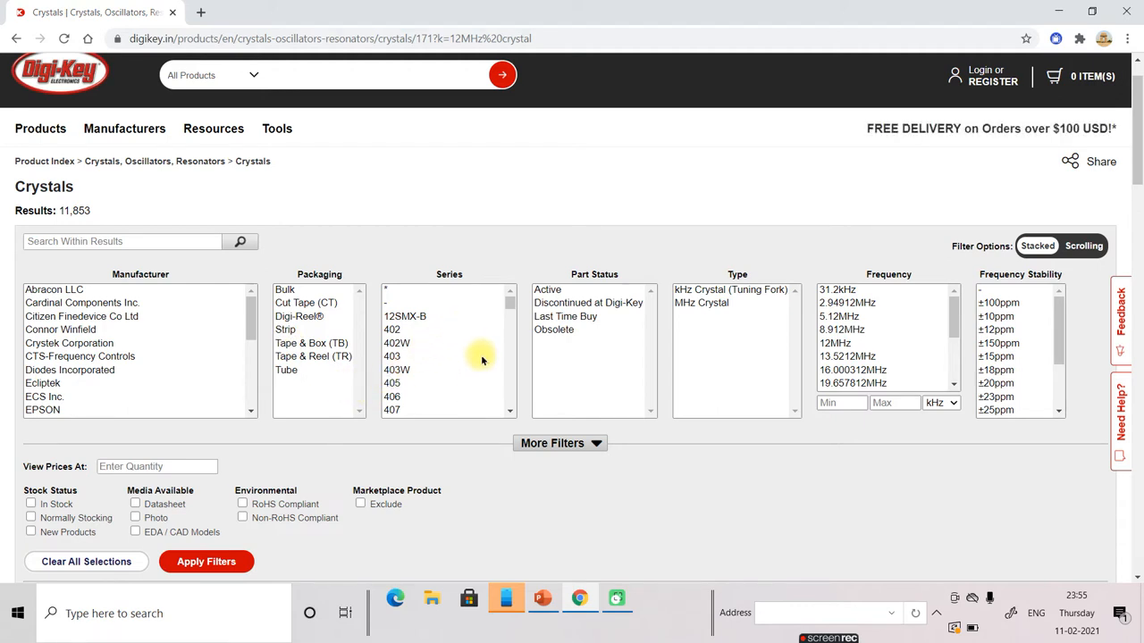
pyautogui.scroll(-3)
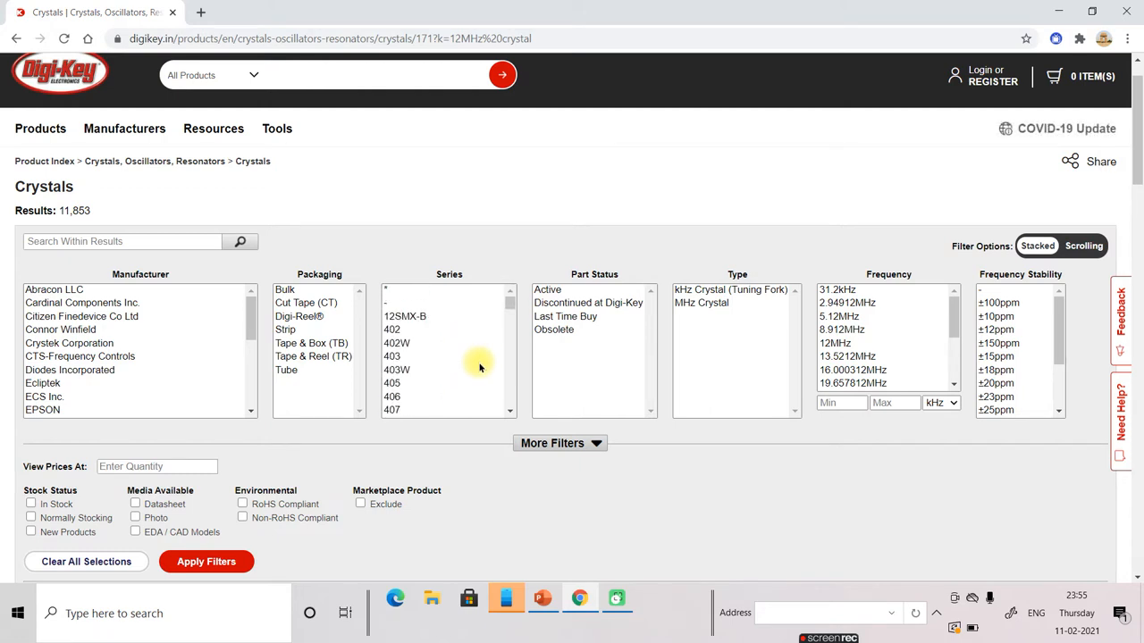
pyautogui.moveTo(590, 347)
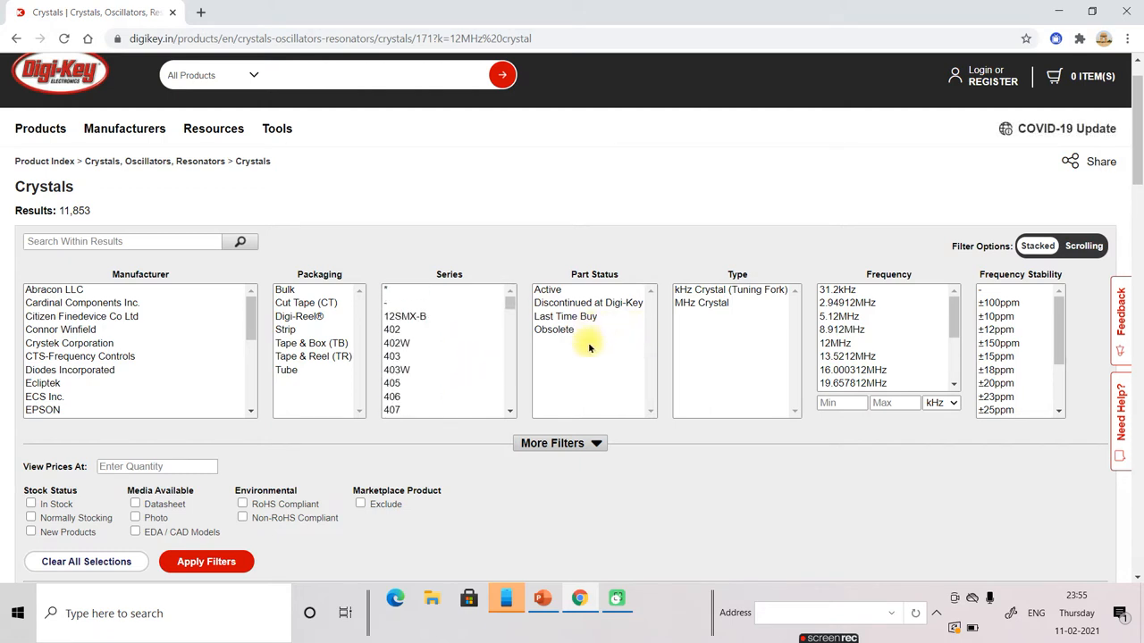
pyautogui.moveTo(600, 347)
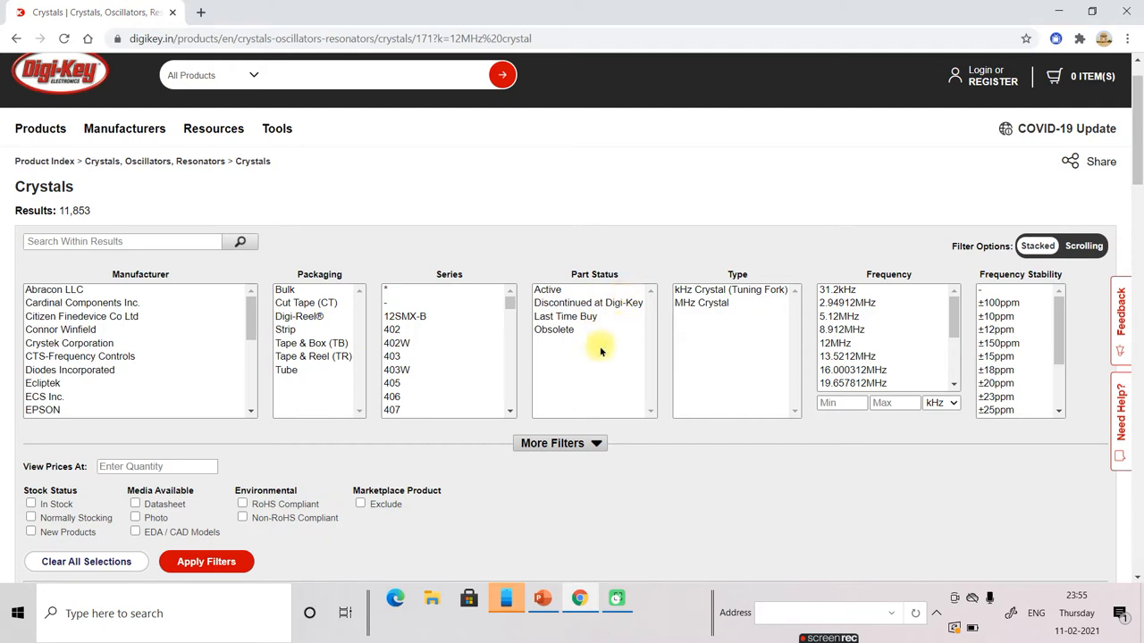
pyautogui.moveTo(606, 353)
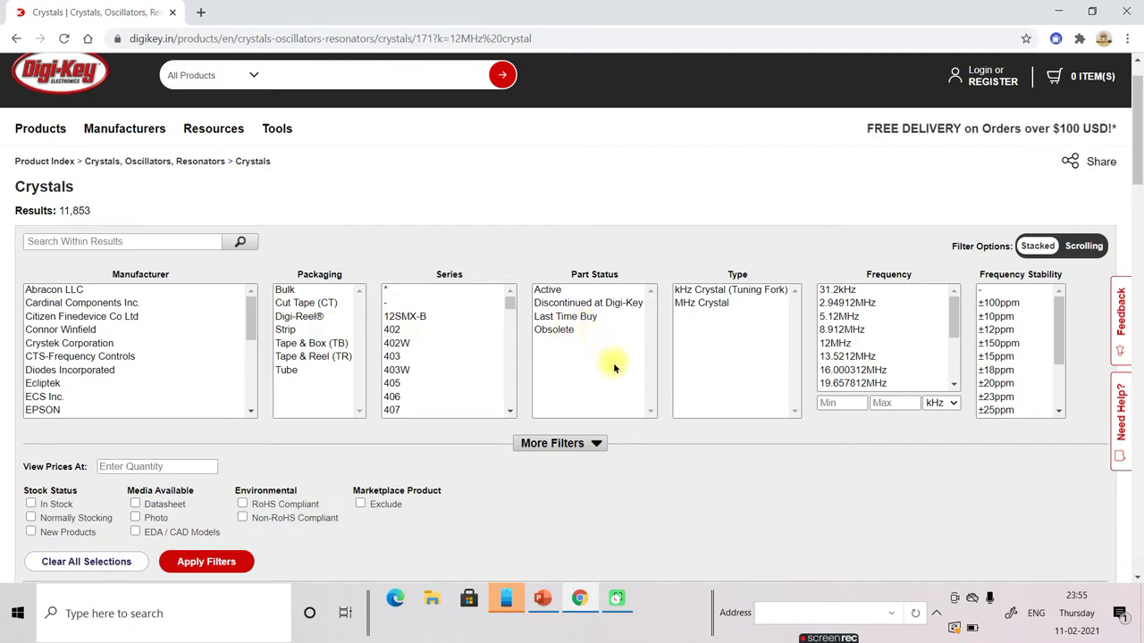
pyautogui.moveTo(550, 343)
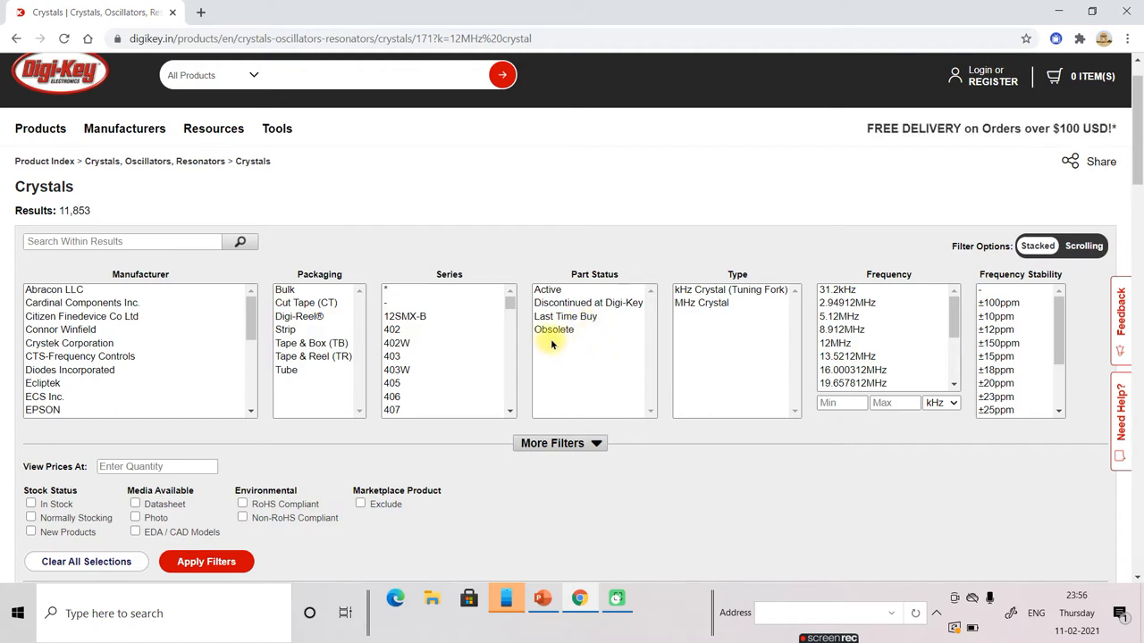
pyautogui.moveTo(597, 340)
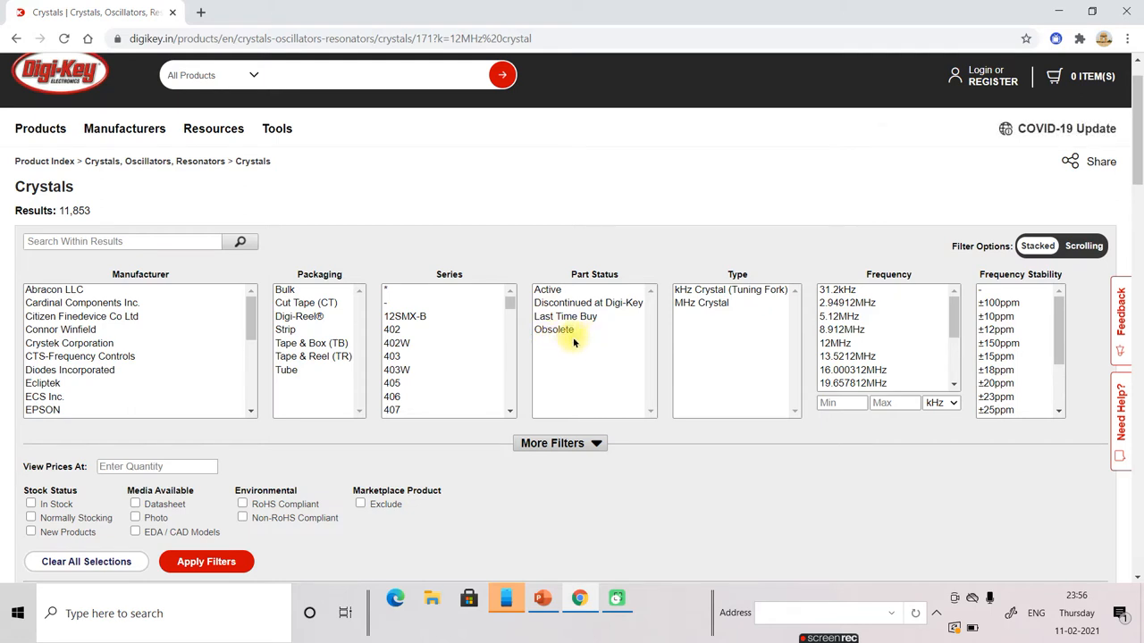
pyautogui.moveTo(598, 365)
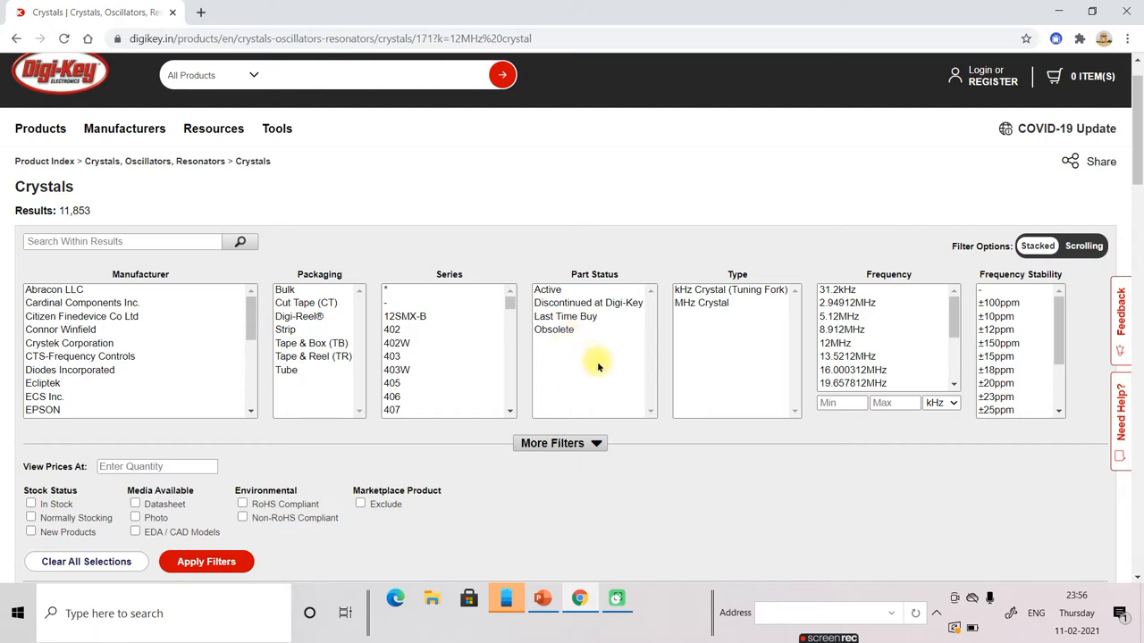
pyautogui.moveTo(633, 365)
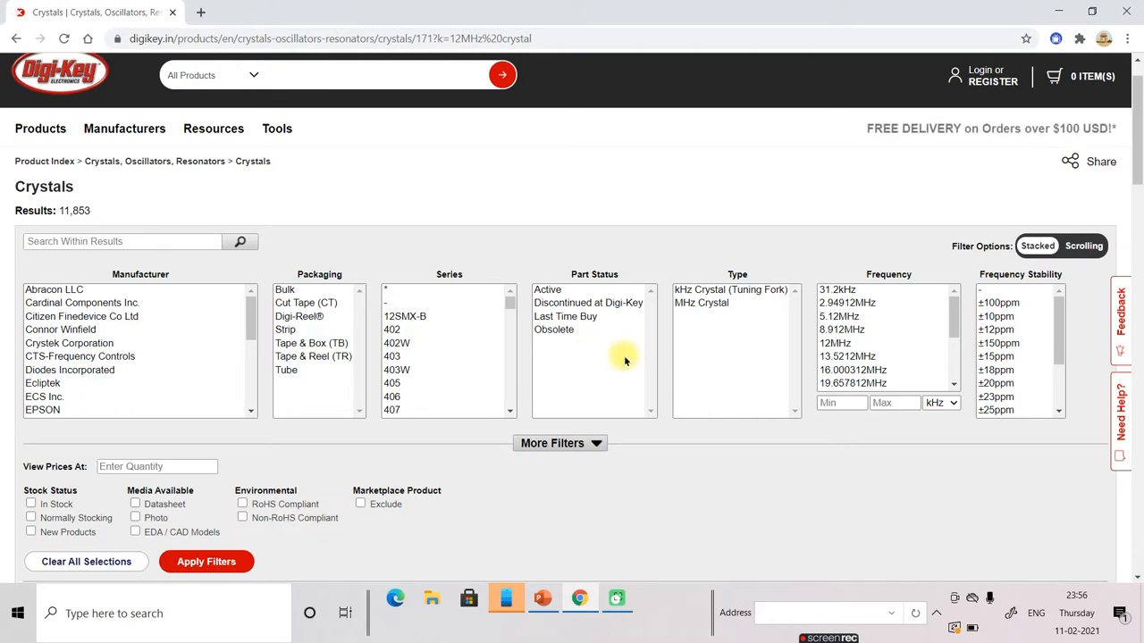
pyautogui.moveTo(611, 357)
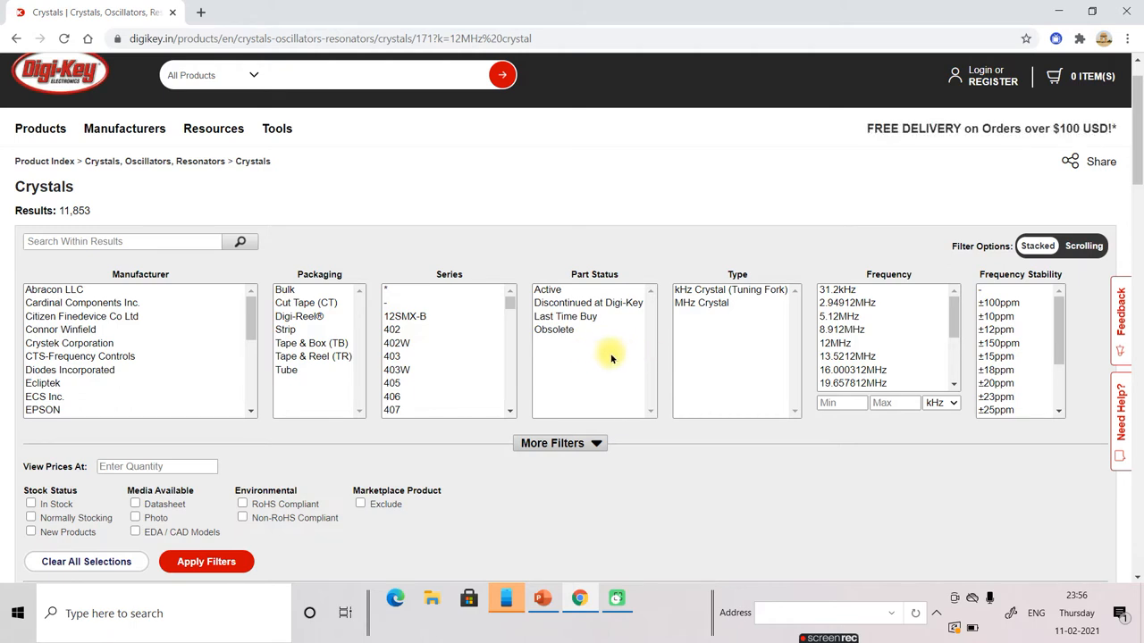
pyautogui.moveTo(608, 354)
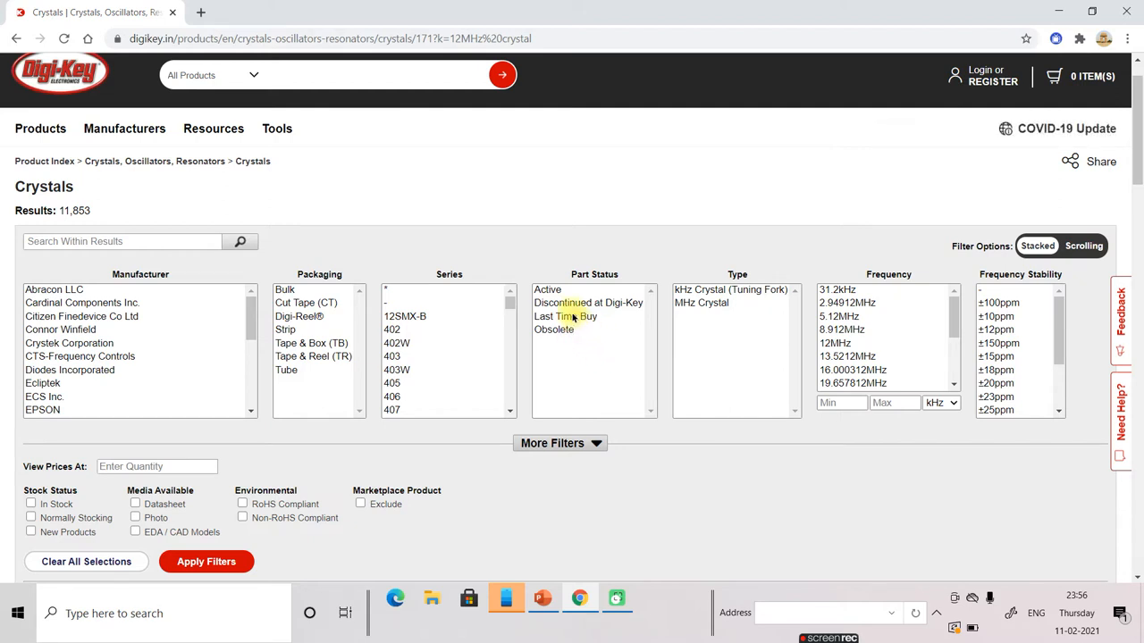
pyautogui.moveTo(640, 322)
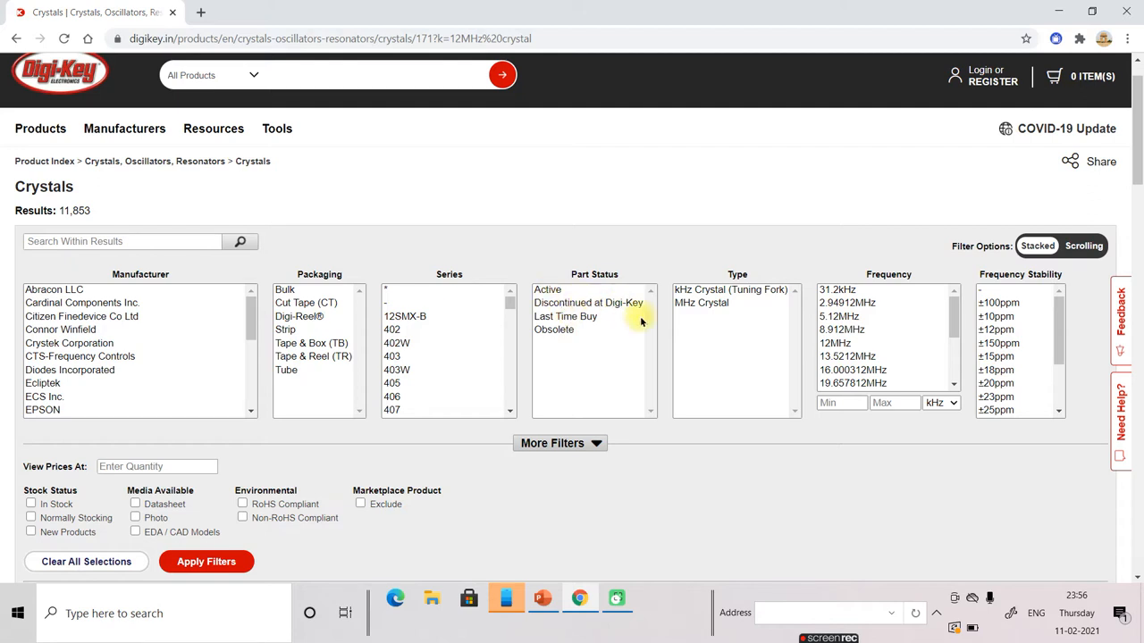
pyautogui.moveTo(615, 325)
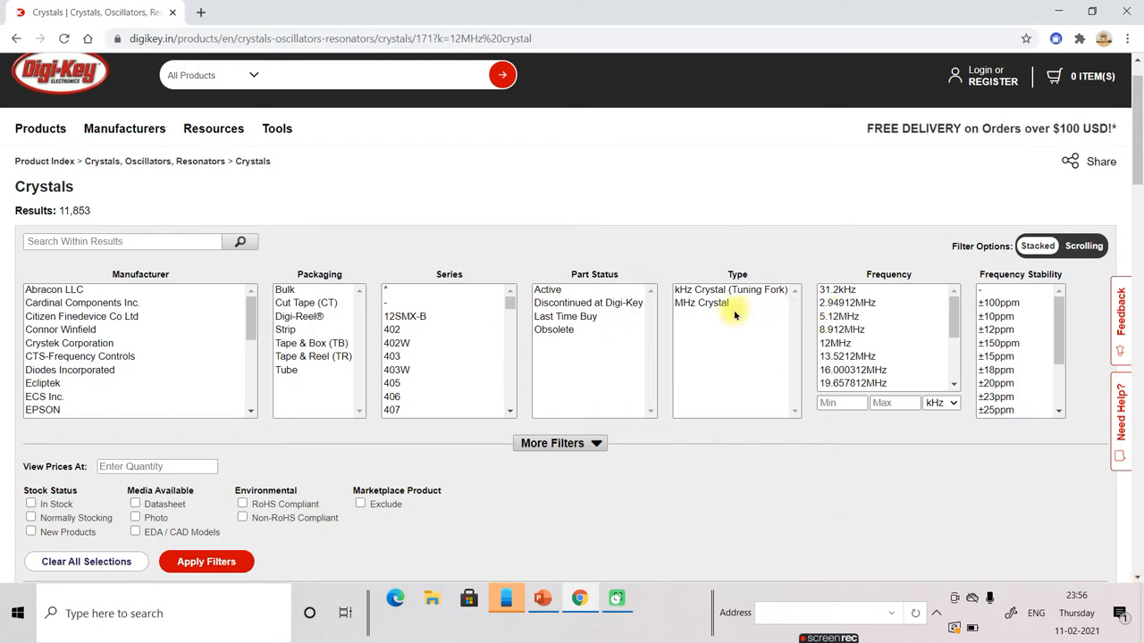
pyautogui.moveTo(701, 311)
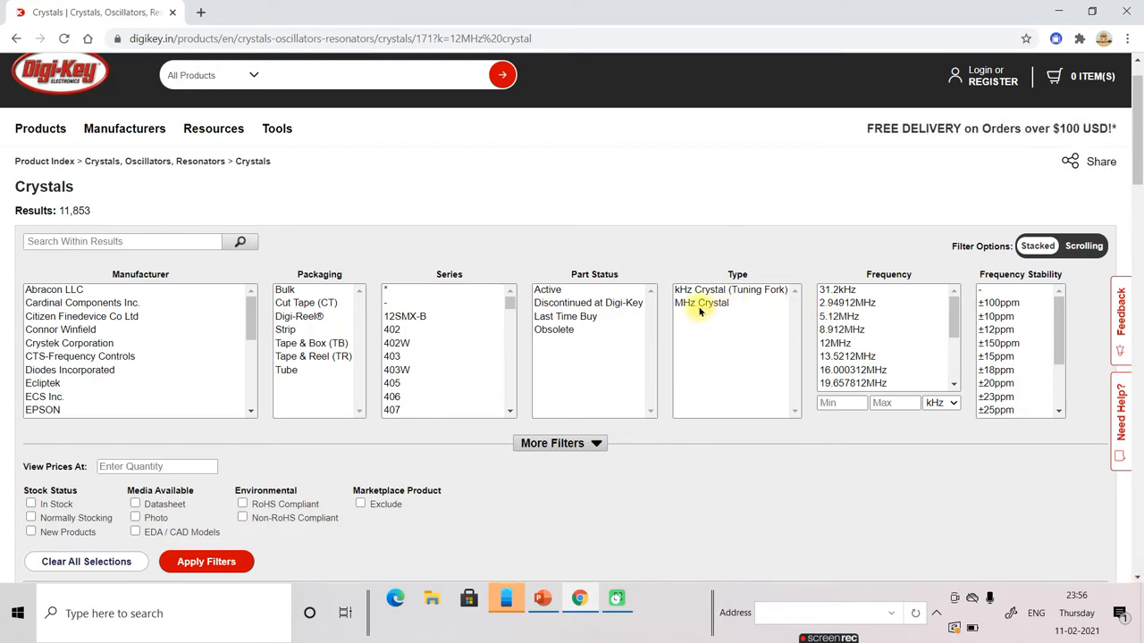
pyautogui.moveTo(726, 315)
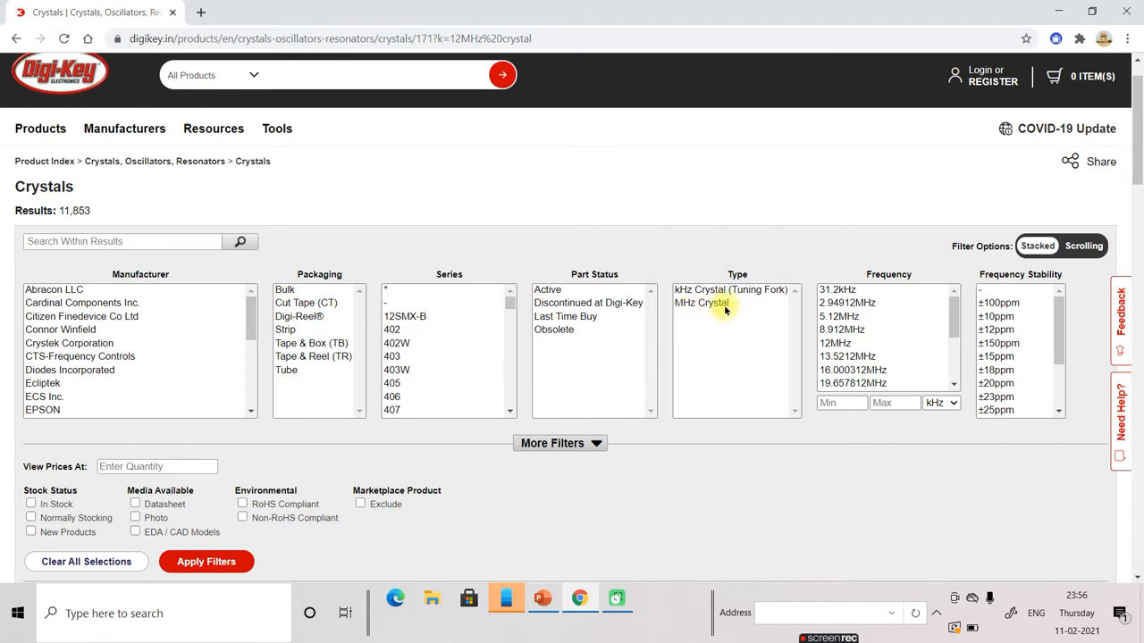
pyautogui.moveTo(901, 338)
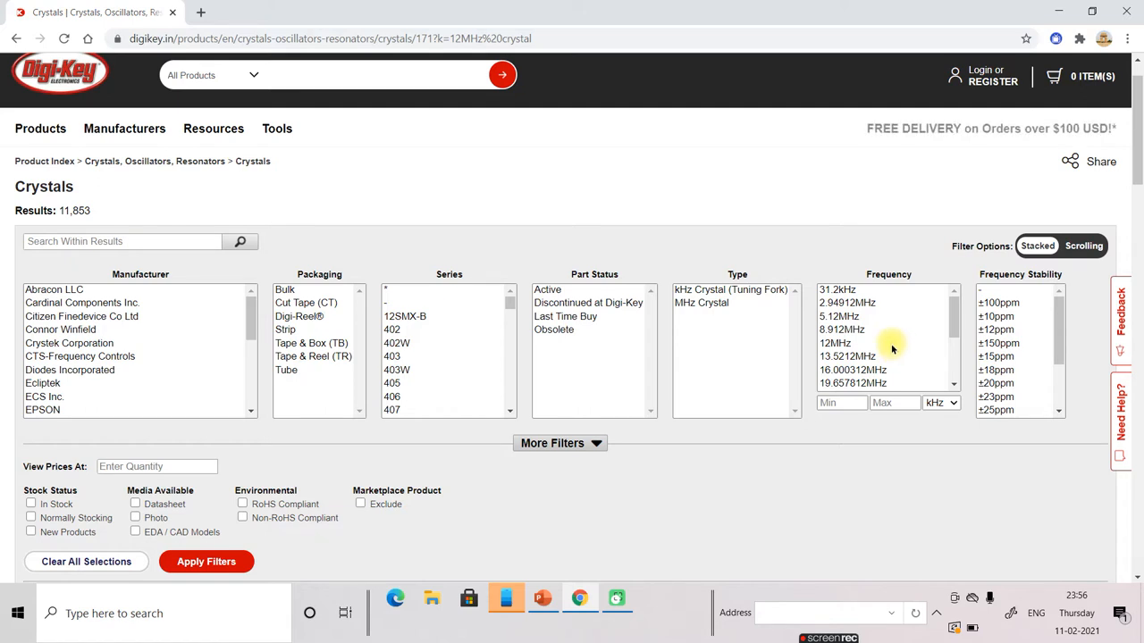
# Step: Select 12MHz in the Frequency filter, leaving 5,813 parts remaining
pyautogui.click(834, 343)
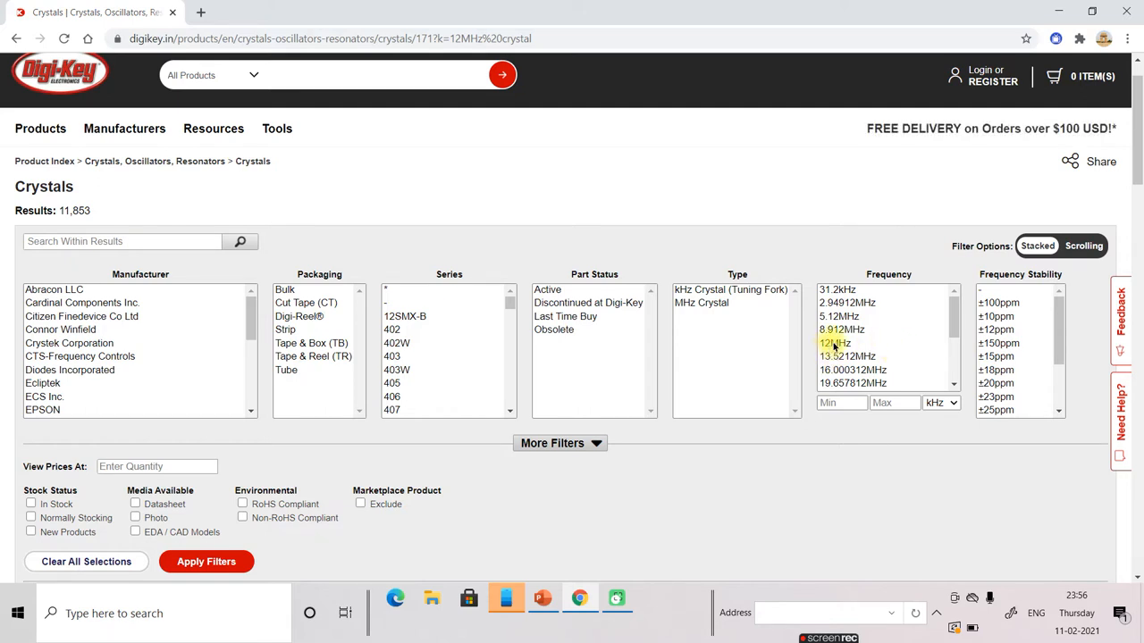
pyautogui.click(833, 343)
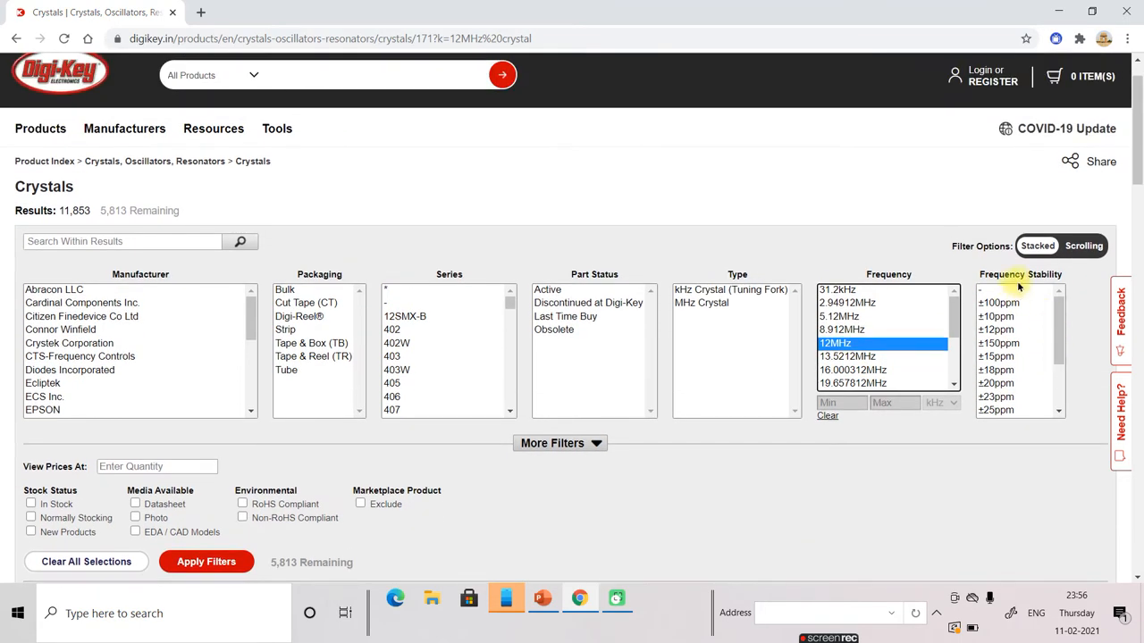
pyautogui.moveTo(1055, 334)
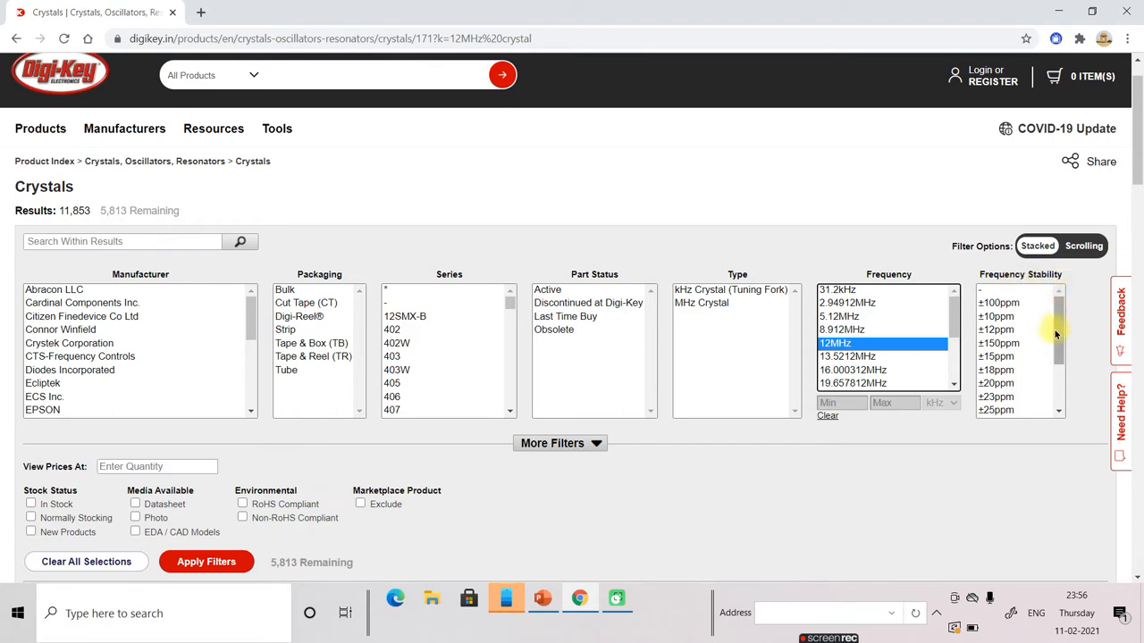
# Step: Select ±20ppm in the Frequency Stability filter, cutting the remaining count to 985
pyautogui.scroll(-3)
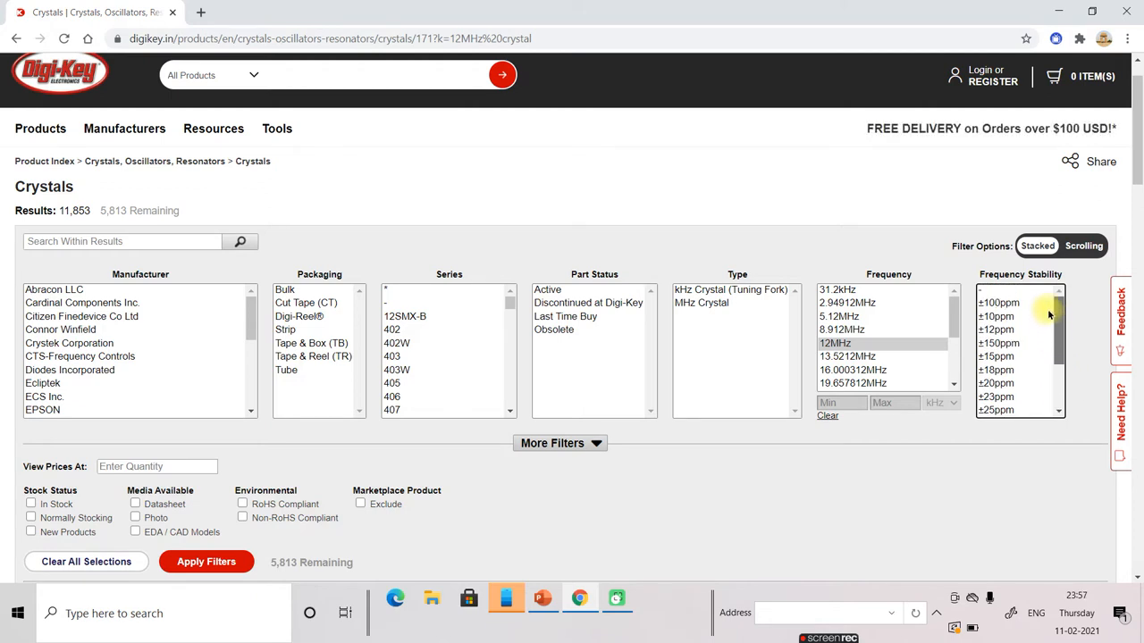
pyautogui.scroll(-3)
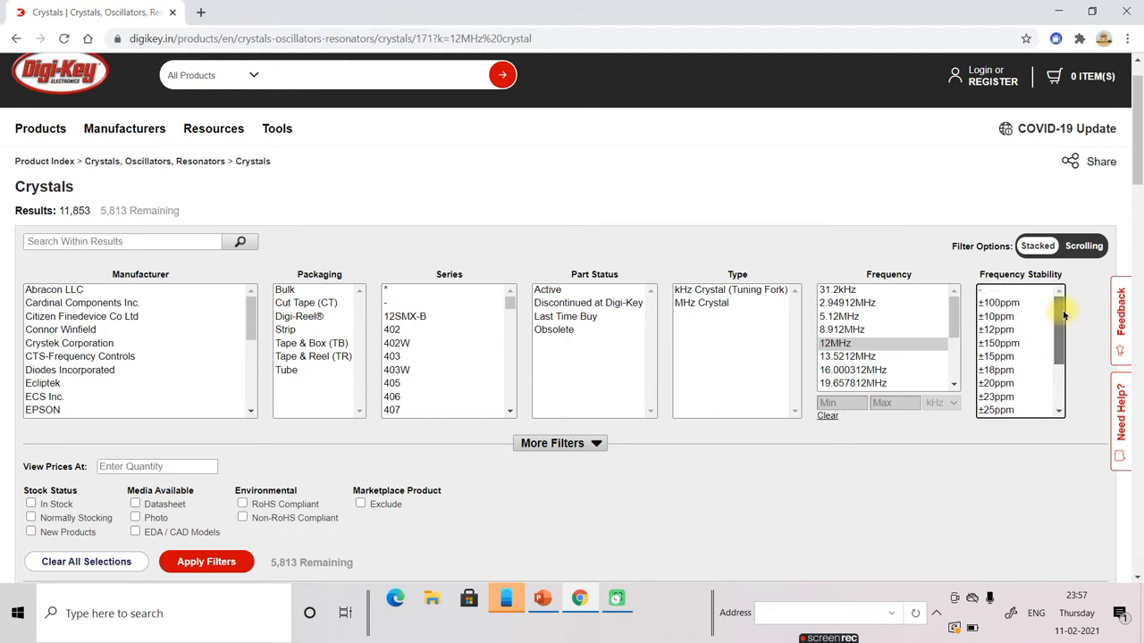
pyautogui.scroll(-3)
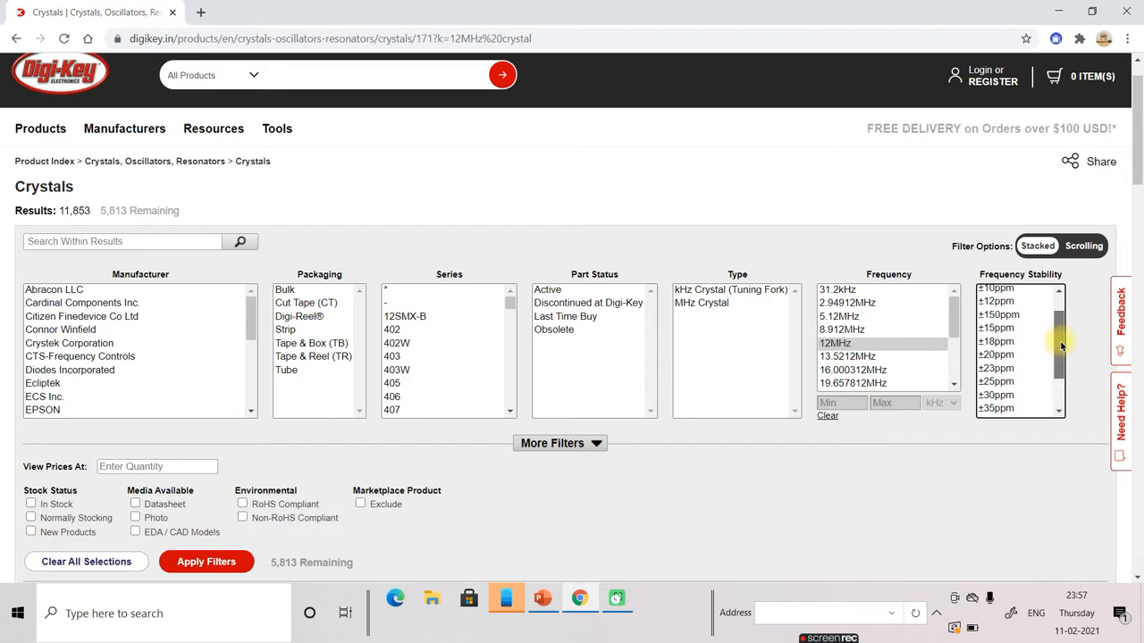
pyautogui.scroll(-3)
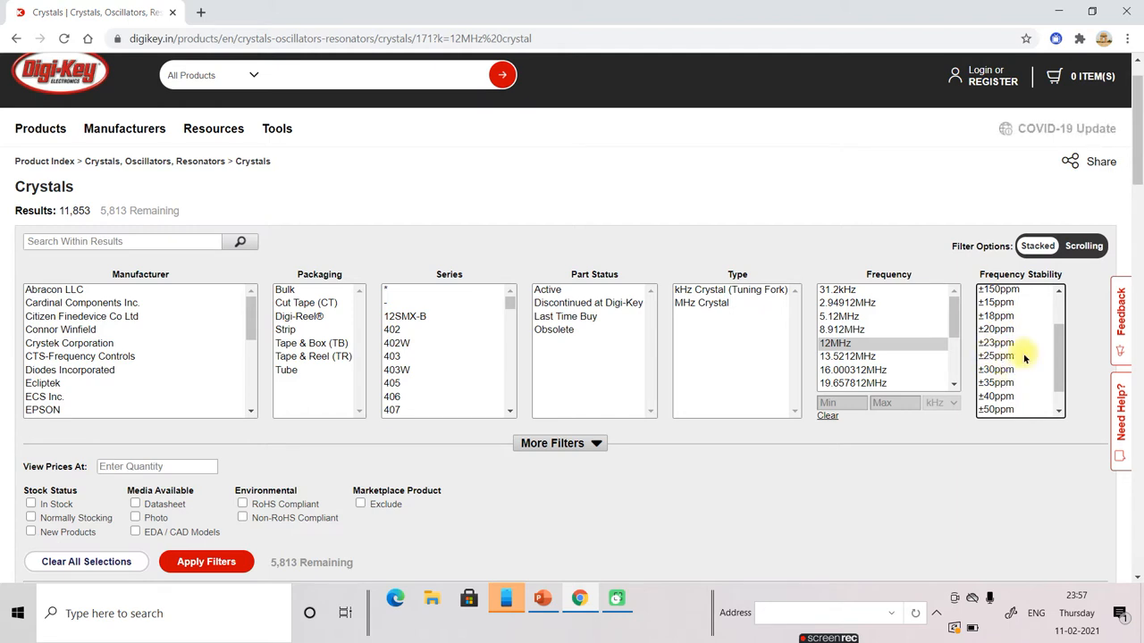
pyautogui.moveTo(998, 356)
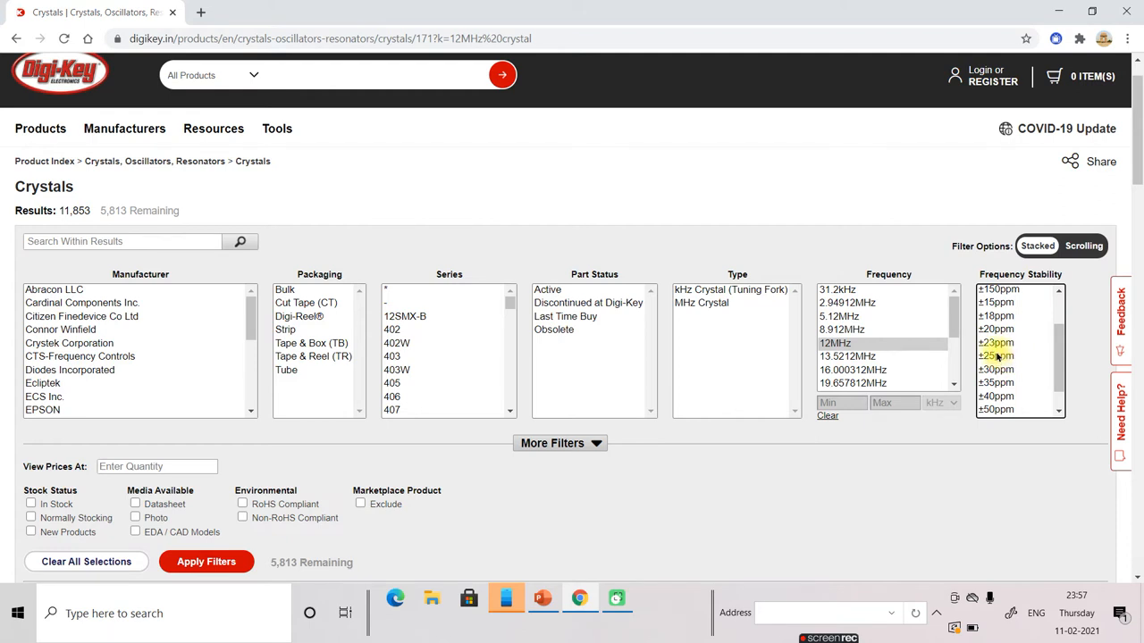
pyautogui.click(996, 329)
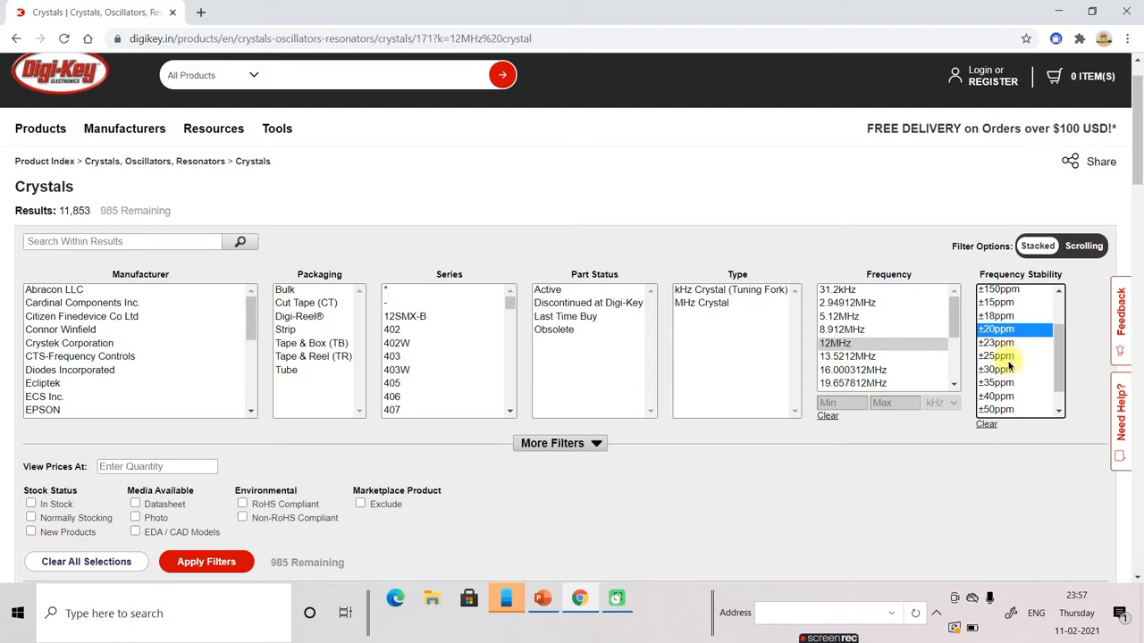
pyautogui.moveTo(1047, 393)
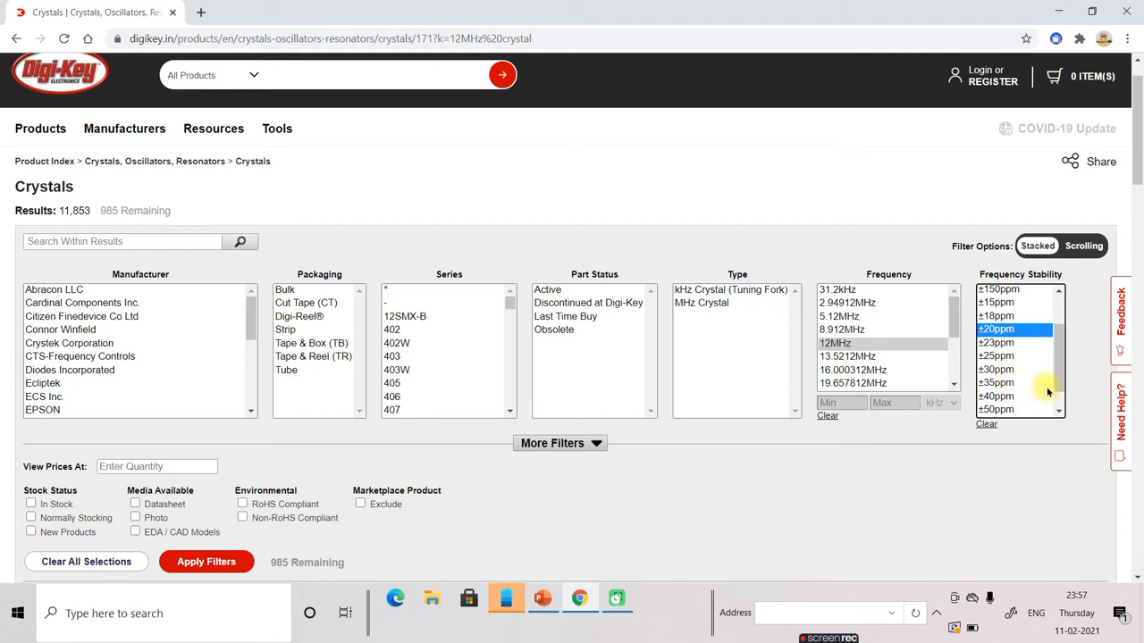
pyautogui.moveTo(1043, 377)
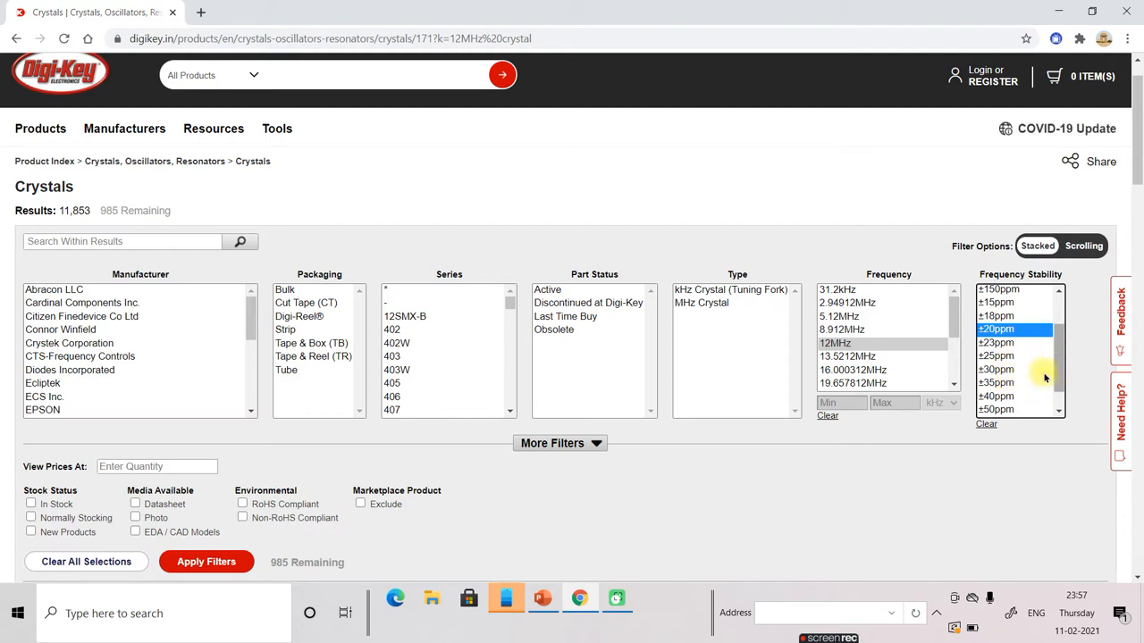
pyautogui.scroll(-3)
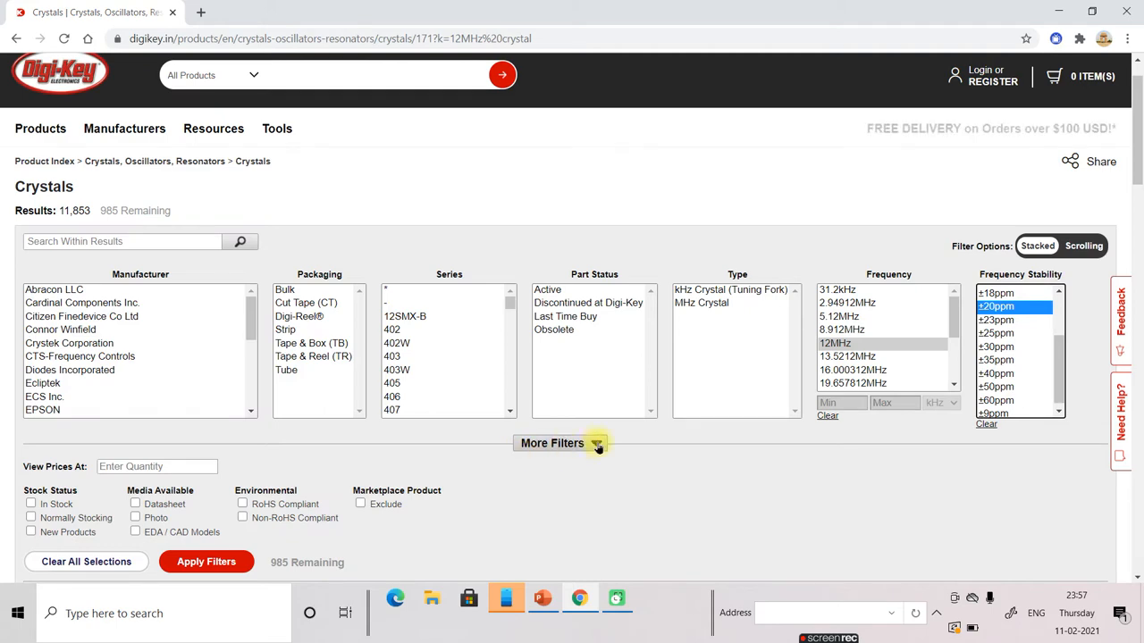
# Step: Expand More Filters and select ±20ppm in the Frequency Tolerance list
pyautogui.click(597, 443)
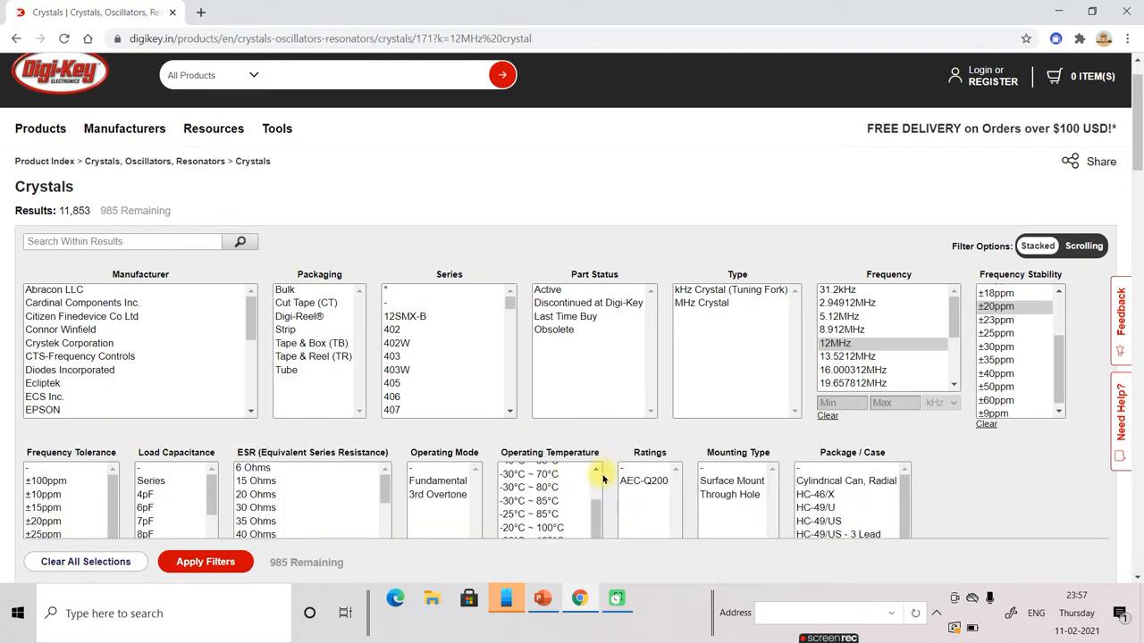
pyautogui.scroll(-3)
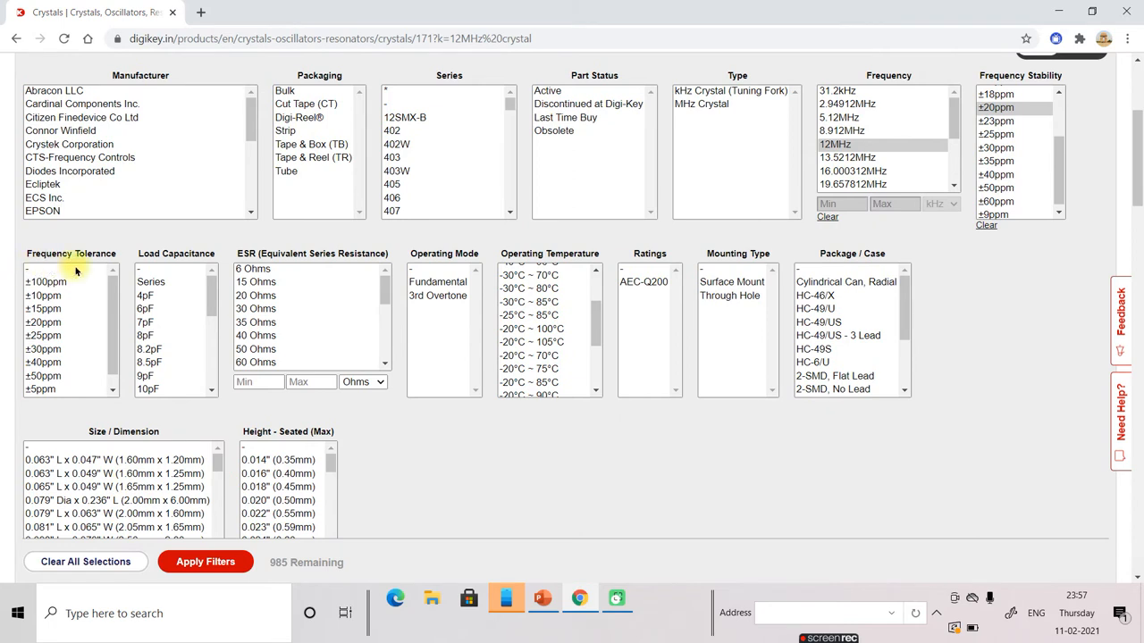
pyautogui.moveTo(107, 319)
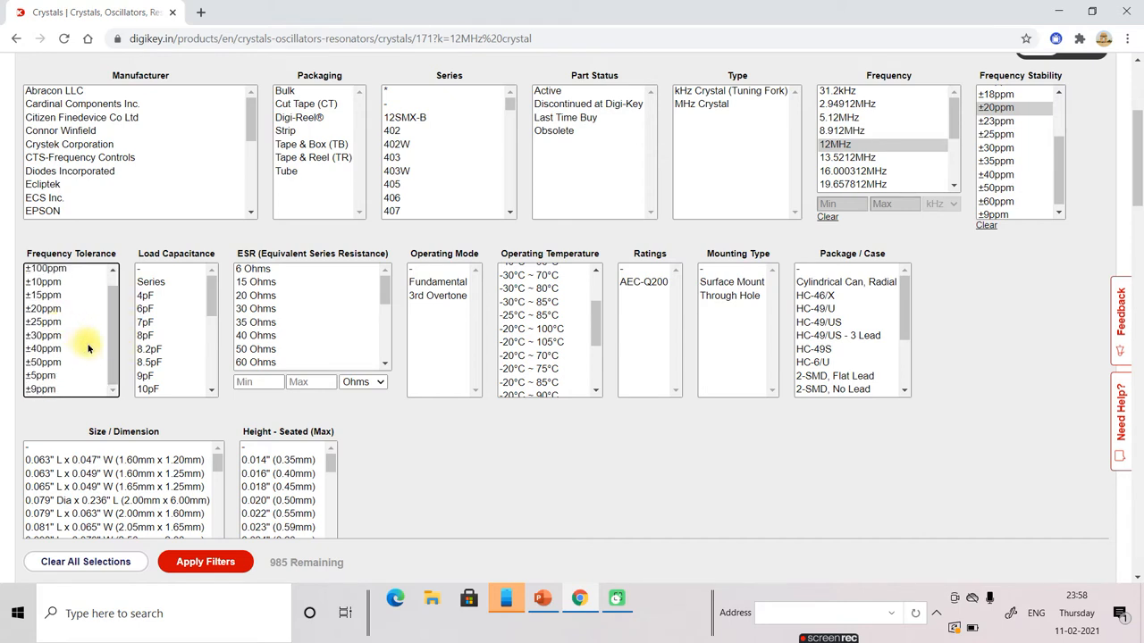
pyautogui.moveTo(64, 354)
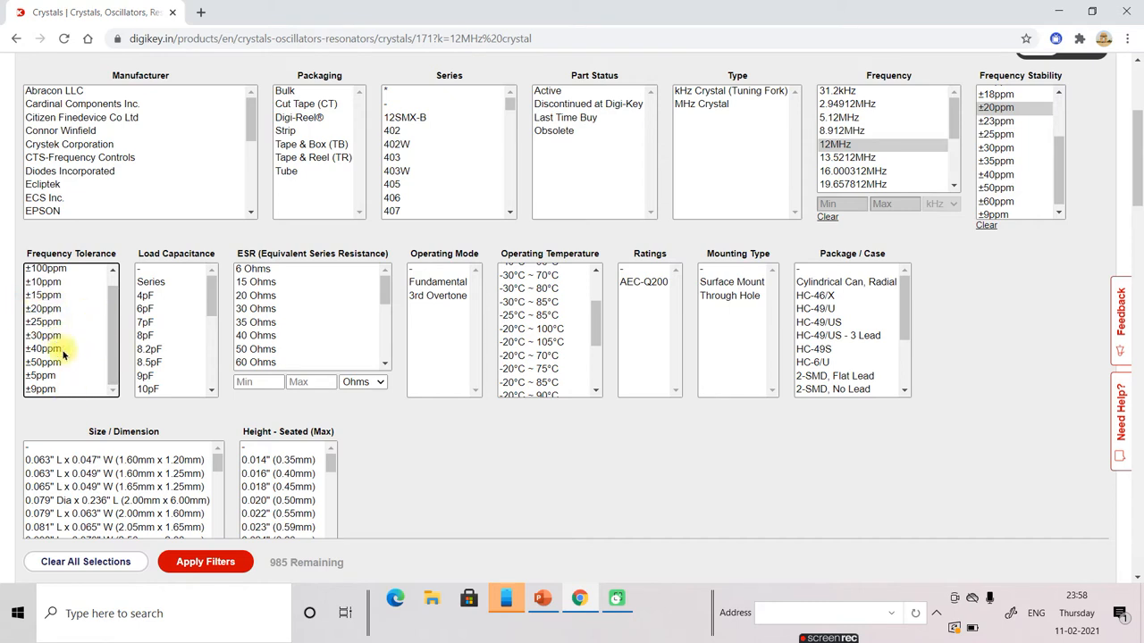
pyautogui.moveTo(62, 322)
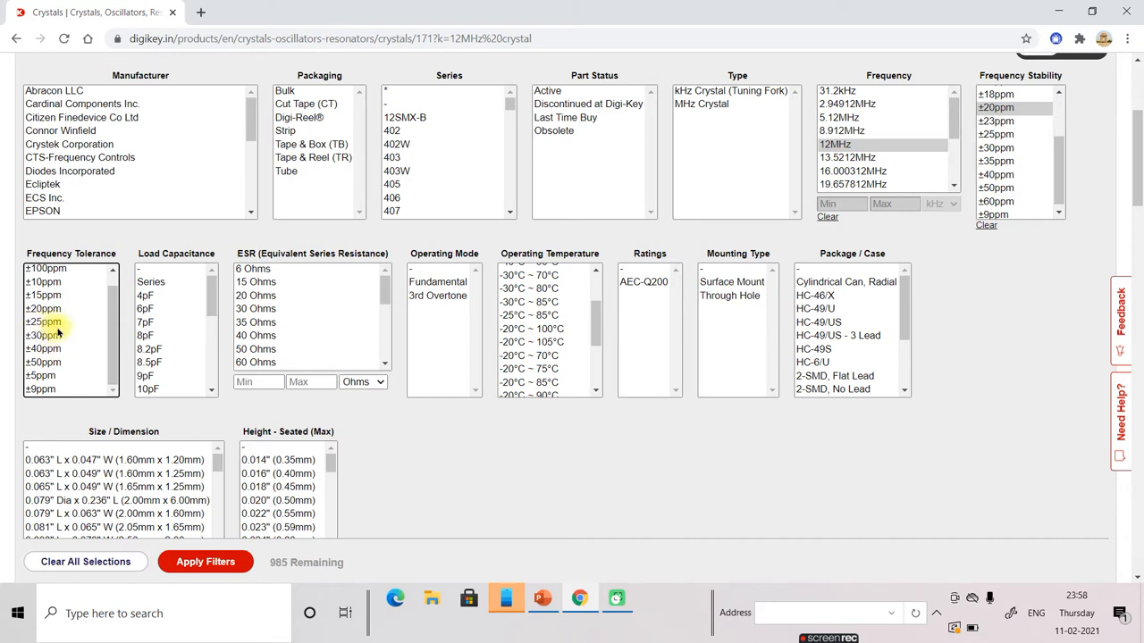
pyautogui.moveTo(70, 335)
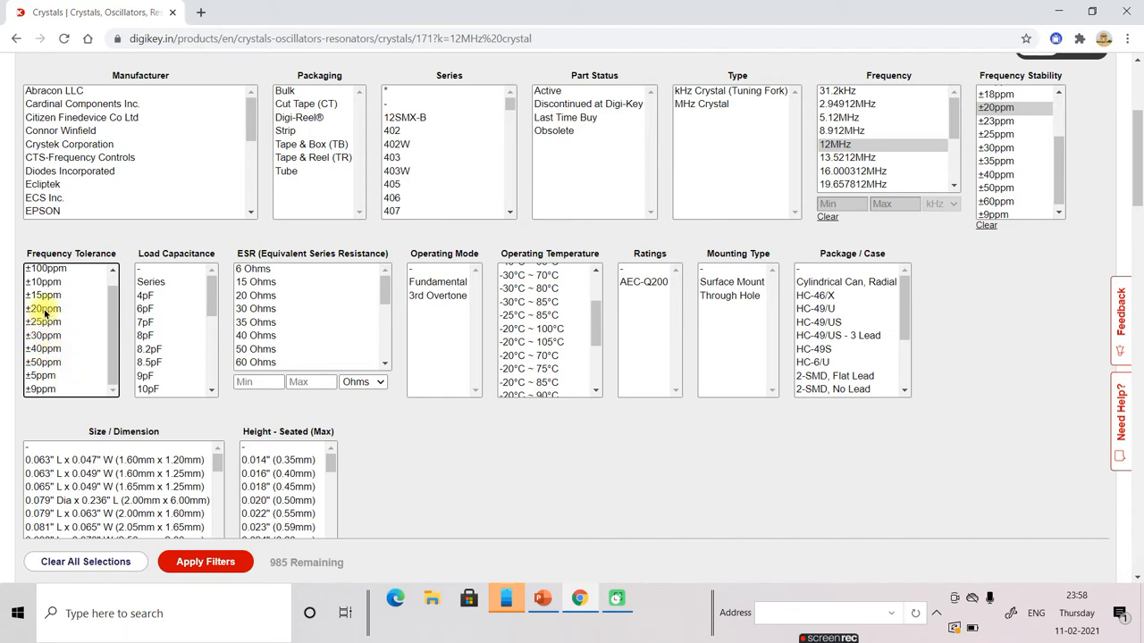
pyautogui.click(43, 307)
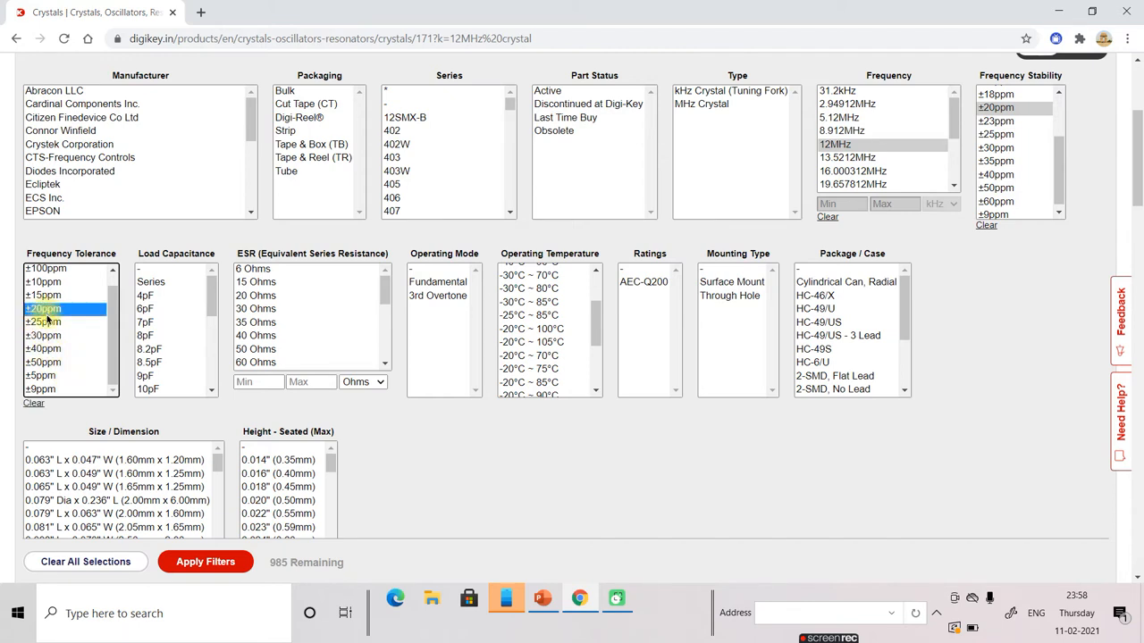
pyautogui.click(204, 561)
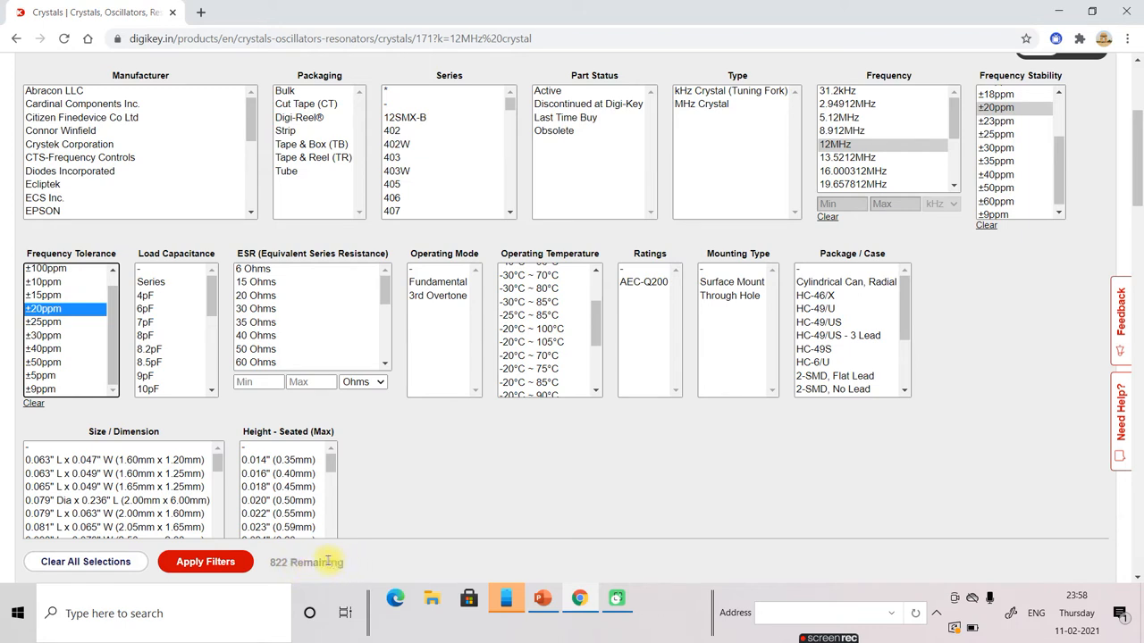
pyautogui.moveTo(307, 563)
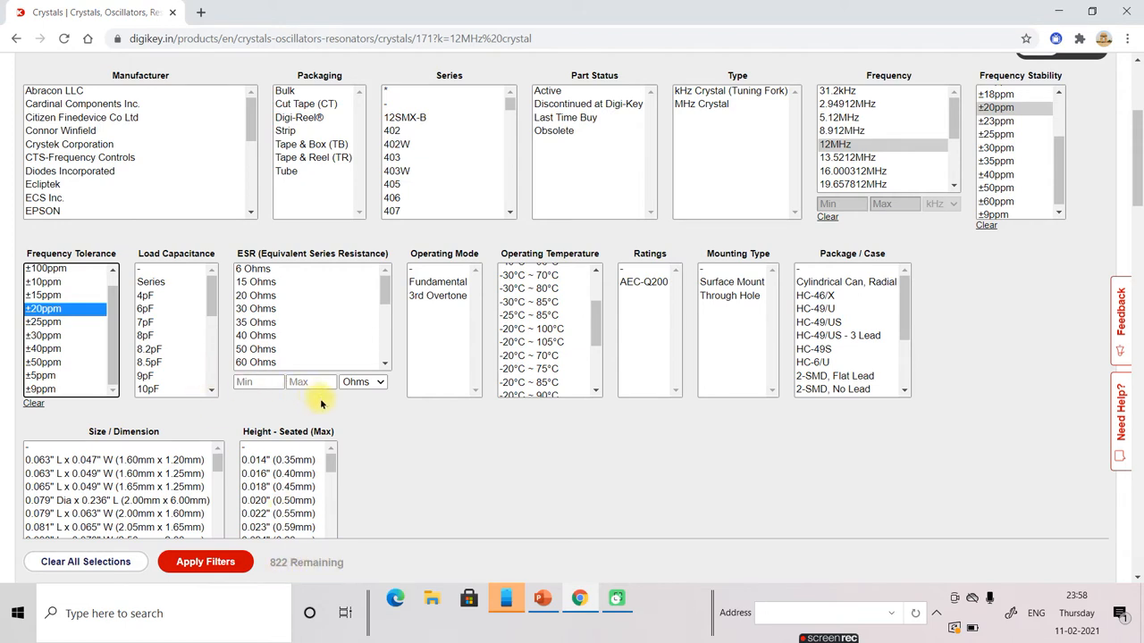
pyautogui.moveTo(186, 355)
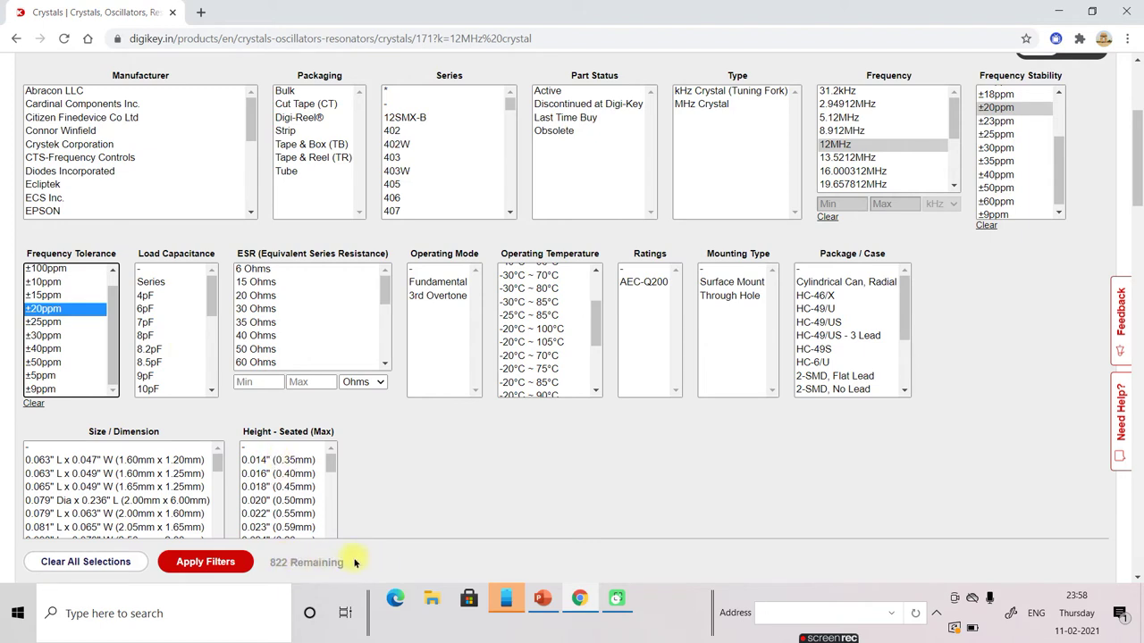
pyautogui.moveTo(381, 564)
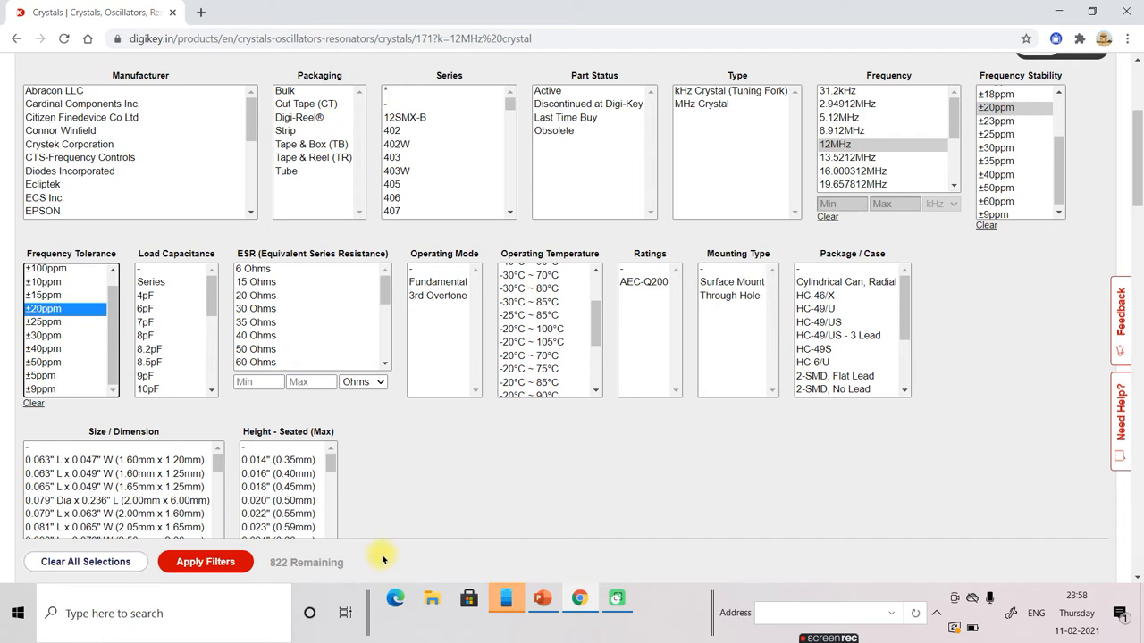
pyautogui.moveTo(293, 575)
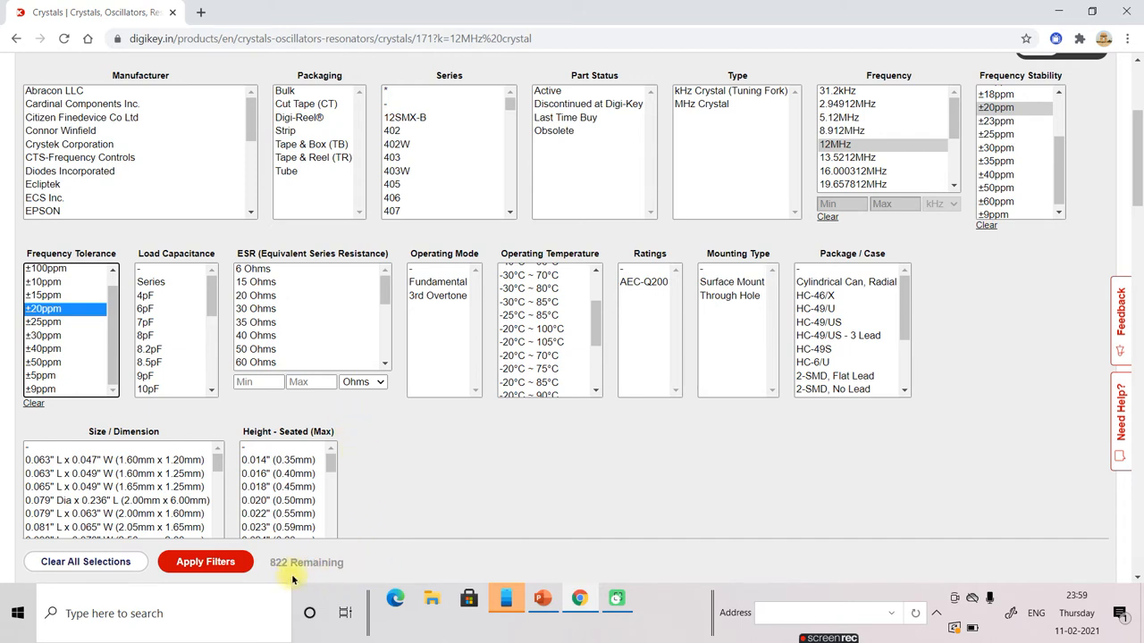
pyautogui.moveTo(284, 575)
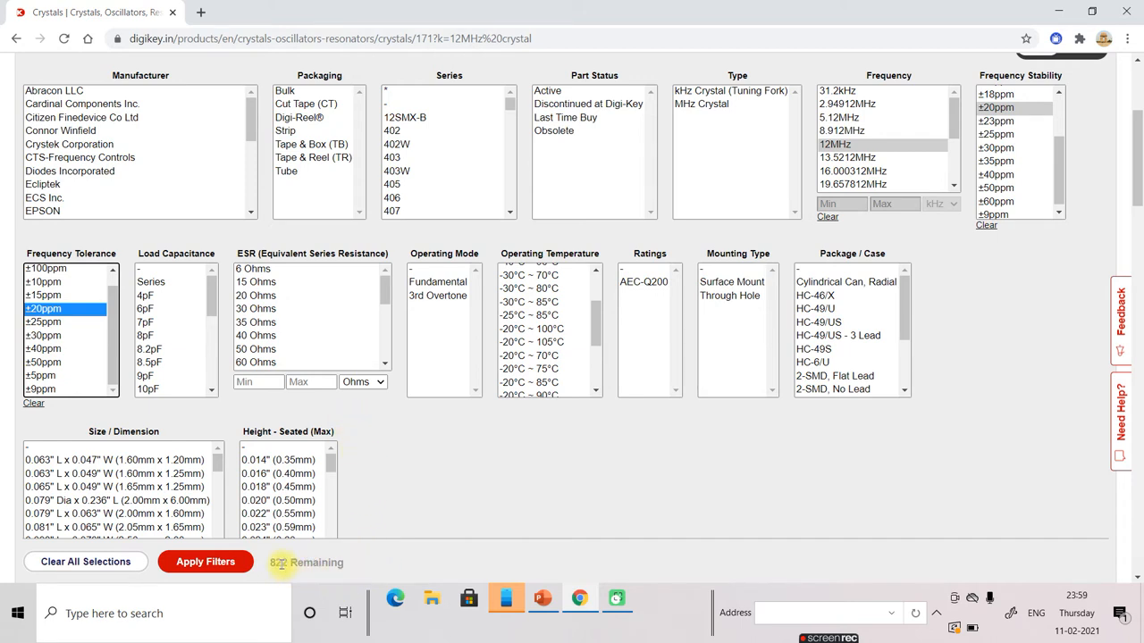
pyautogui.moveTo(347, 329)
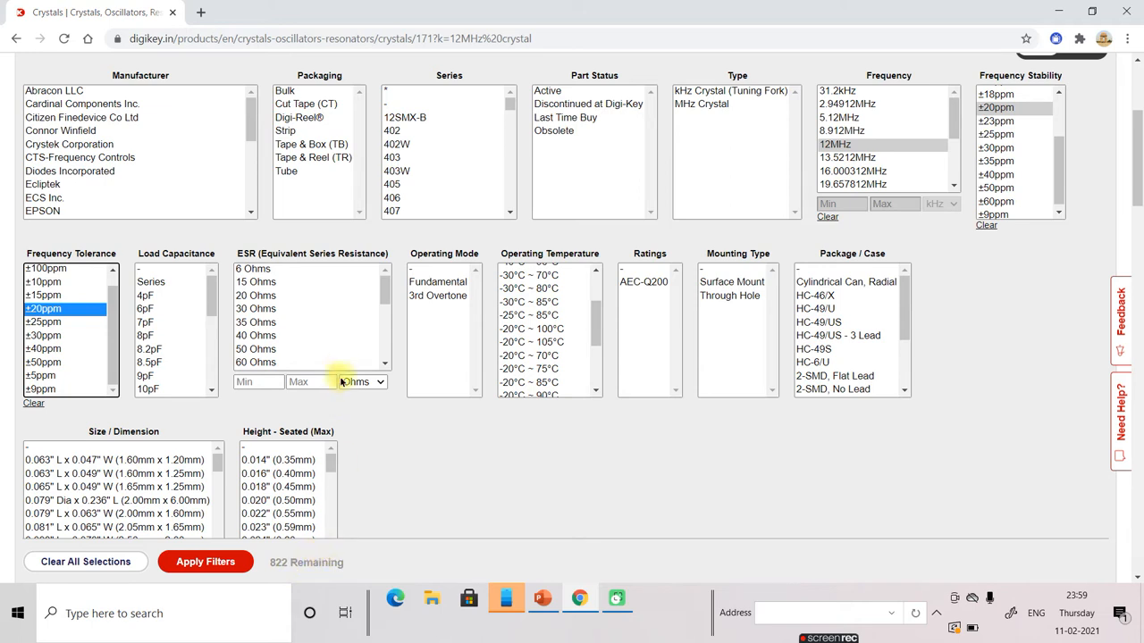
pyautogui.moveTo(447, 350)
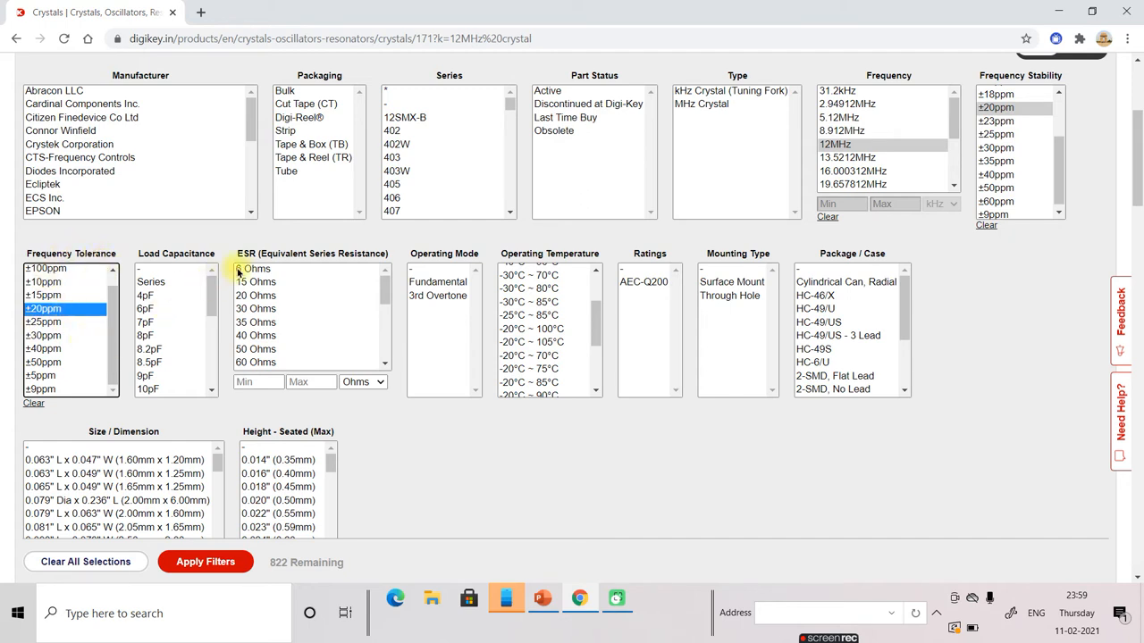
# Step: Select 18pF in the Load Capacitance filter, leaving 186 parts remaining
pyautogui.scroll(-3)
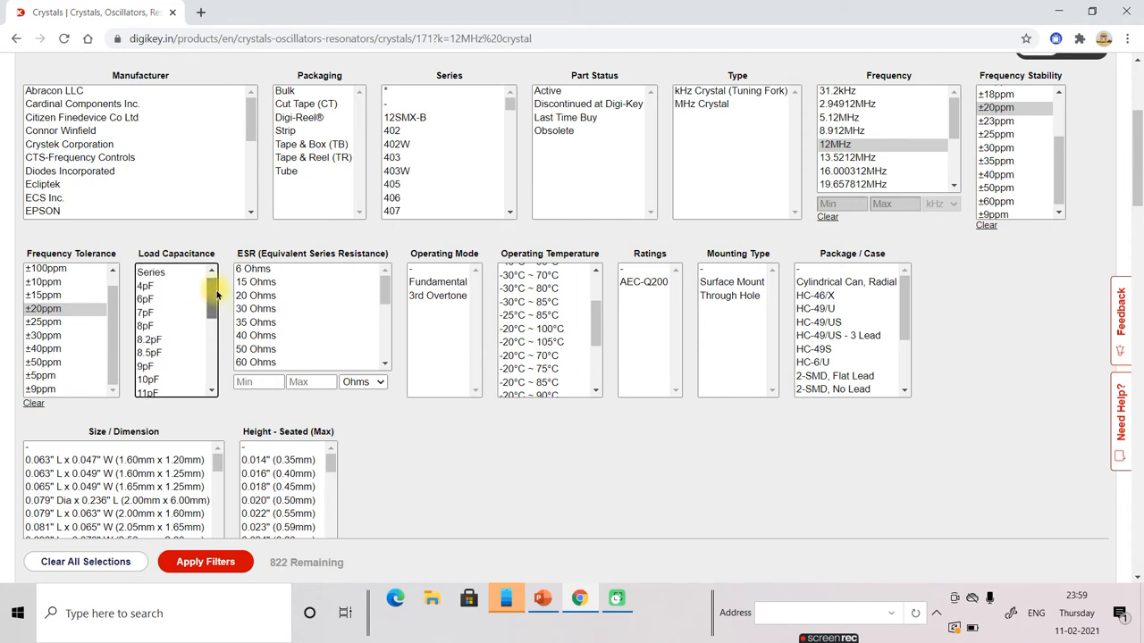
pyautogui.scroll(-3)
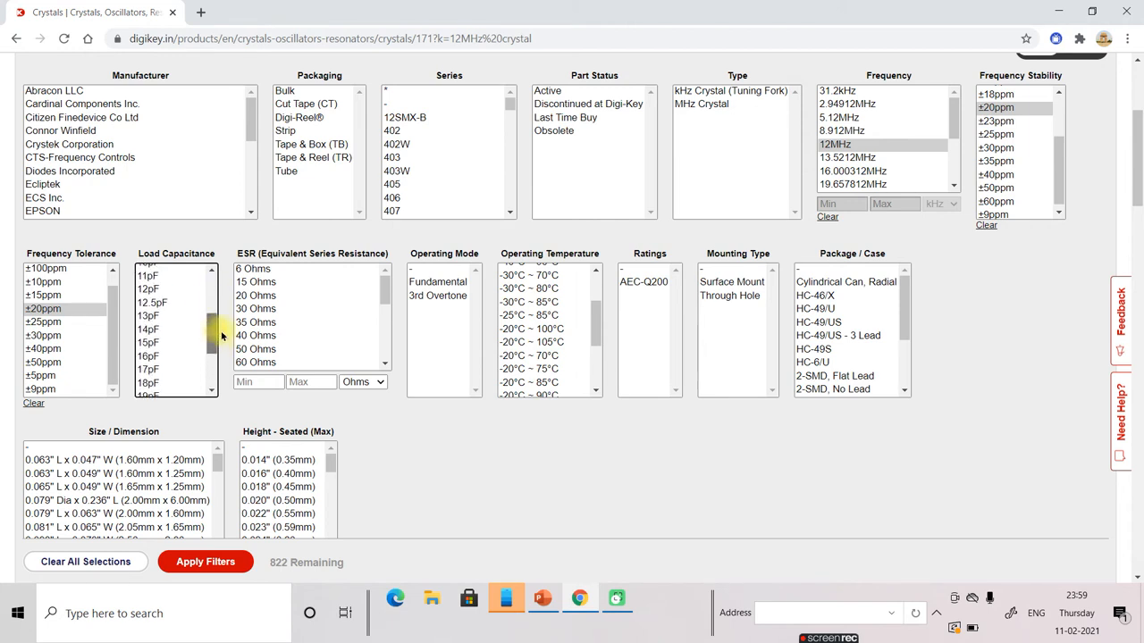
pyautogui.scroll(-3)
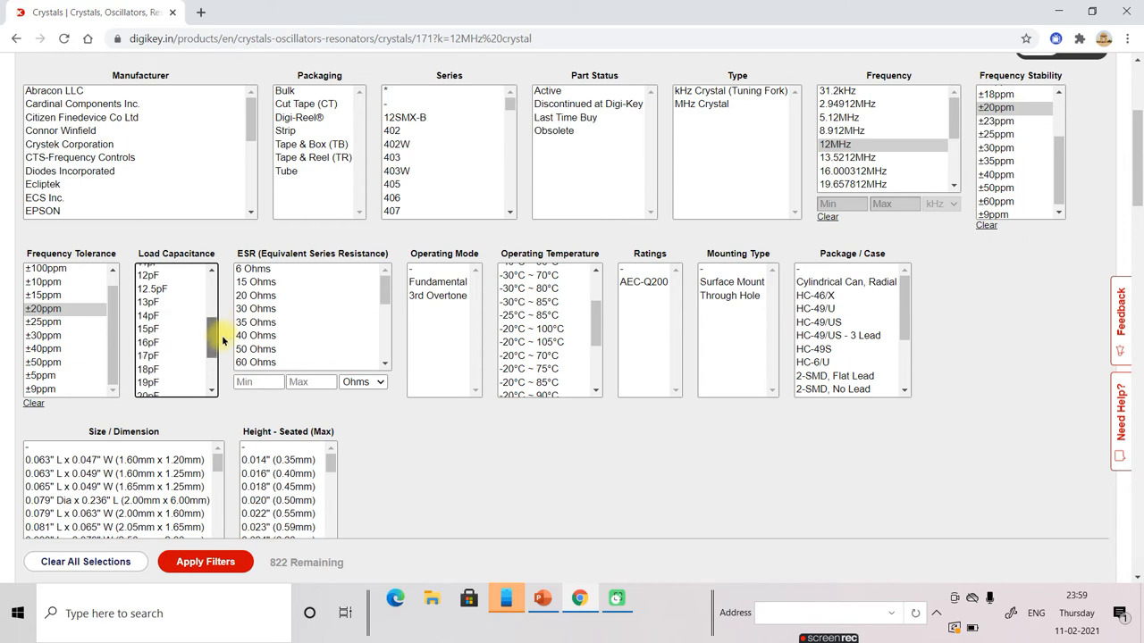
pyautogui.click(148, 355)
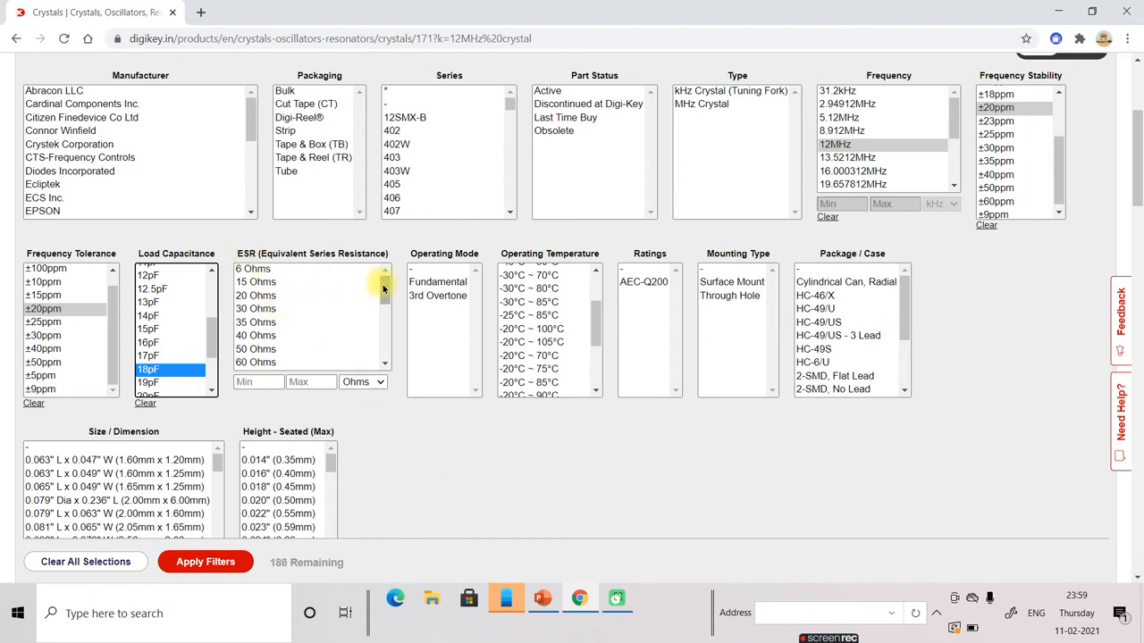
pyautogui.scroll(-3)
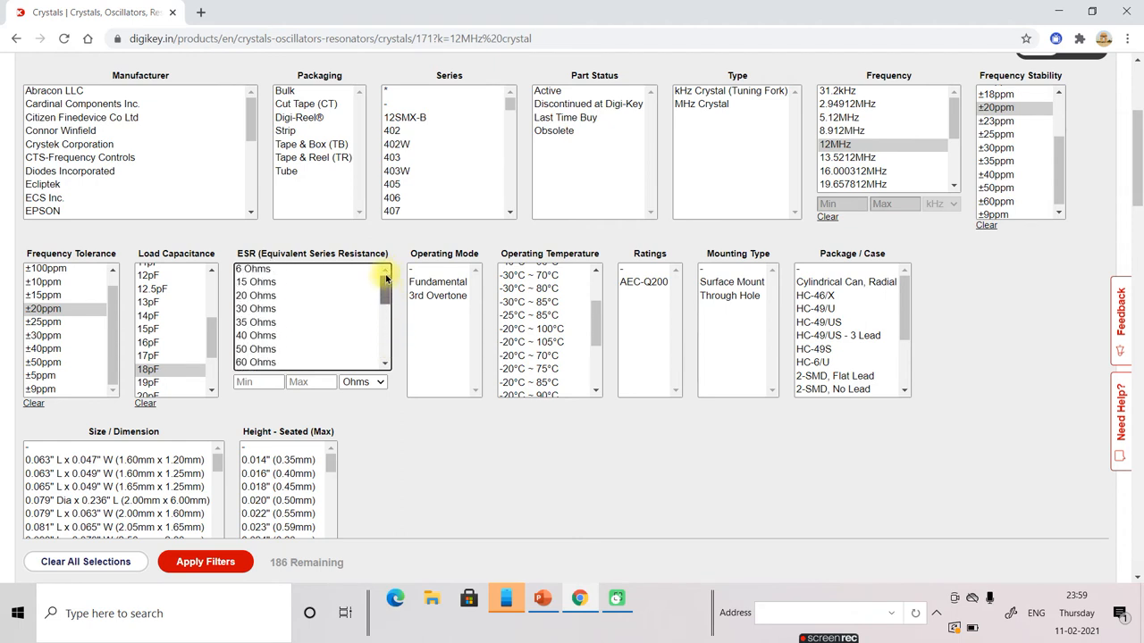
pyautogui.scroll(-3)
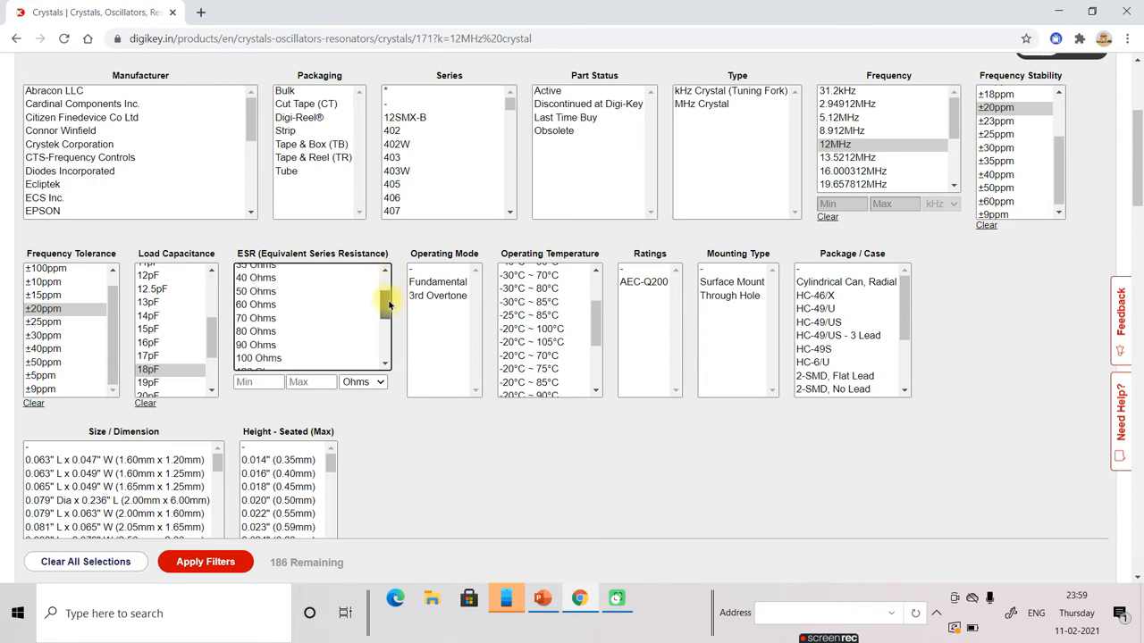
# Step: Settle the ESR filter on 50 Ohms after clearing it and trying 100 Ohms, leaving 13 parts
pyautogui.click(257, 285)
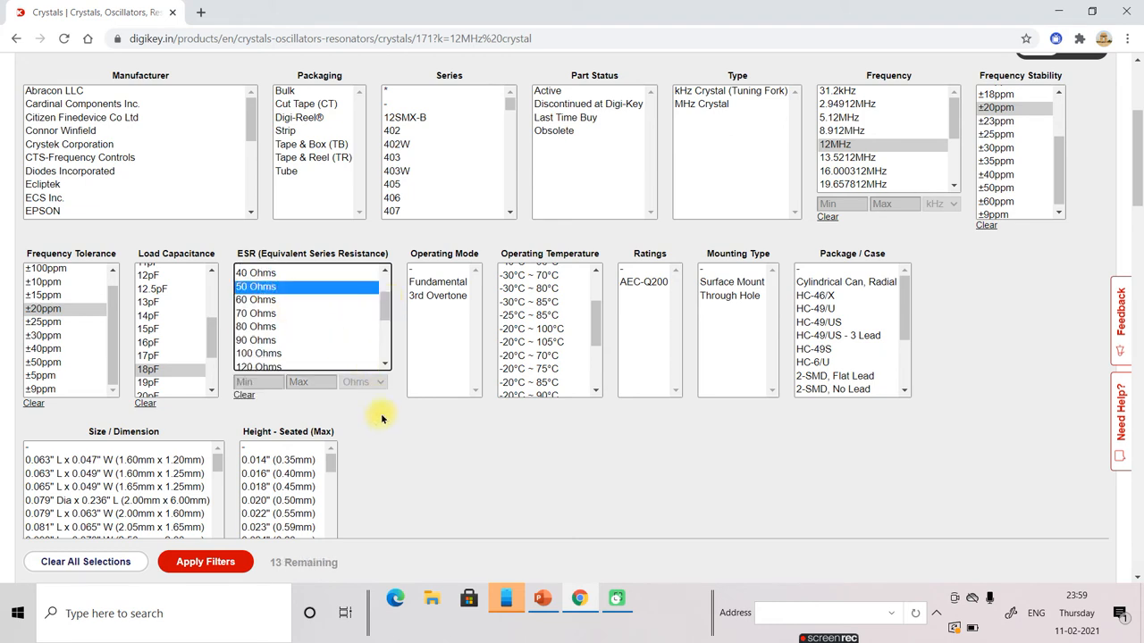
pyautogui.moveTo(363, 359)
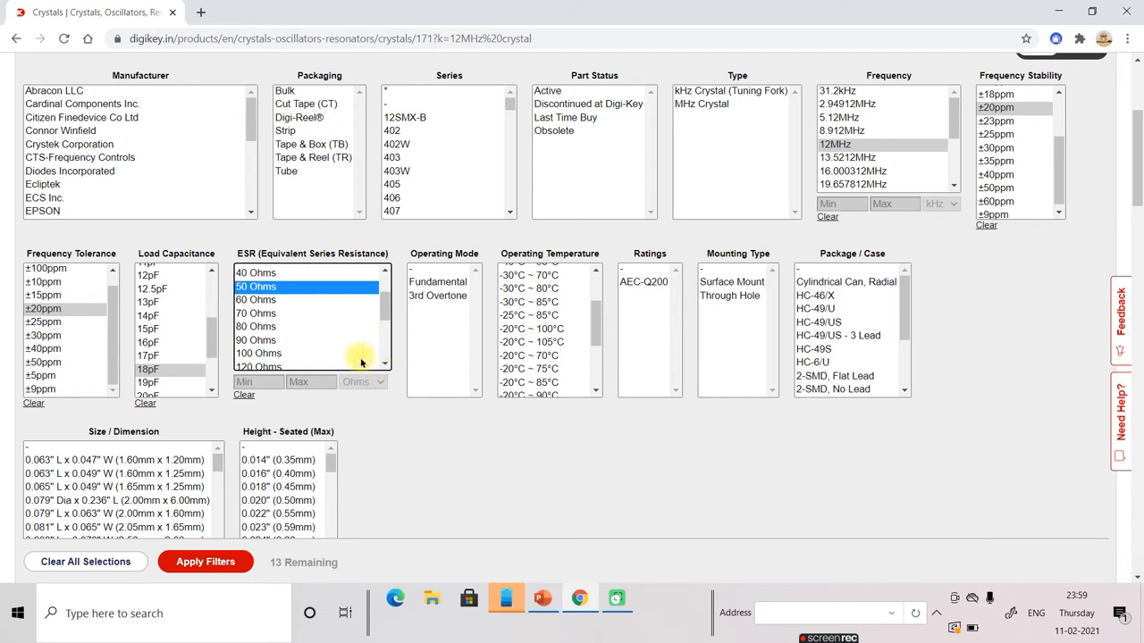
pyautogui.moveTo(275, 328)
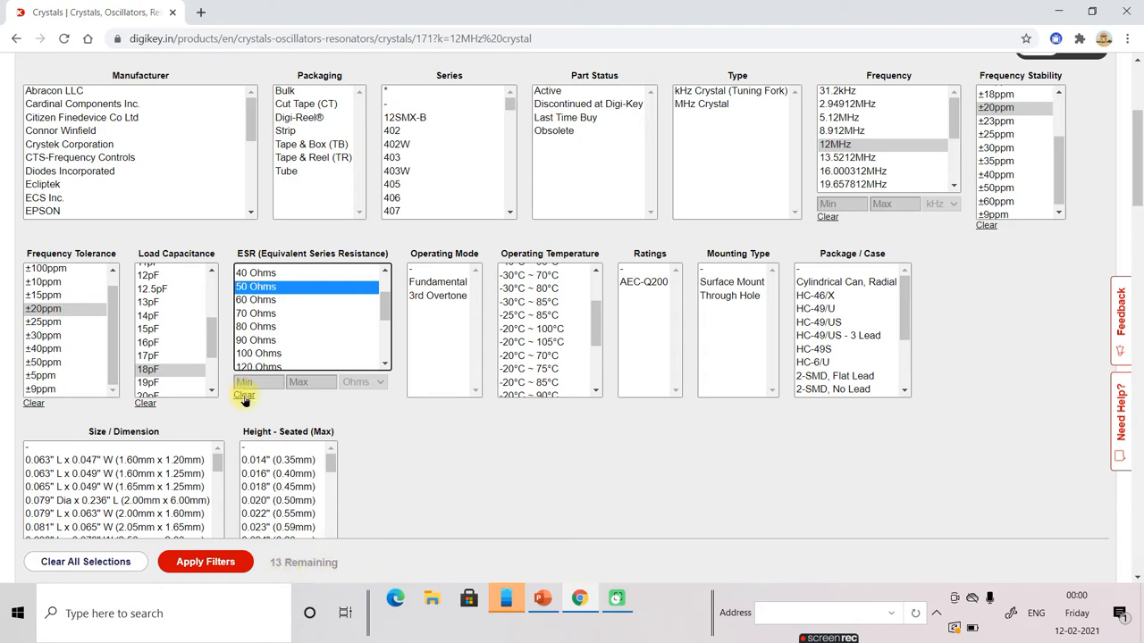
pyautogui.click(243, 395)
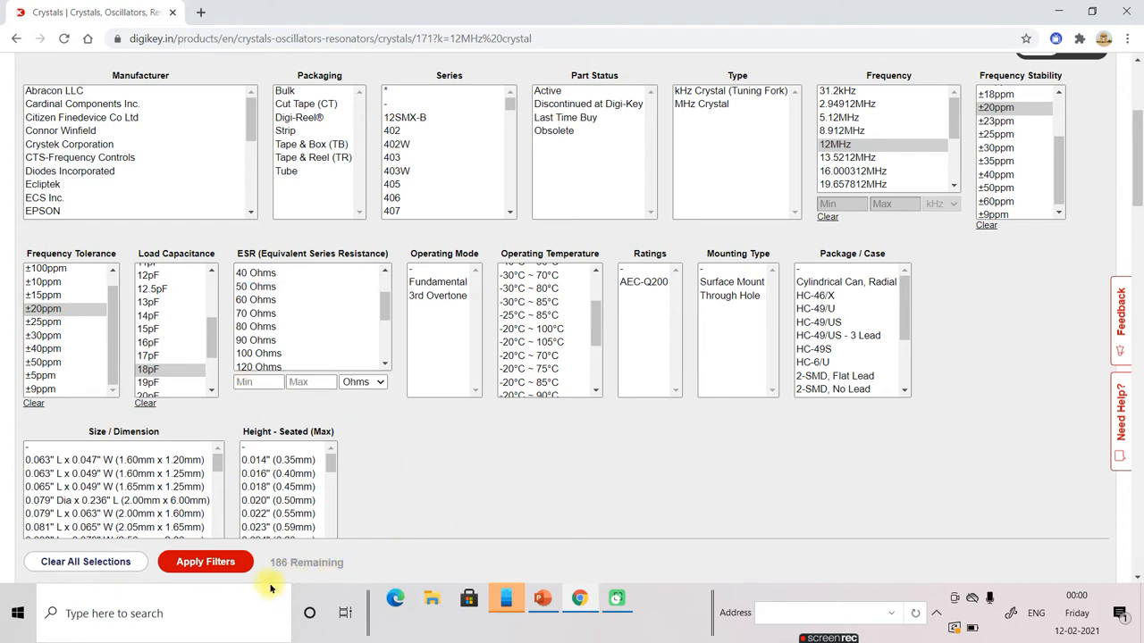
pyautogui.moveTo(286, 569)
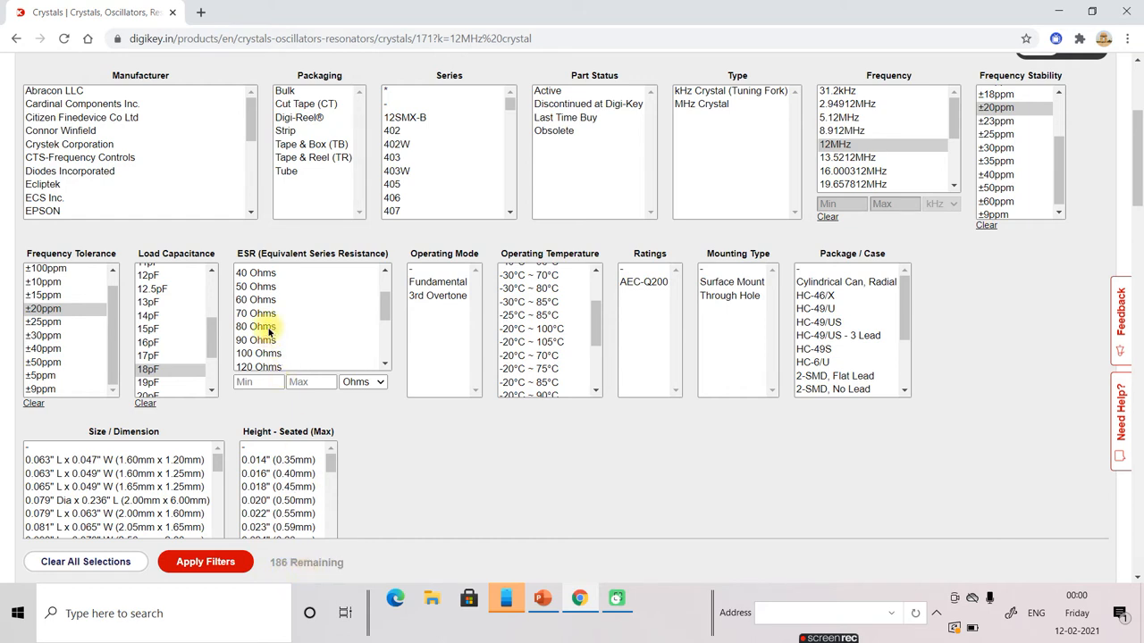
pyautogui.click(257, 353)
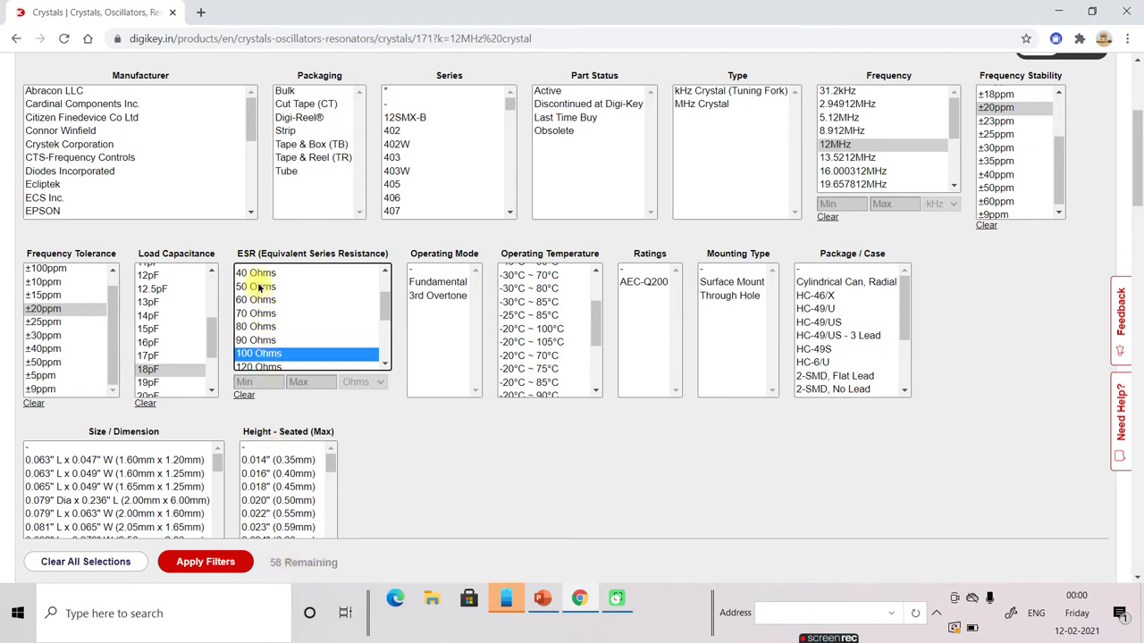
pyautogui.click(255, 286)
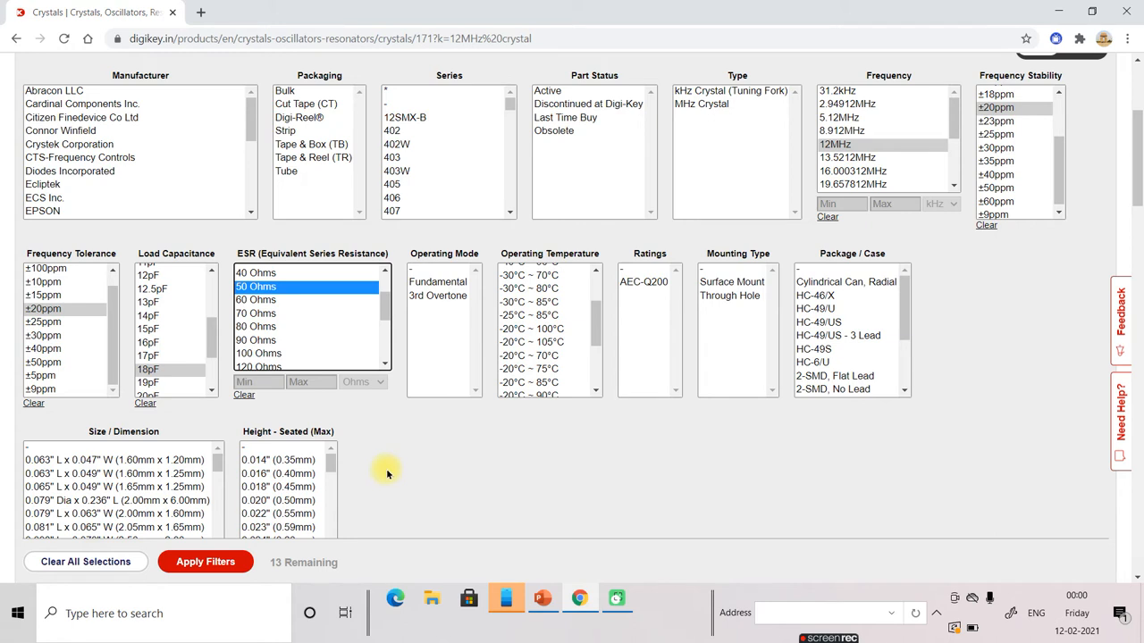
pyautogui.moveTo(318, 334)
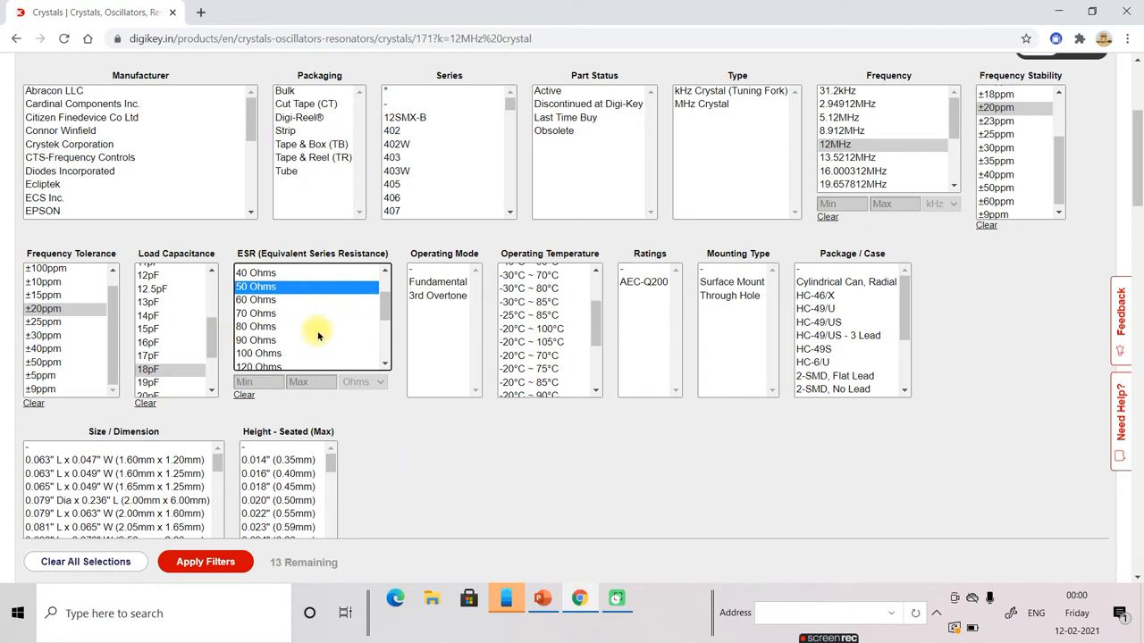
pyautogui.moveTo(457, 253)
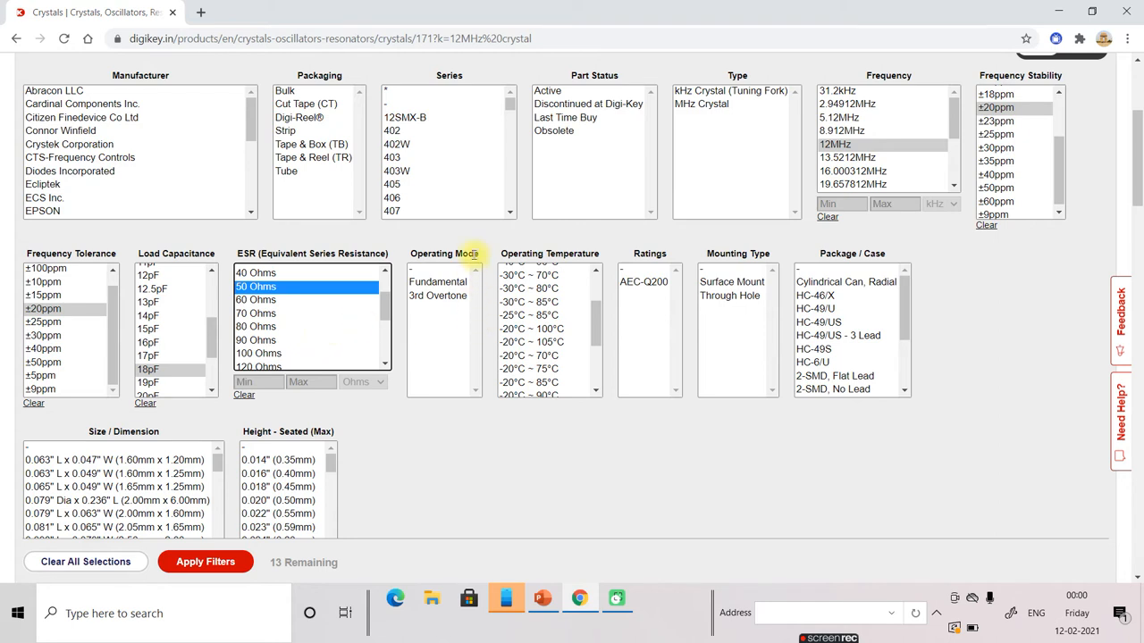
pyautogui.moveTo(472, 335)
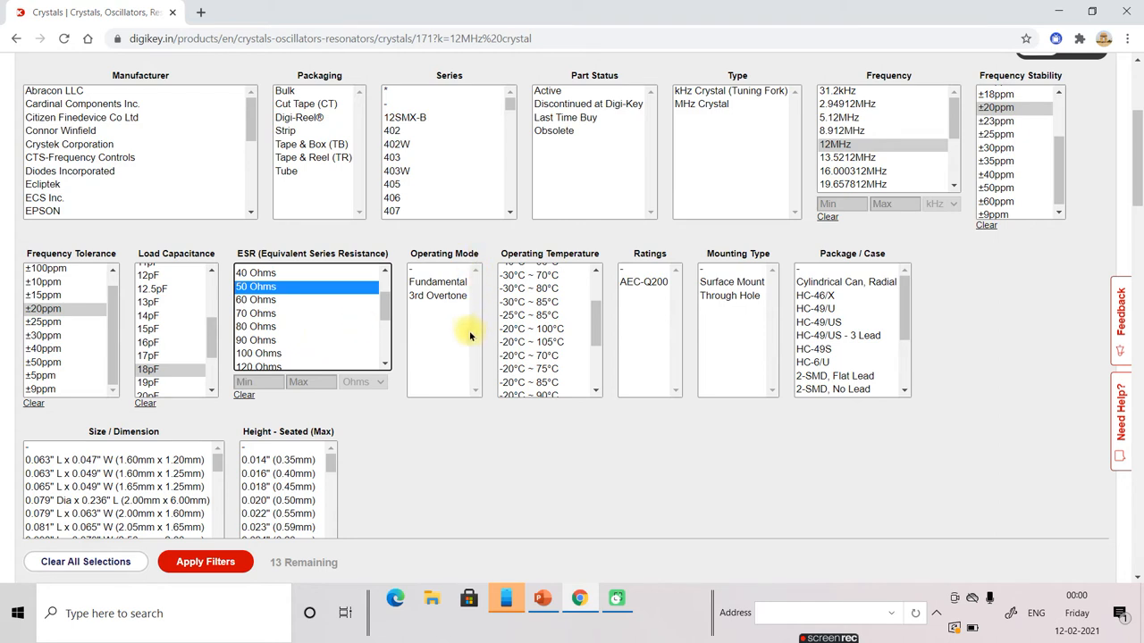
pyautogui.moveTo(579, 451)
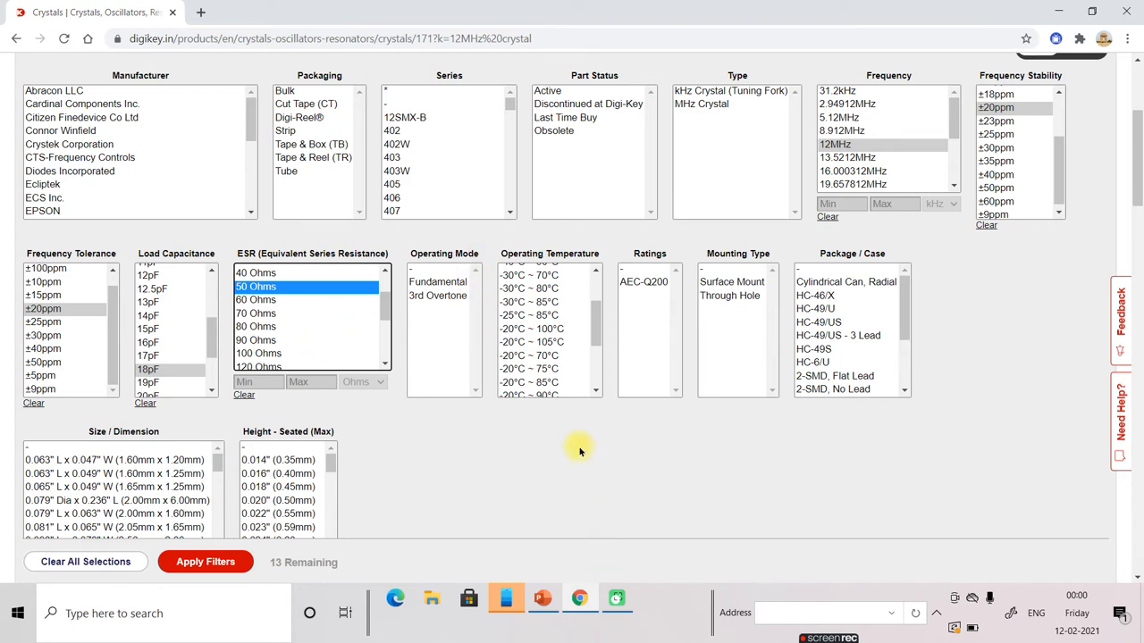
pyautogui.moveTo(594, 330)
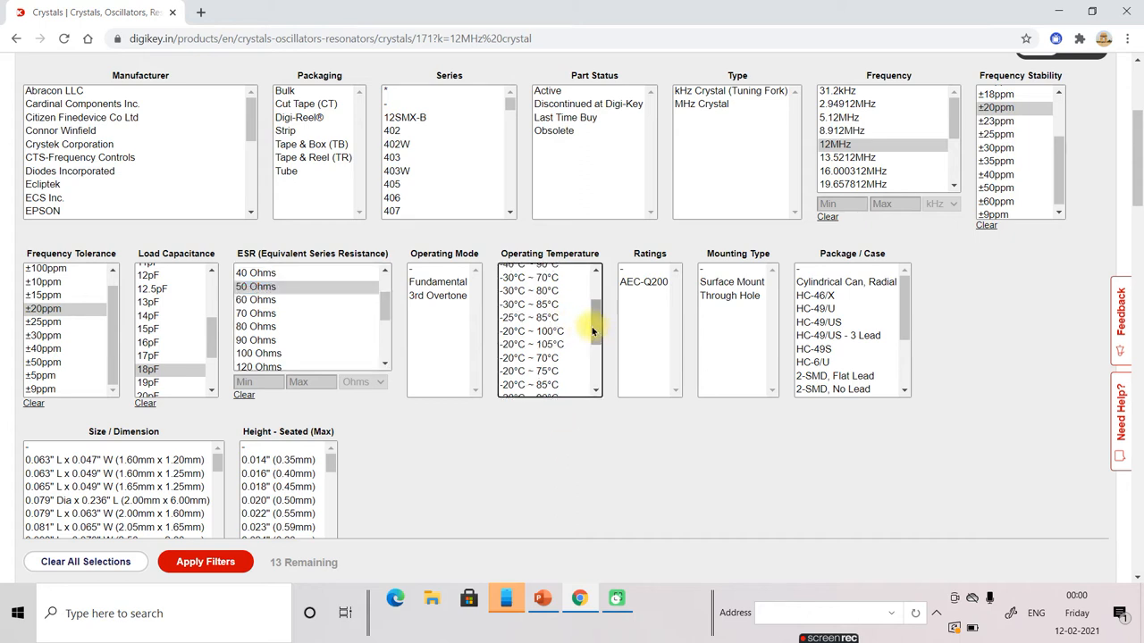
# Step: Select -40°C ~ 85°C operating temperature after trying -30°C ~ 85°C, leaving 1 part
pyautogui.scroll(-3)
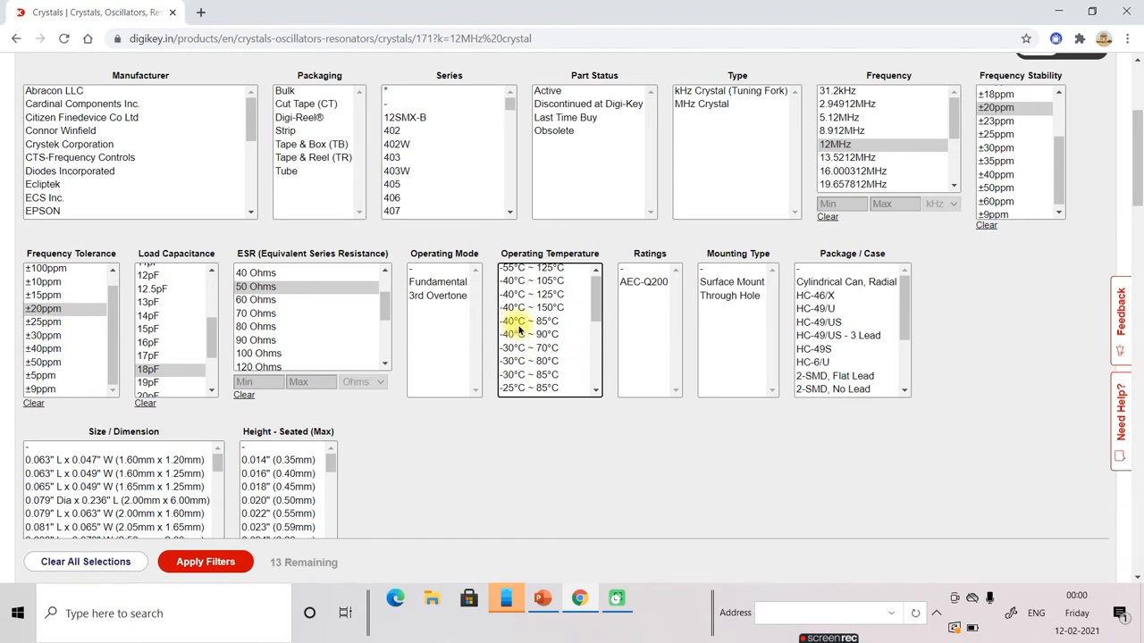
pyautogui.moveTo(568, 322)
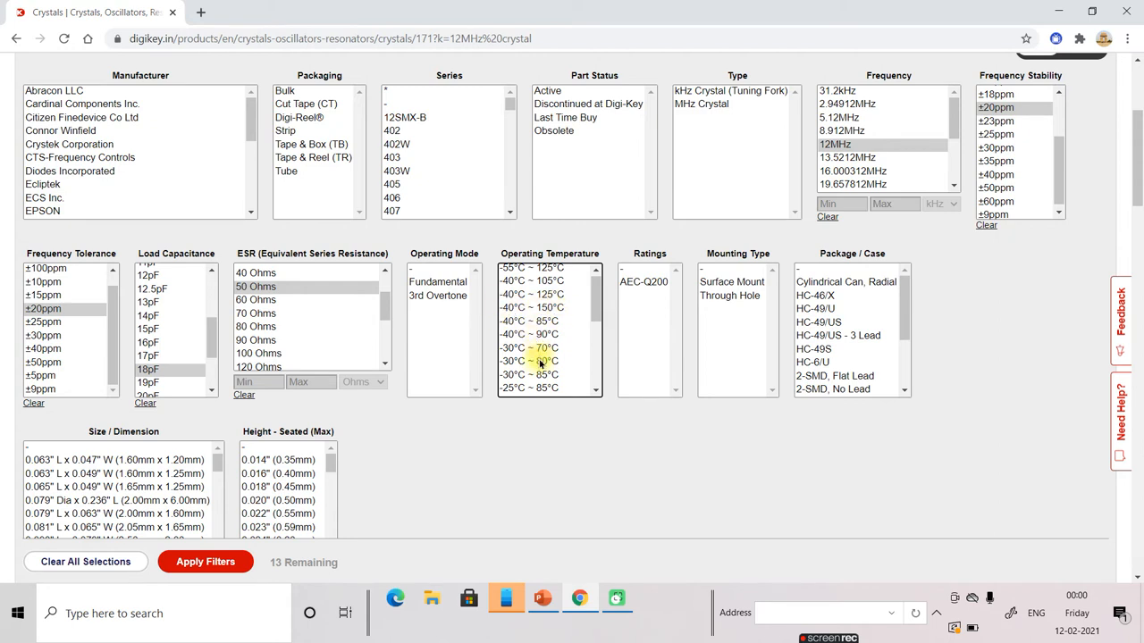
pyautogui.click(534, 322)
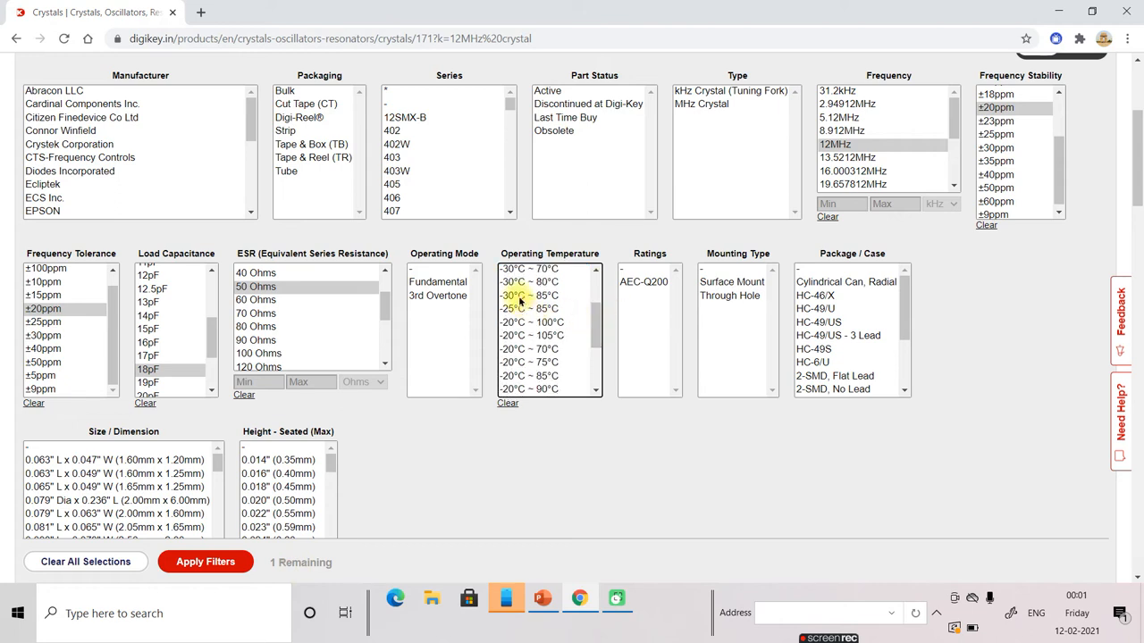
pyautogui.click(536, 297)
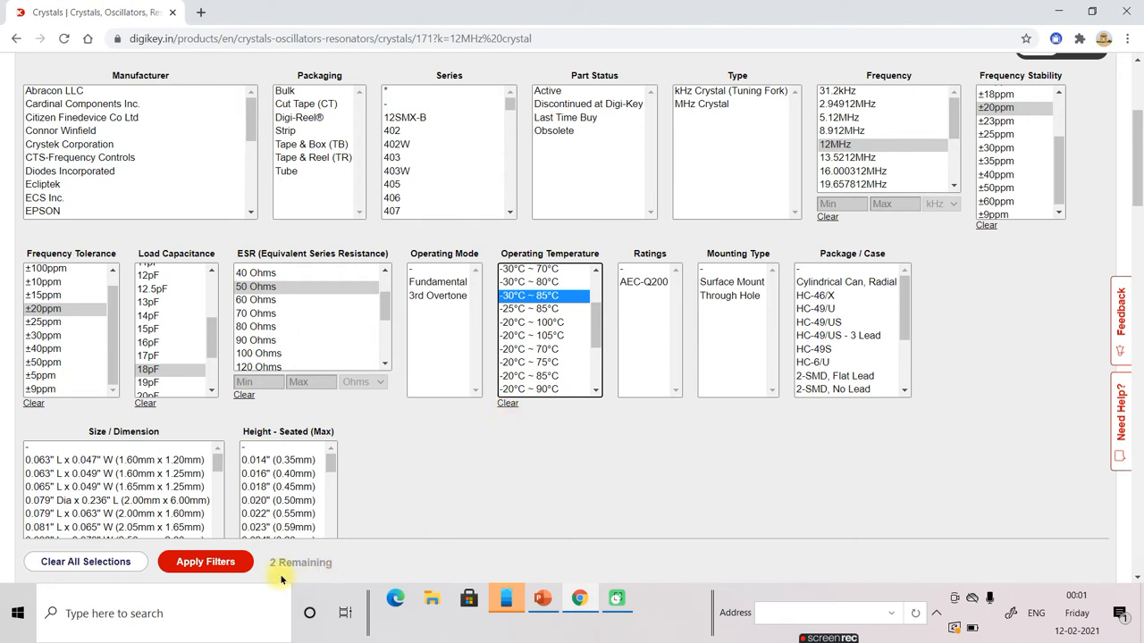
pyautogui.moveTo(643, 342)
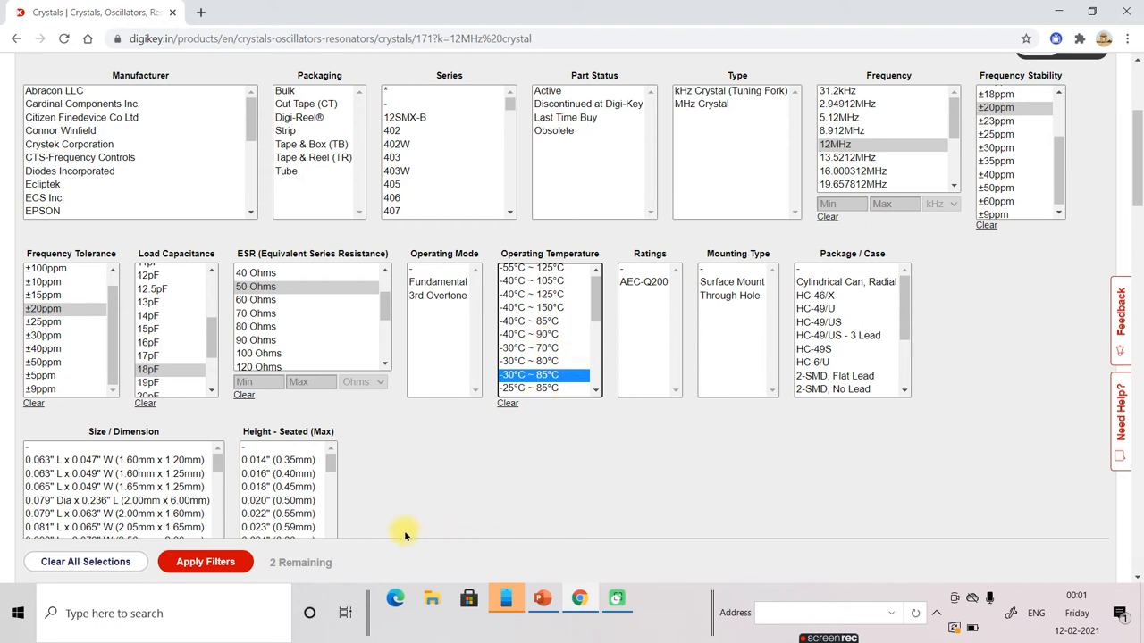
pyautogui.moveTo(603, 302)
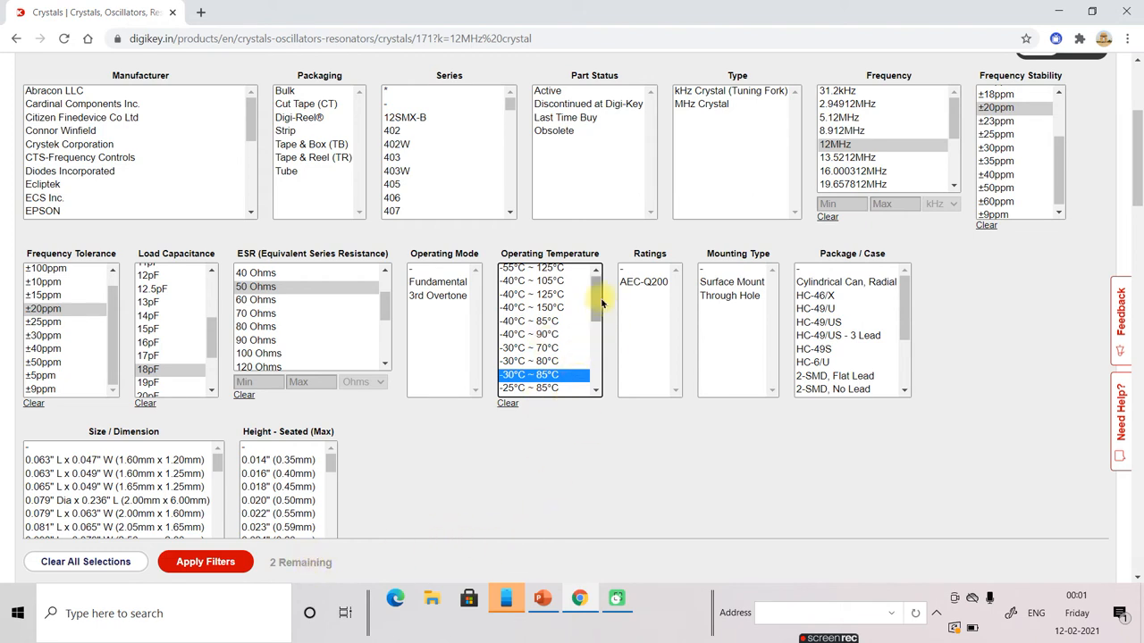
pyautogui.moveTo(564, 321)
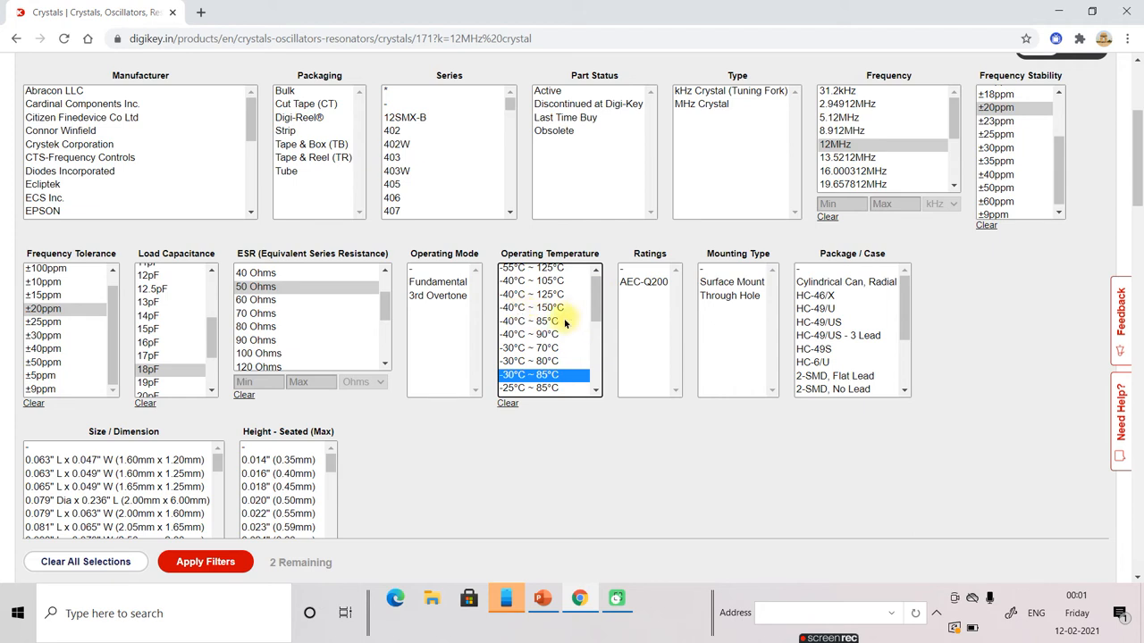
pyautogui.click(532, 322)
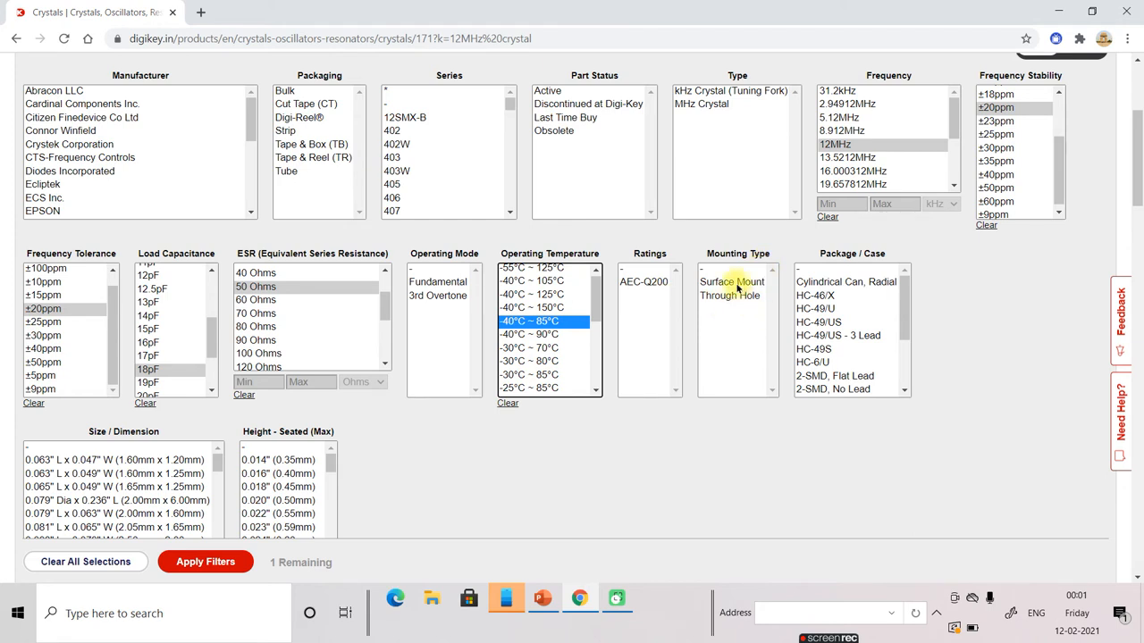
# Step: Select Surface Mount and 4-SMD, No Lead, then apply the filters to reach the FY1200129 crystal
pyautogui.click(731, 283)
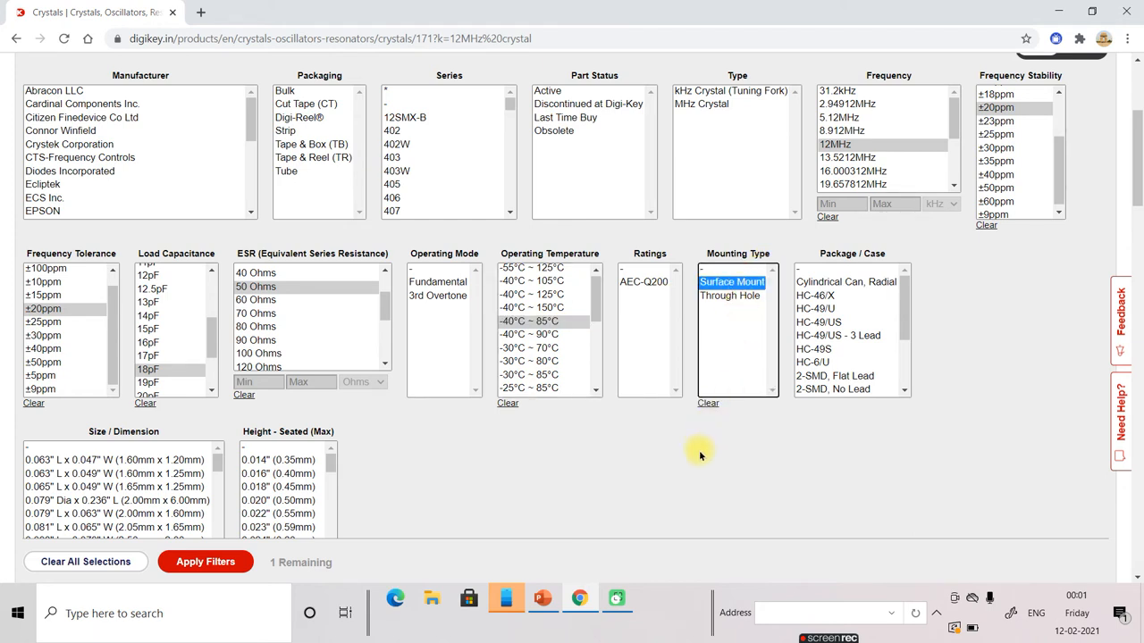
pyautogui.moveTo(892, 287)
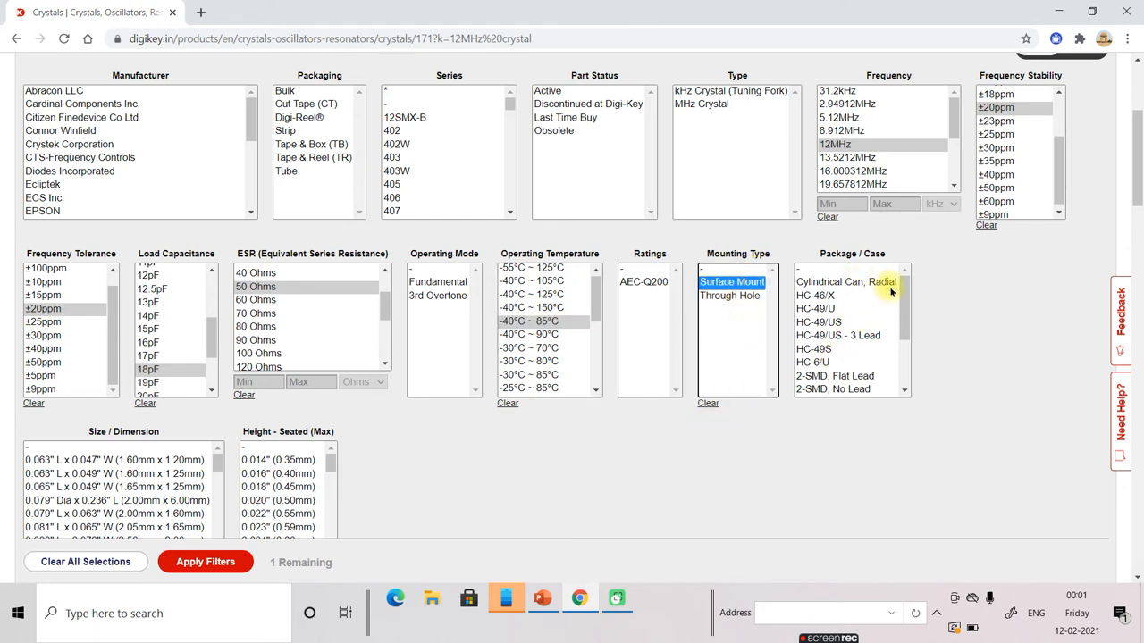
pyautogui.scroll(-3)
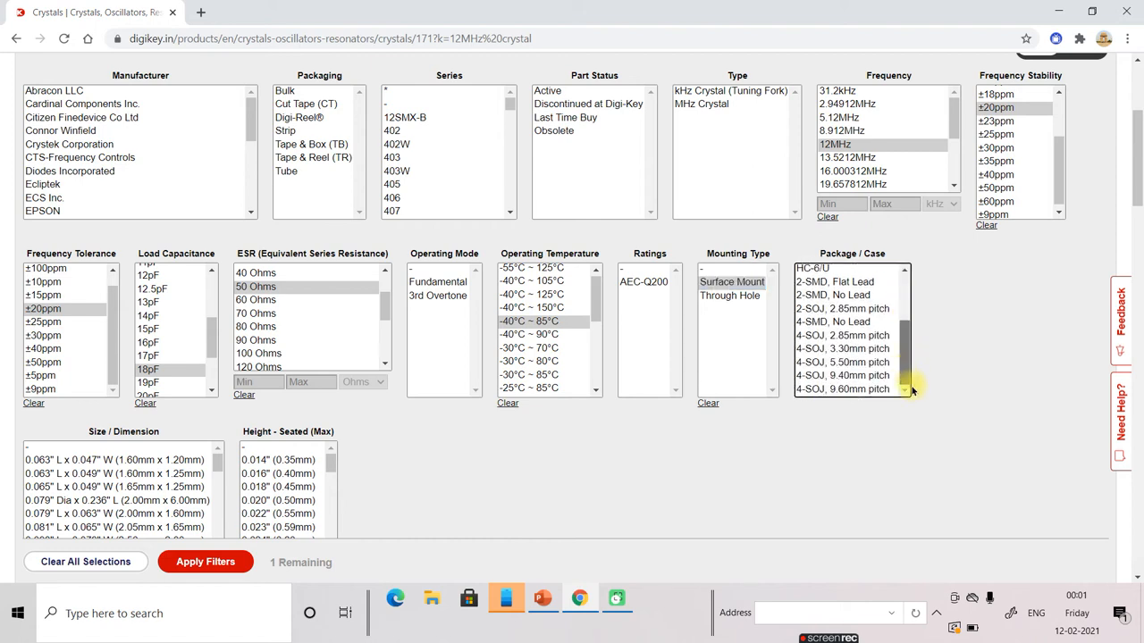
pyautogui.moveTo(912, 347)
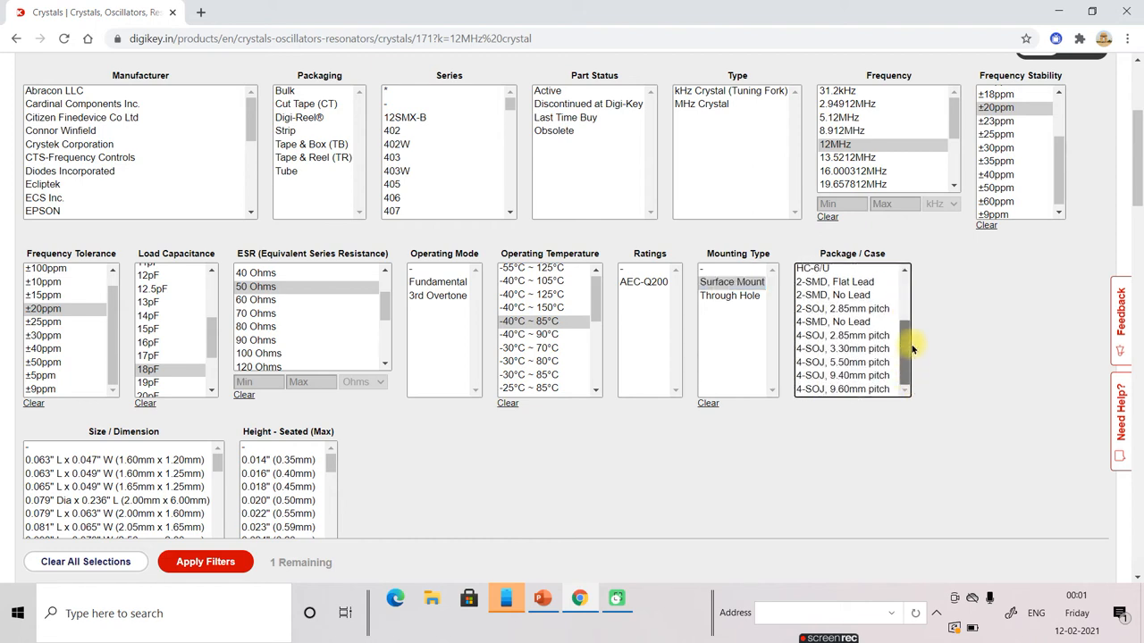
pyautogui.moveTo(894, 343)
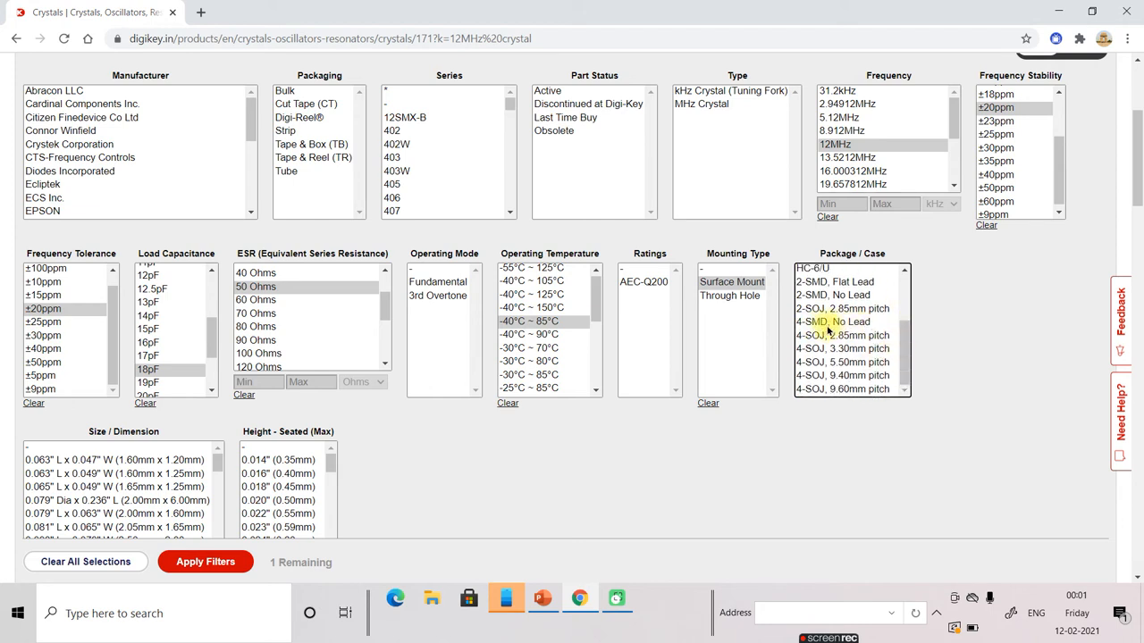
pyautogui.click(833, 321)
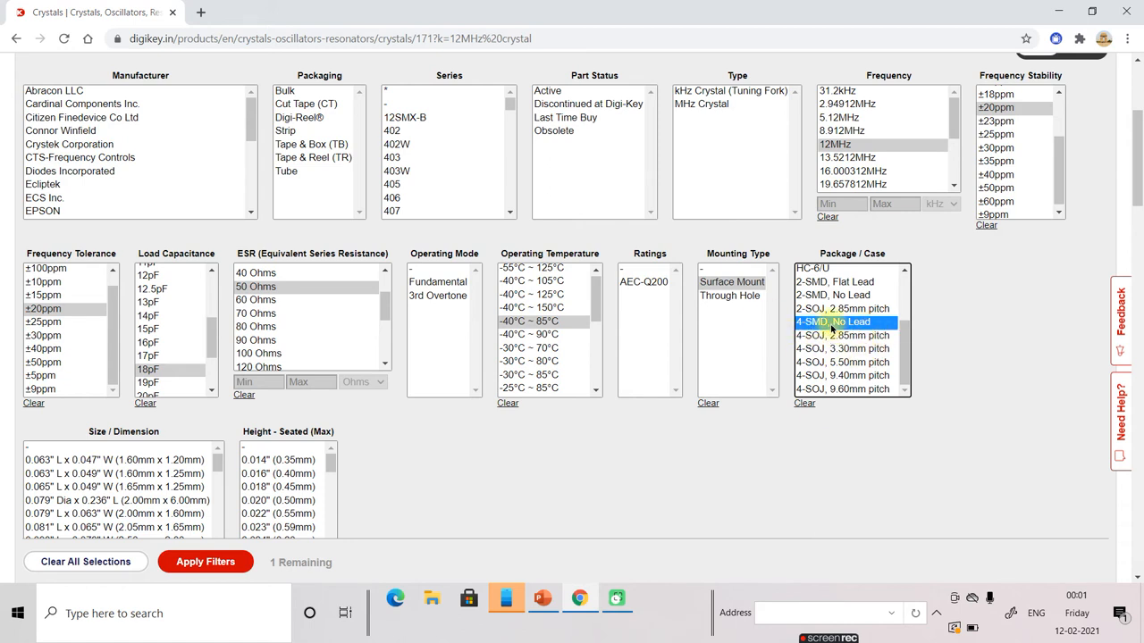
pyautogui.moveTo(840, 336)
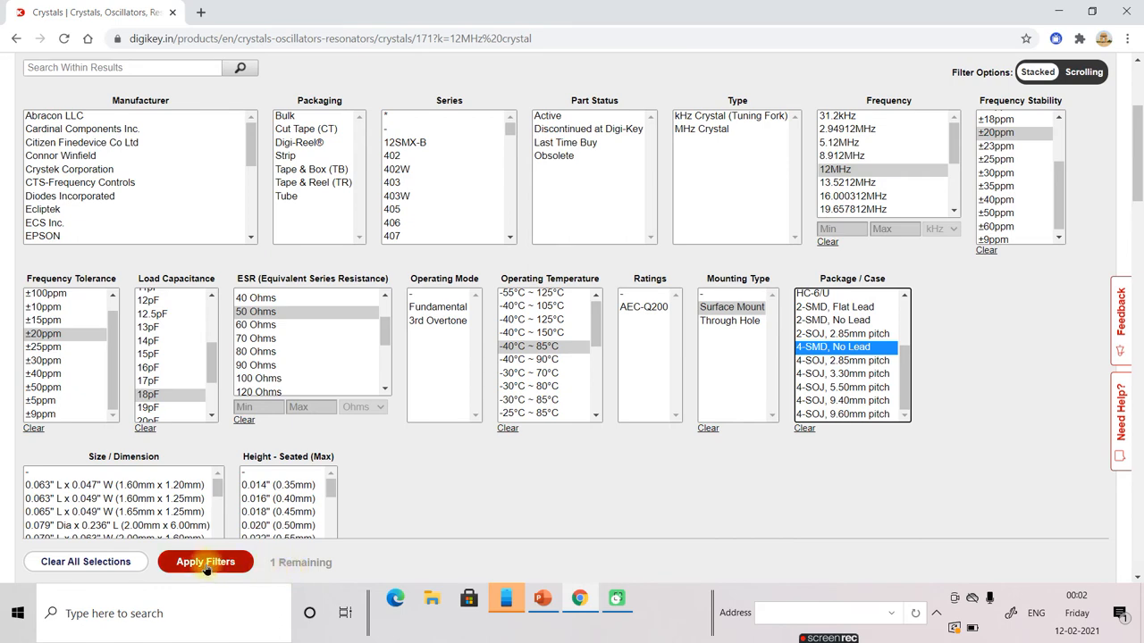
pyautogui.scroll(-3)
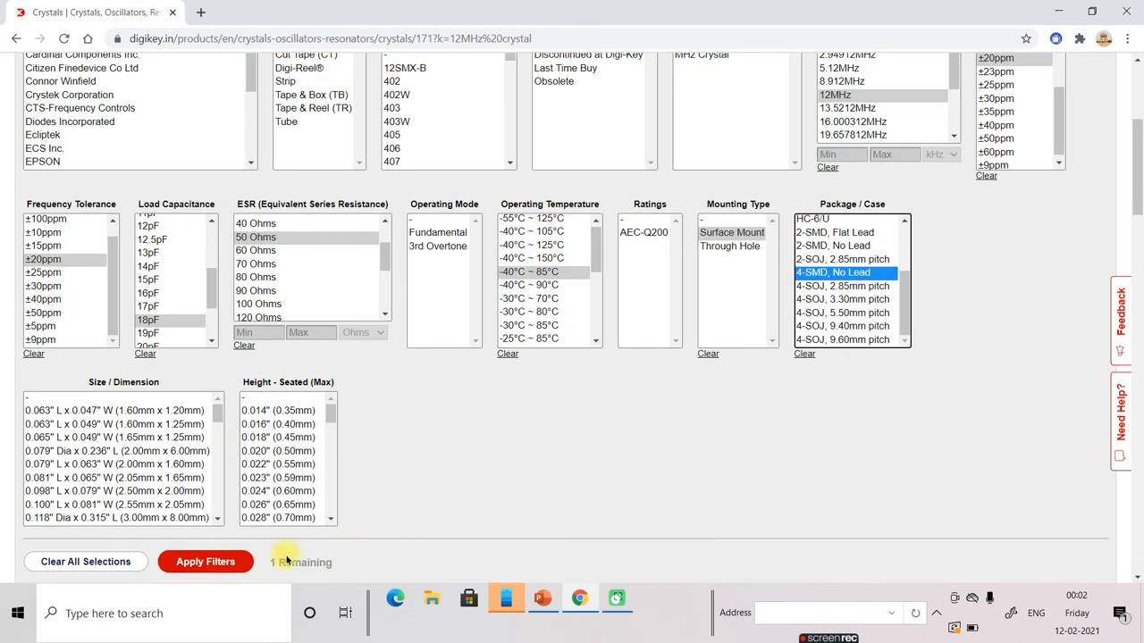
pyautogui.click(204, 562)
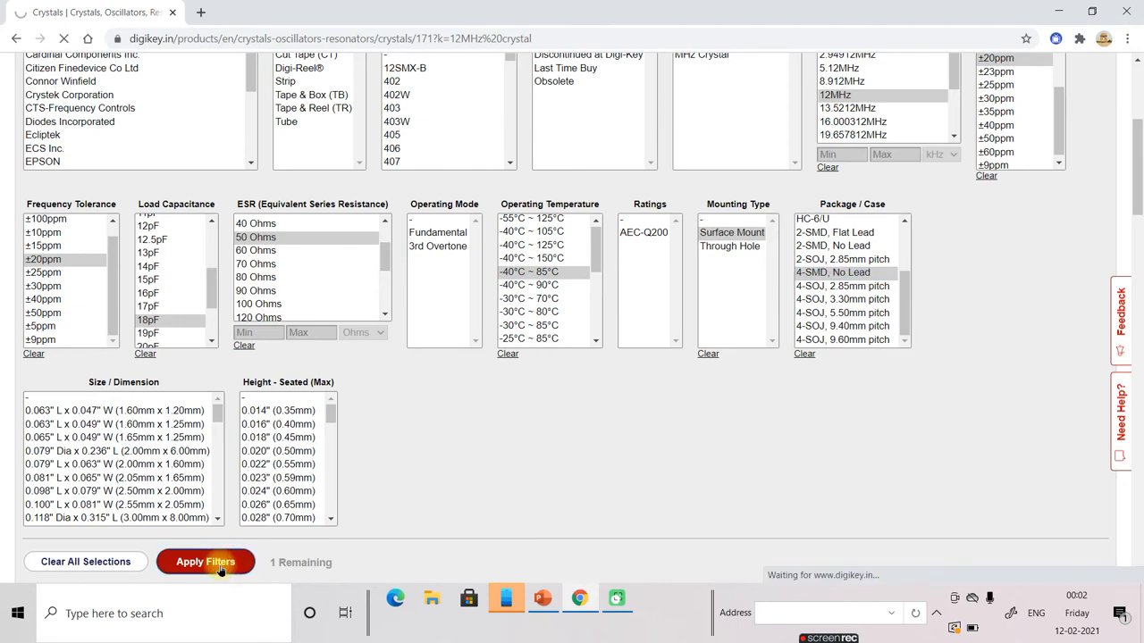
pyautogui.click(204, 561)
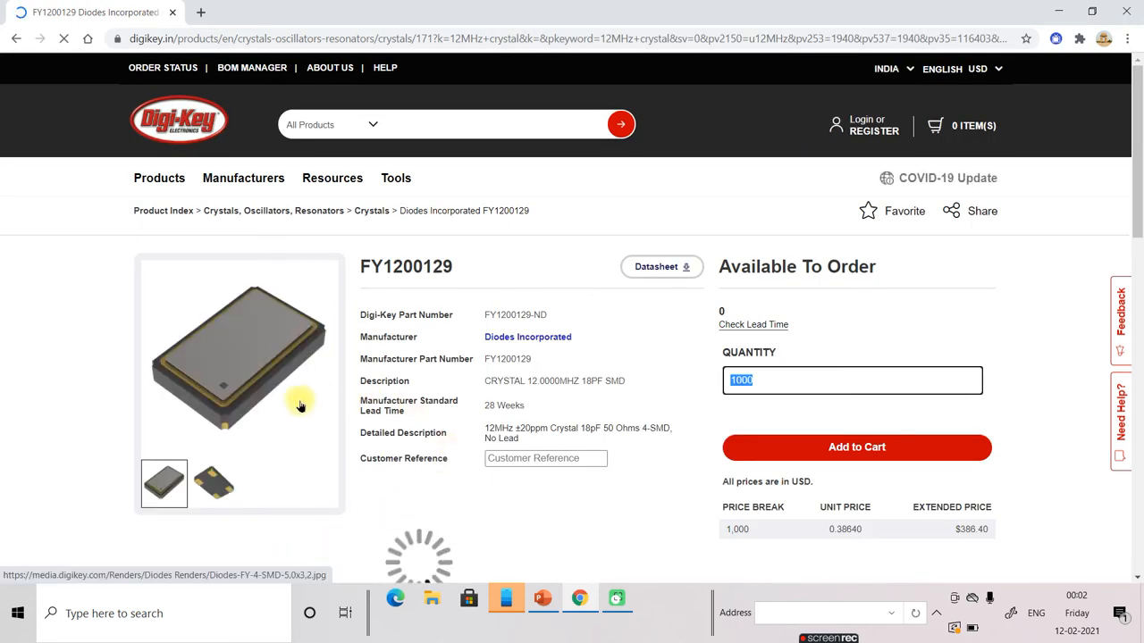
pyautogui.scroll(-3)
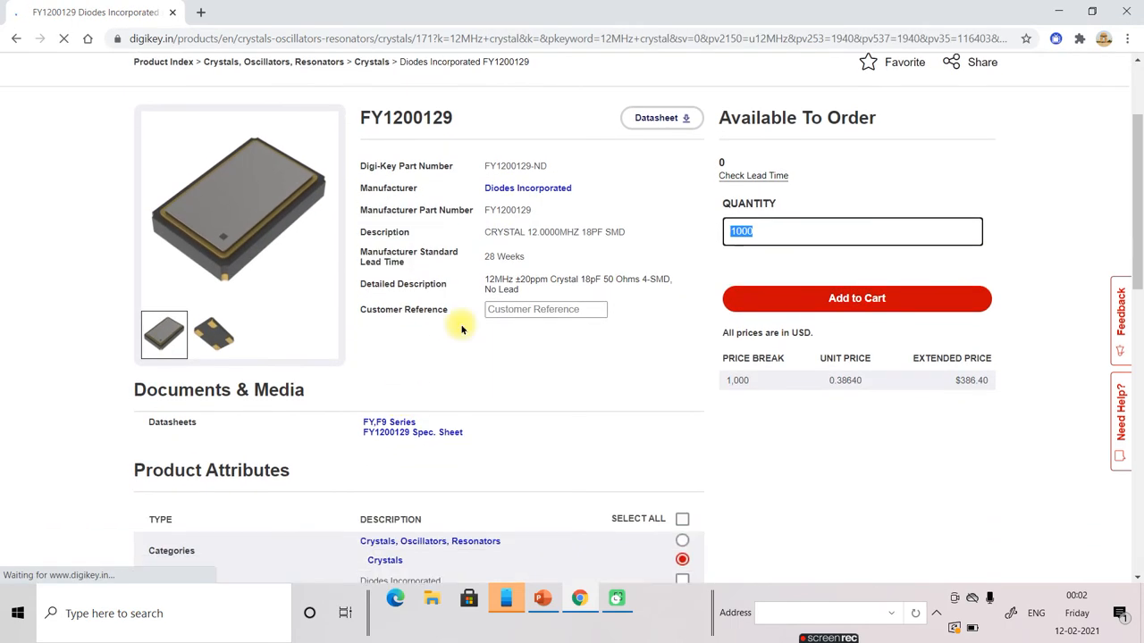
pyautogui.scroll(-3)
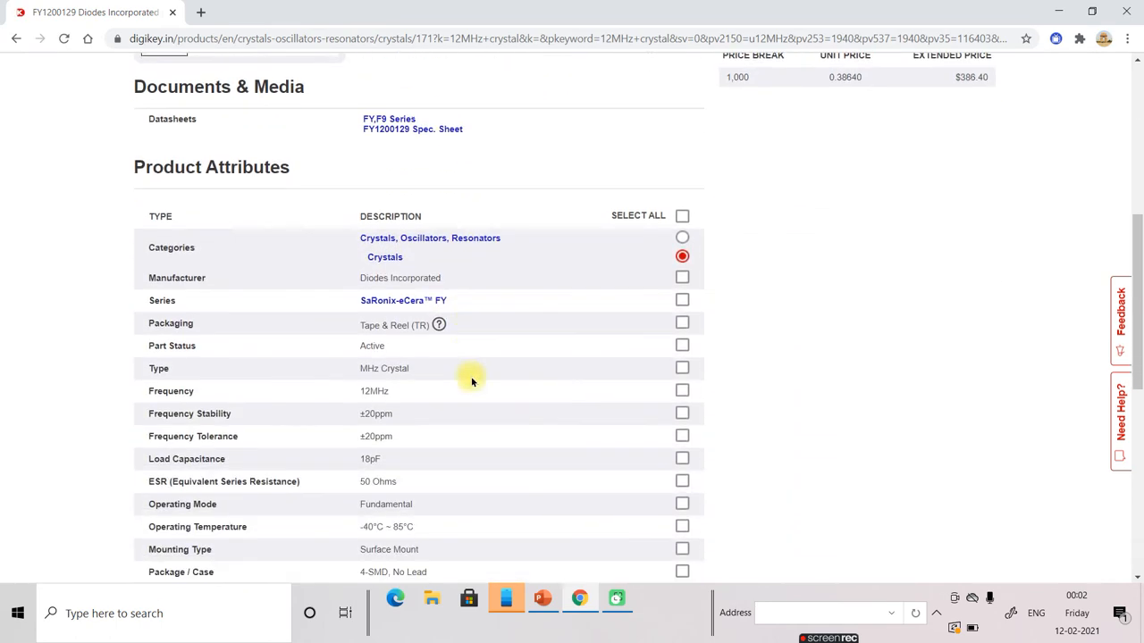
pyautogui.scroll(-3)
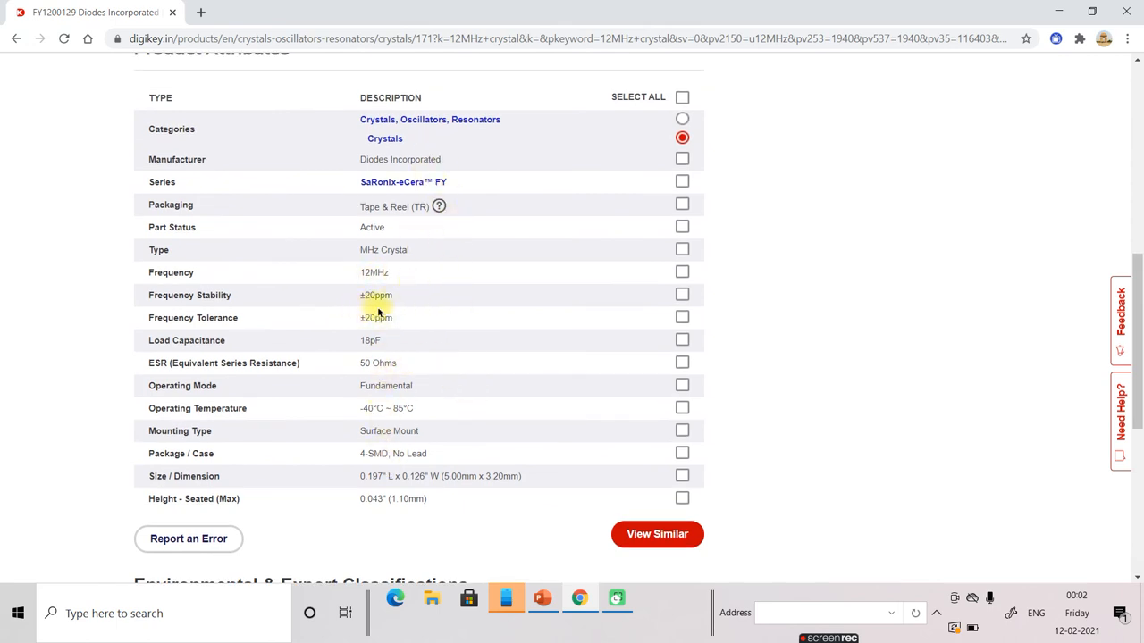
pyautogui.moveTo(393, 311)
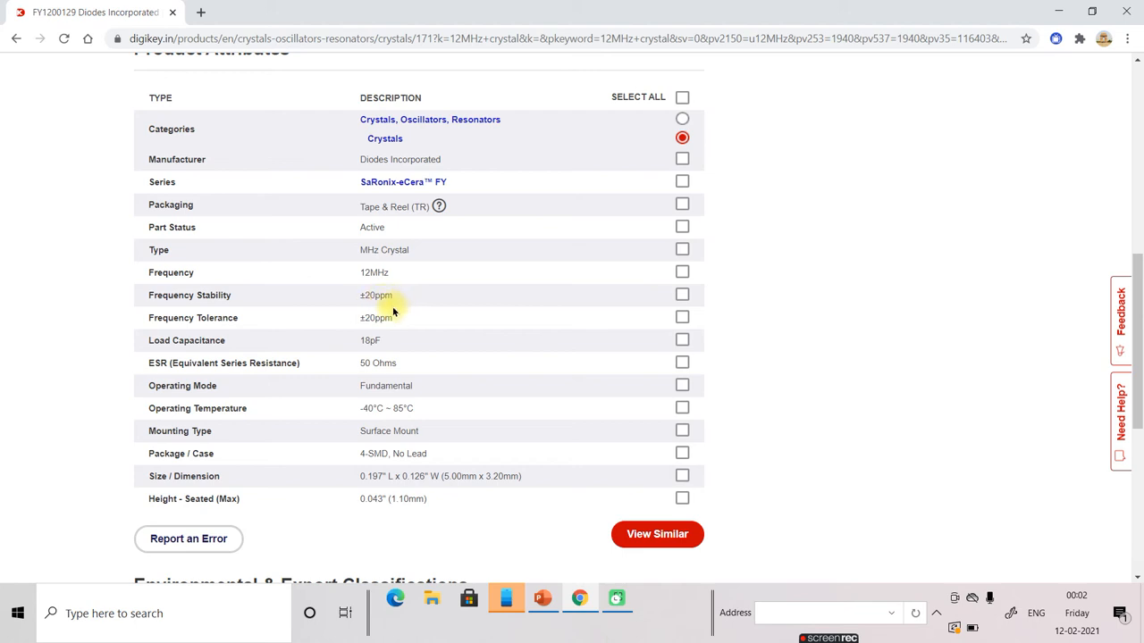
pyautogui.moveTo(379, 329)
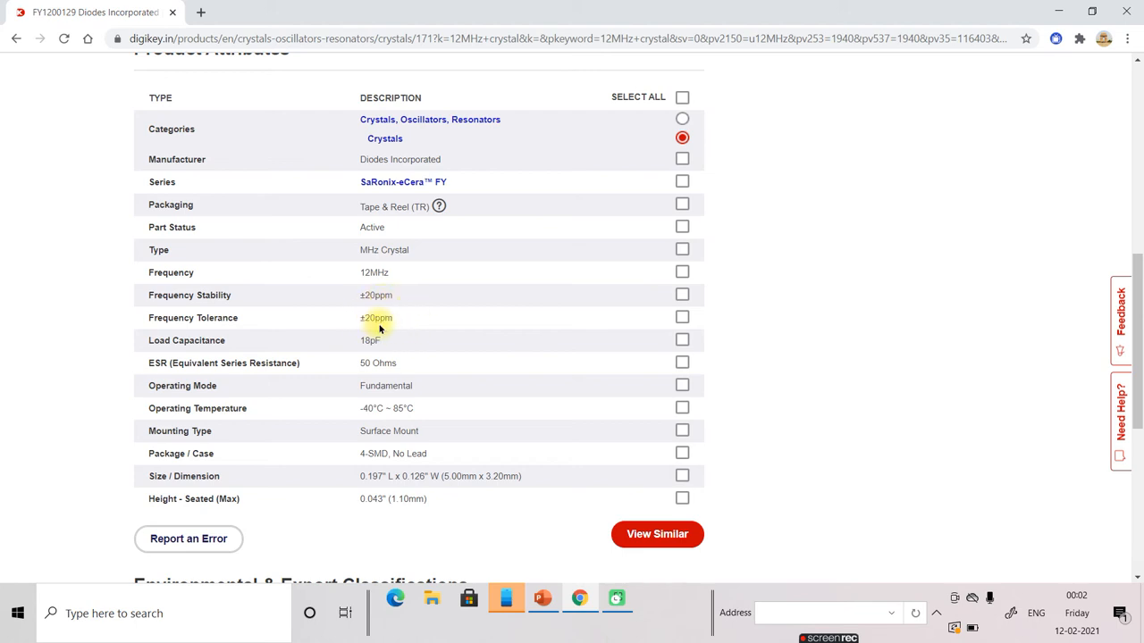
pyautogui.moveTo(429, 476)
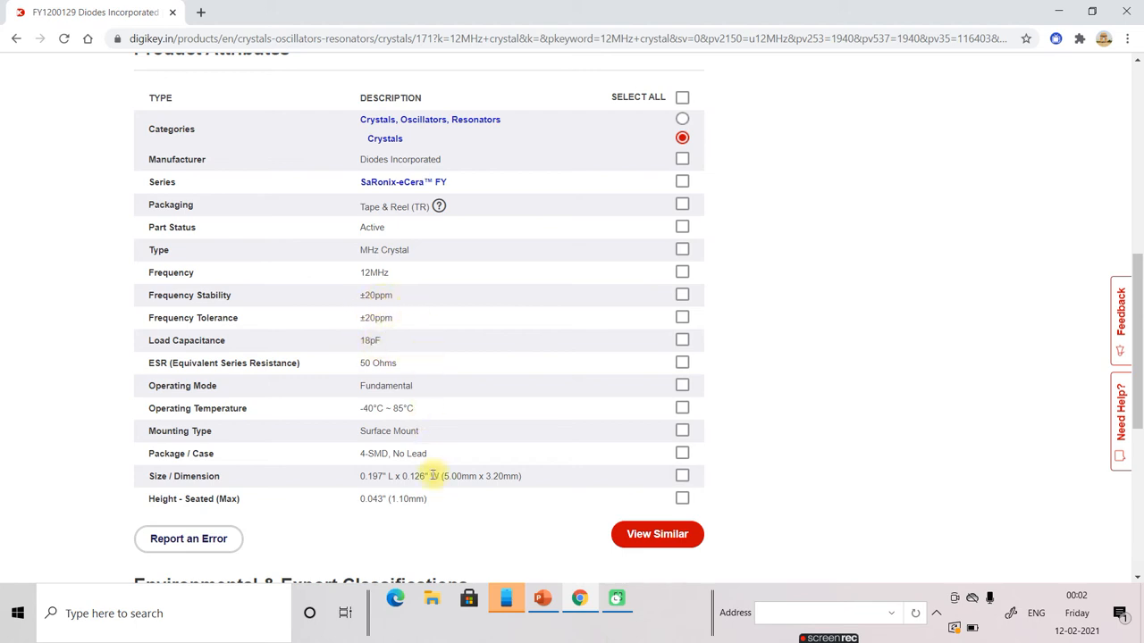
pyautogui.moveTo(418, 519)
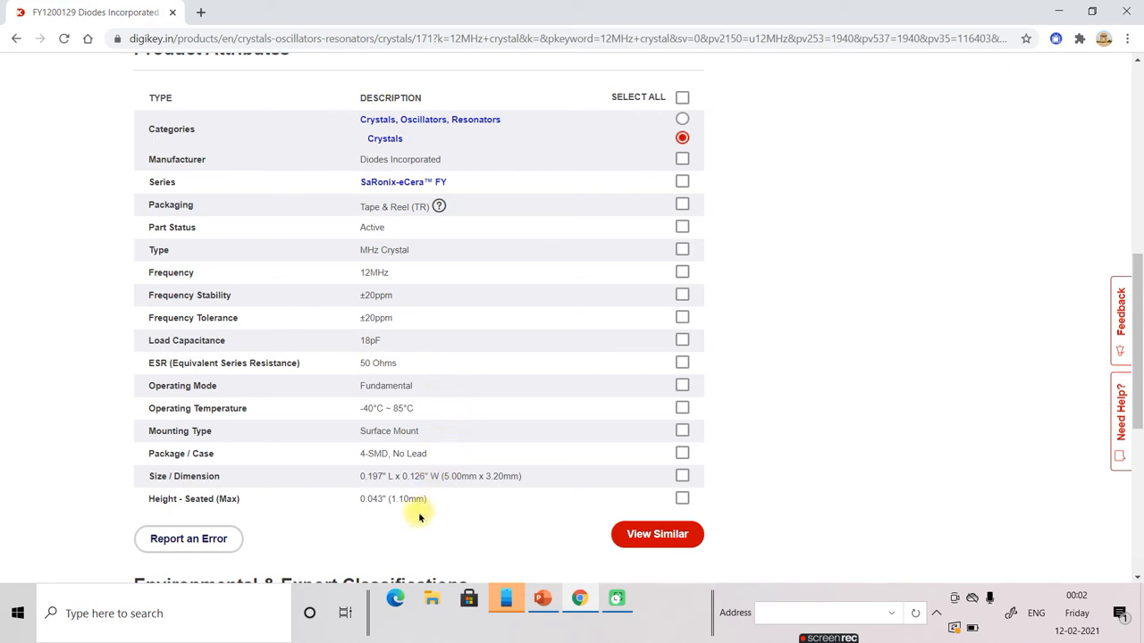
pyautogui.moveTo(404, 504)
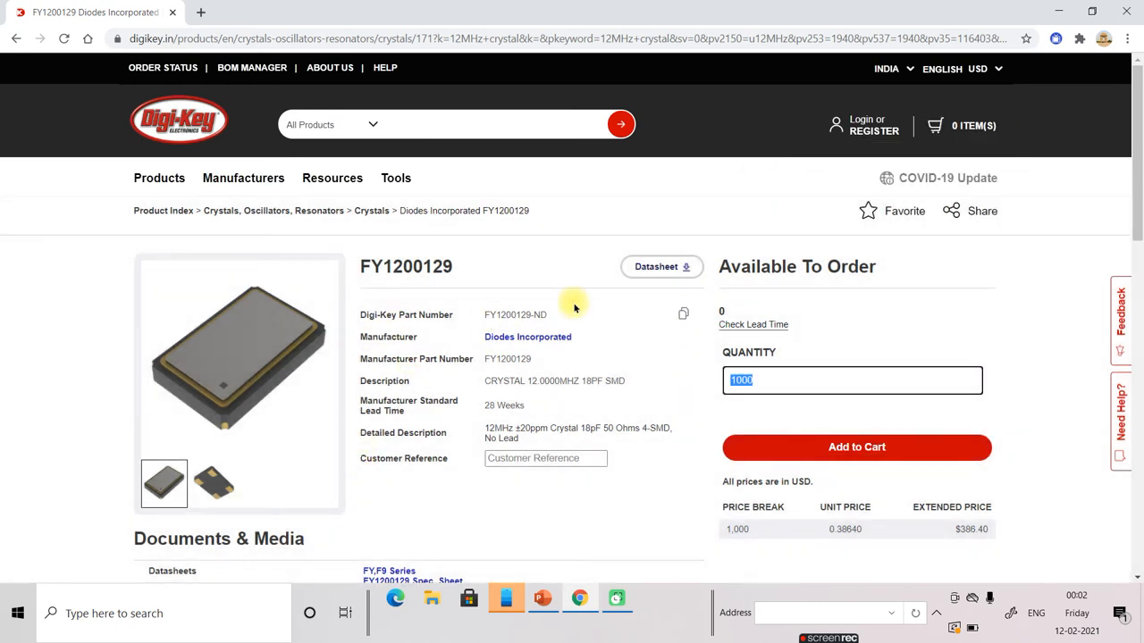
pyautogui.moveTo(874, 465)
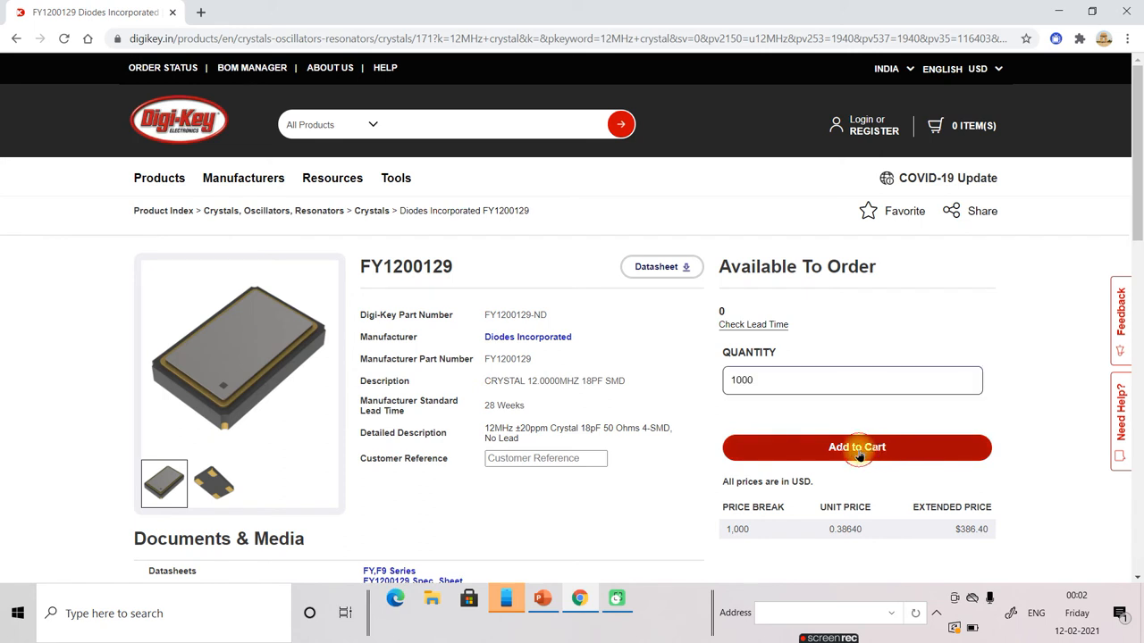
# Step: Add 1000 FY1200129 crystals to the cart for a $386.40 subtotal
pyautogui.click(858, 447)
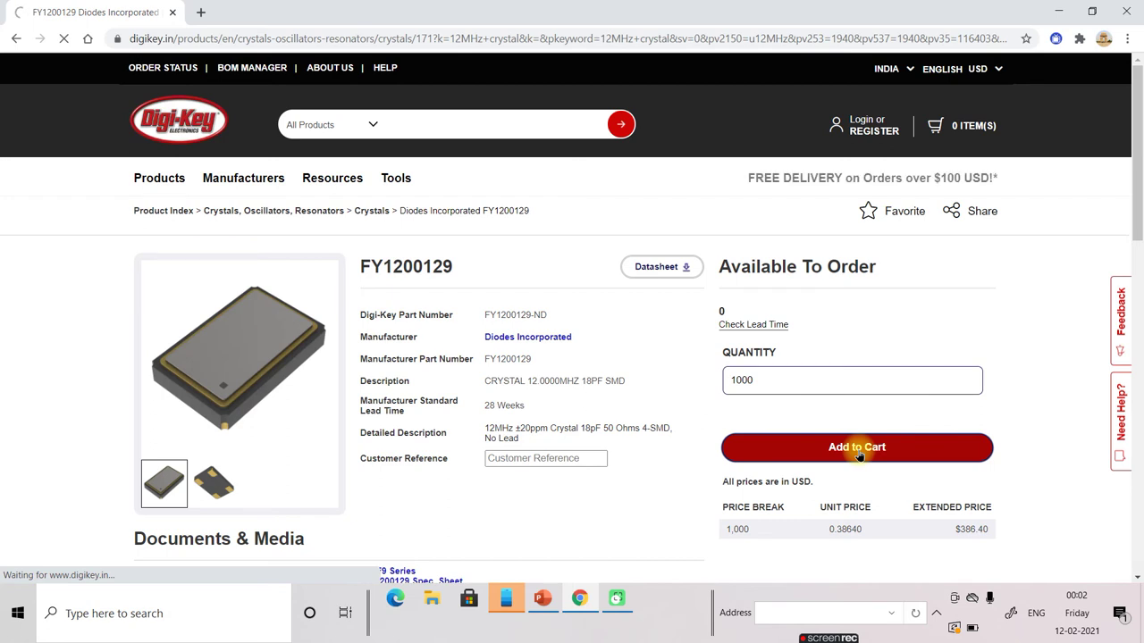
pyautogui.click(857, 447)
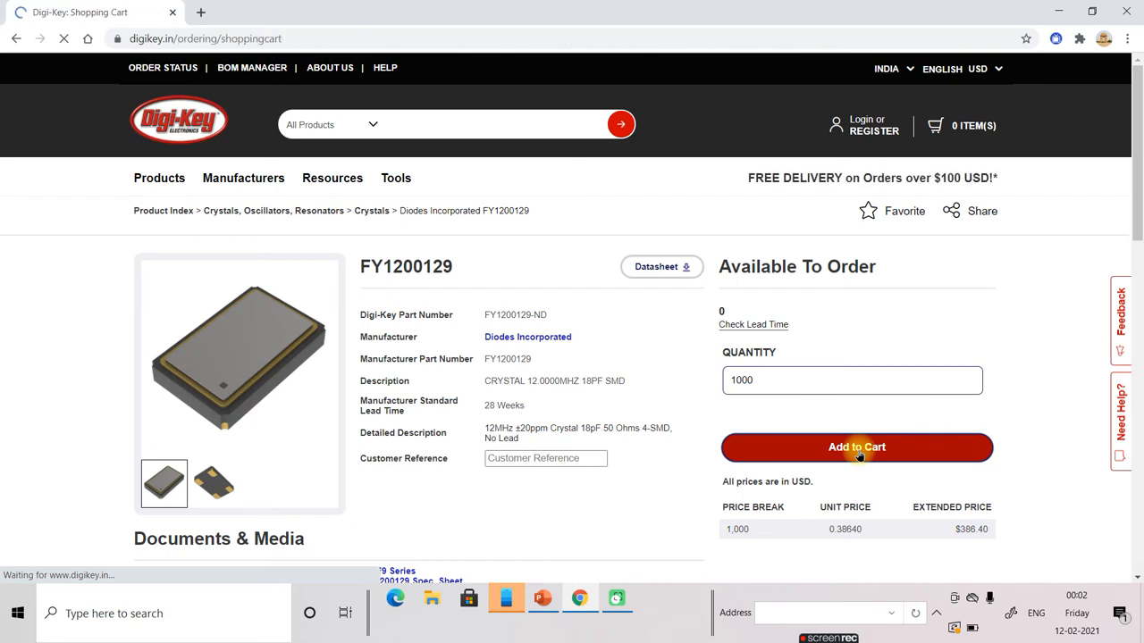
pyautogui.click(858, 447)
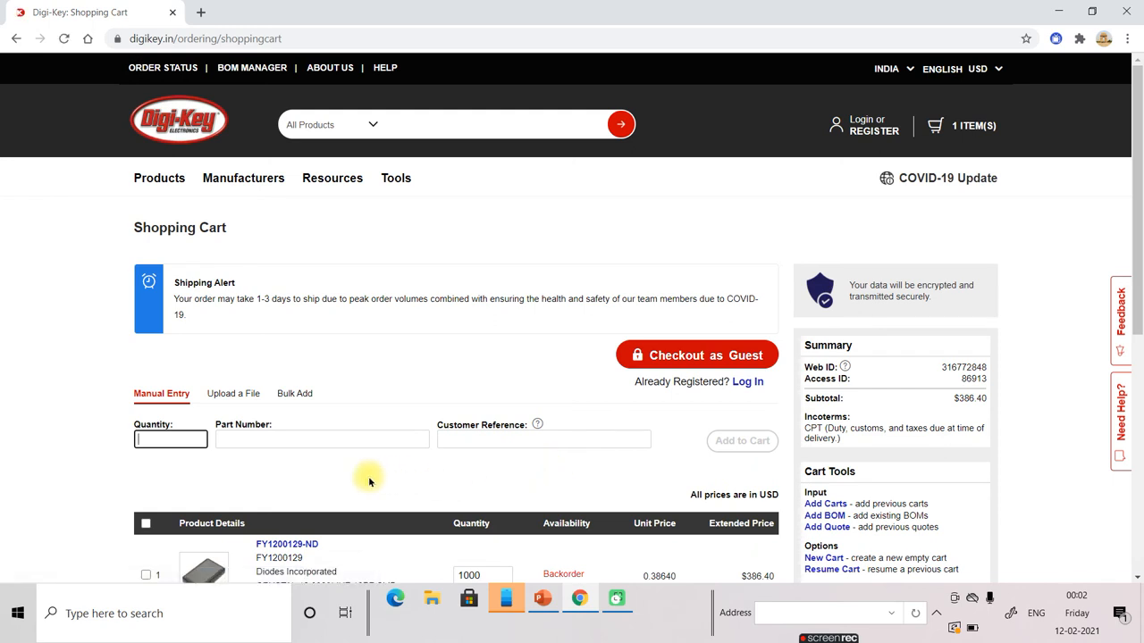
pyautogui.moveTo(331, 484)
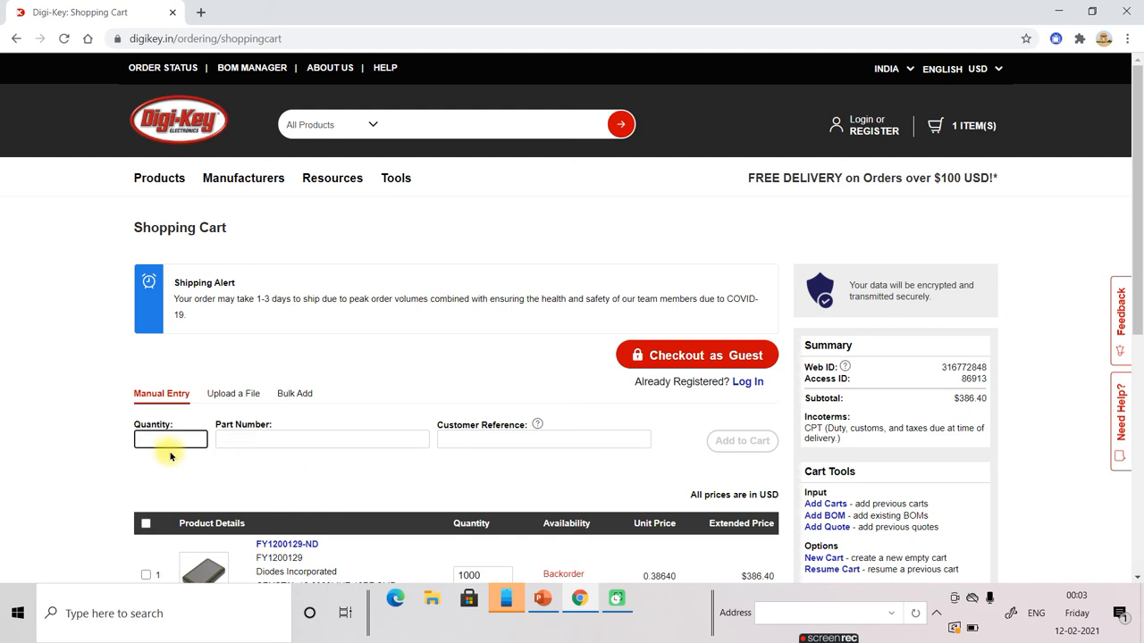
pyautogui.click(170, 440)
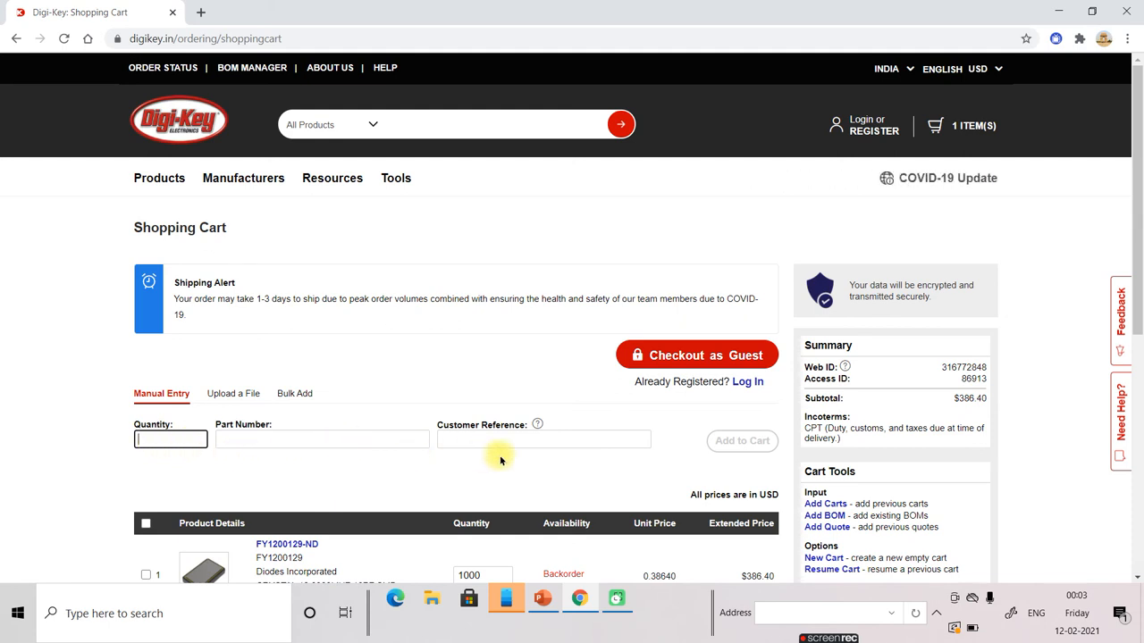
pyautogui.moveTo(724, 414)
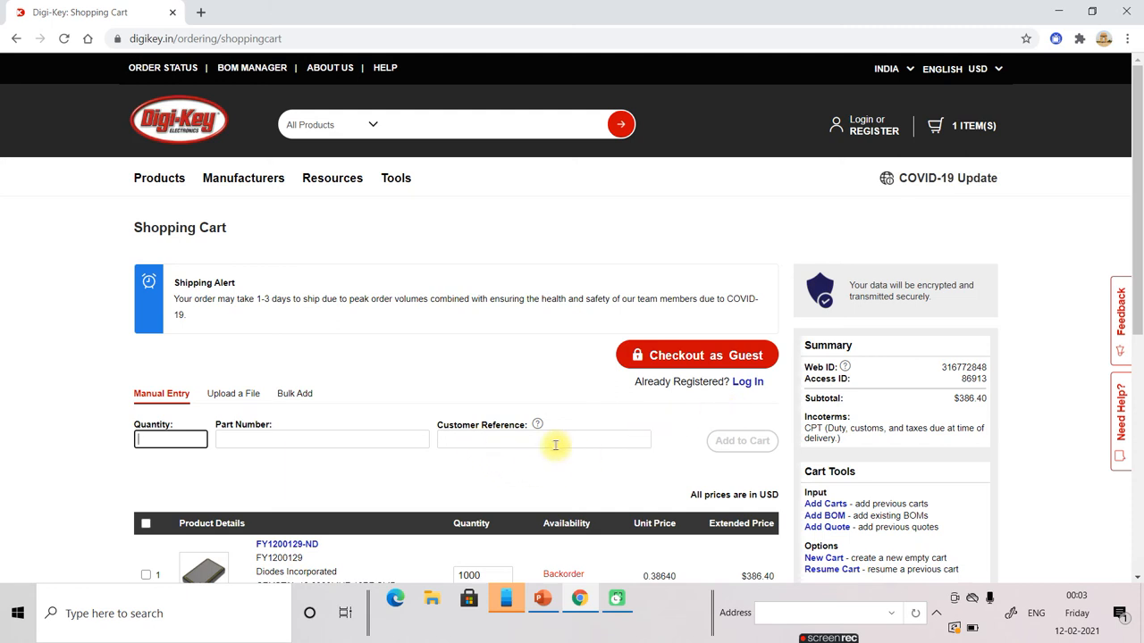
pyautogui.moveTo(720, 357)
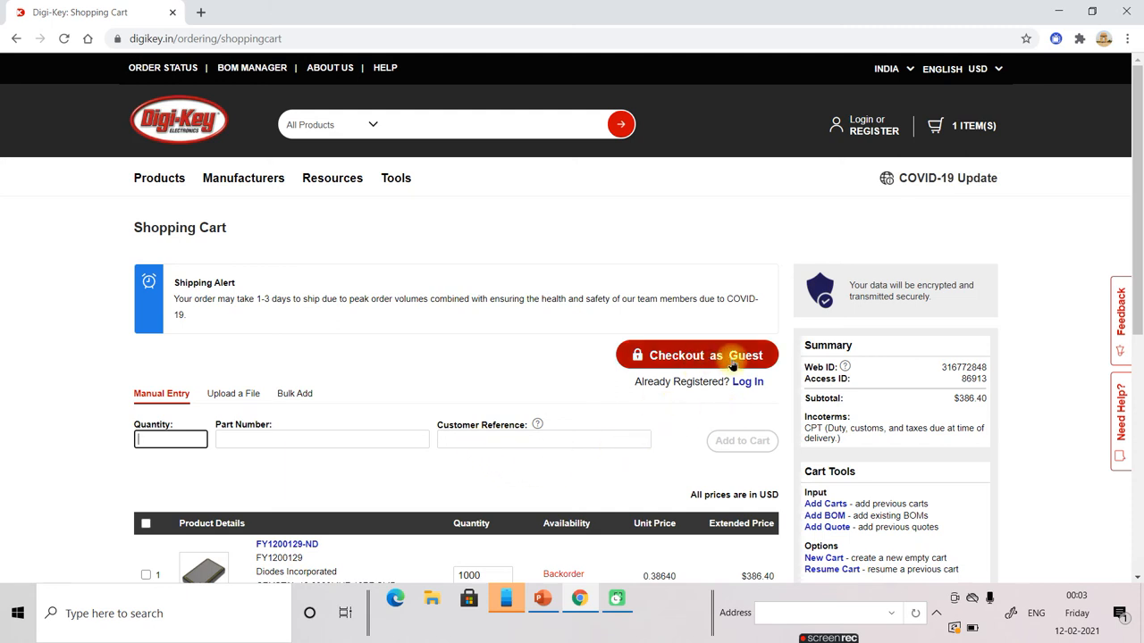
pyautogui.scroll(-3)
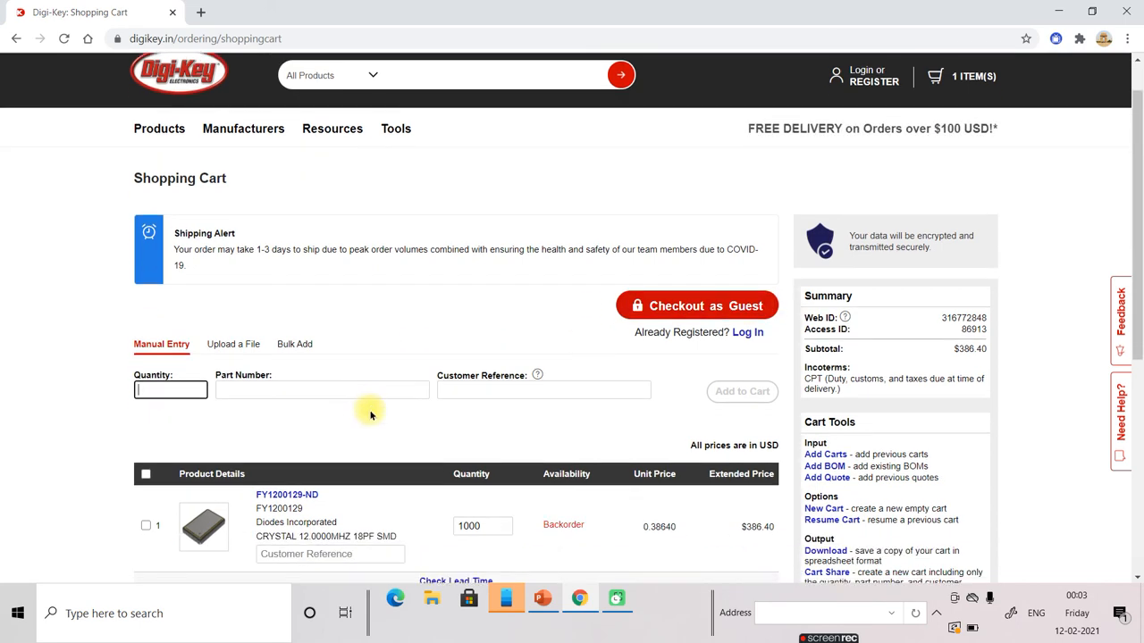
pyautogui.scroll(-3)
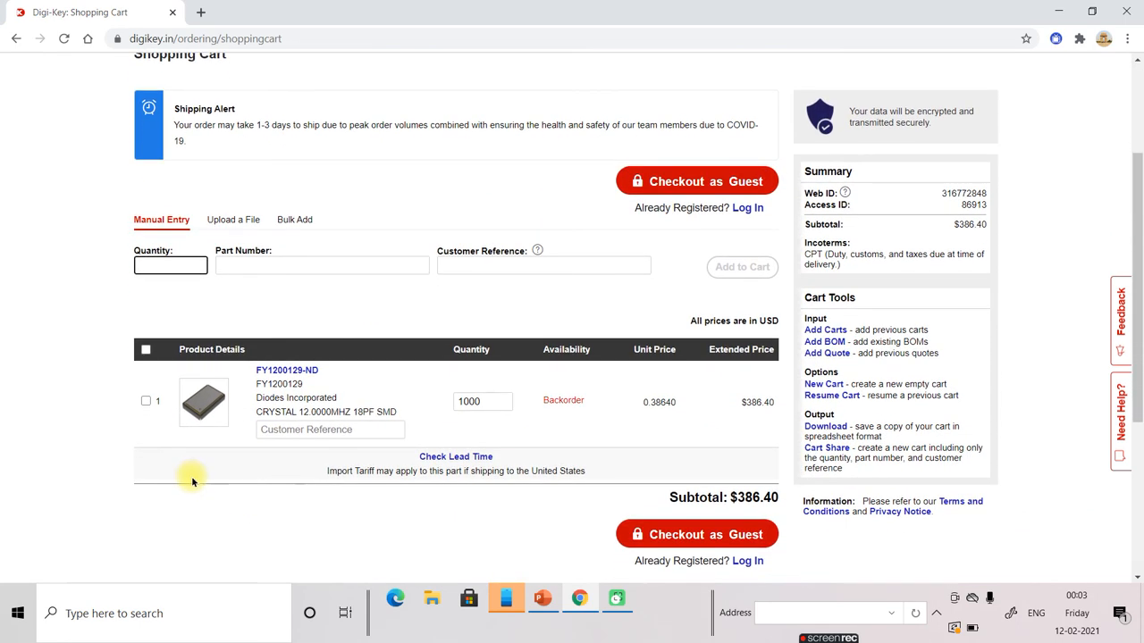
pyautogui.scroll(-3)
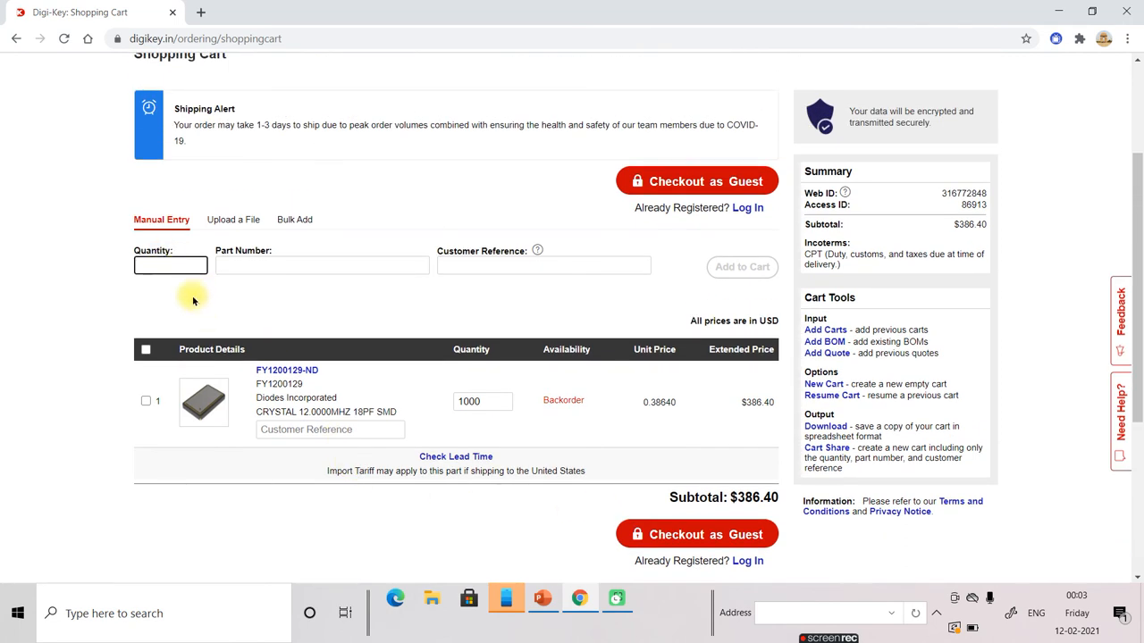
# Step: Enter quantity 10 and part number FY1200129-ND in Manual Entry and add it to the cart
pyautogui.write('10')
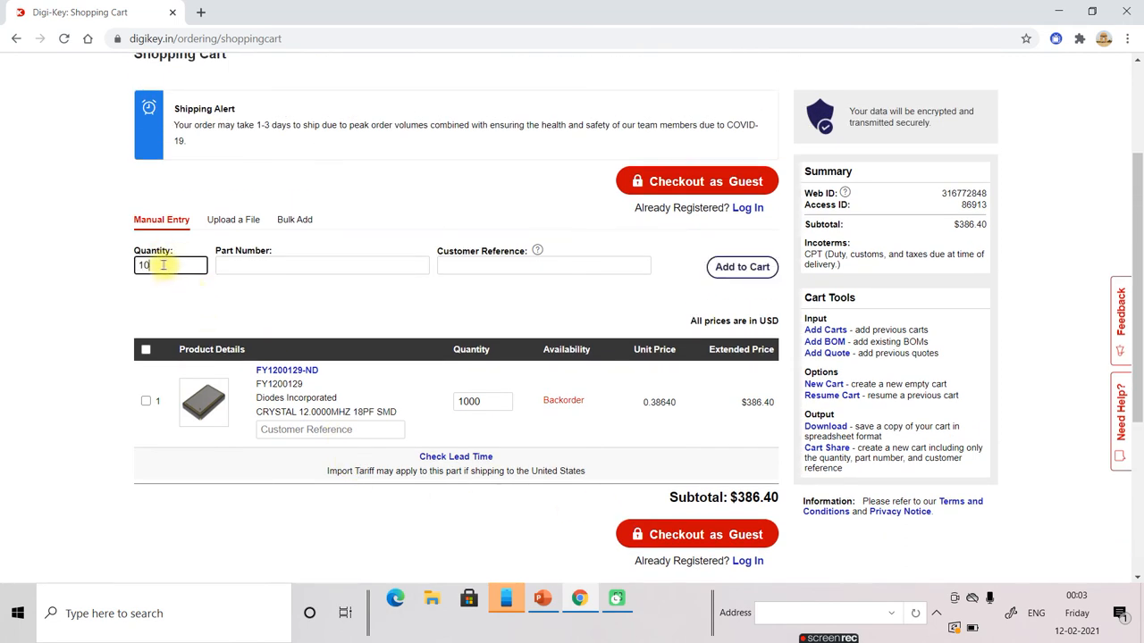
pyautogui.click(322, 264)
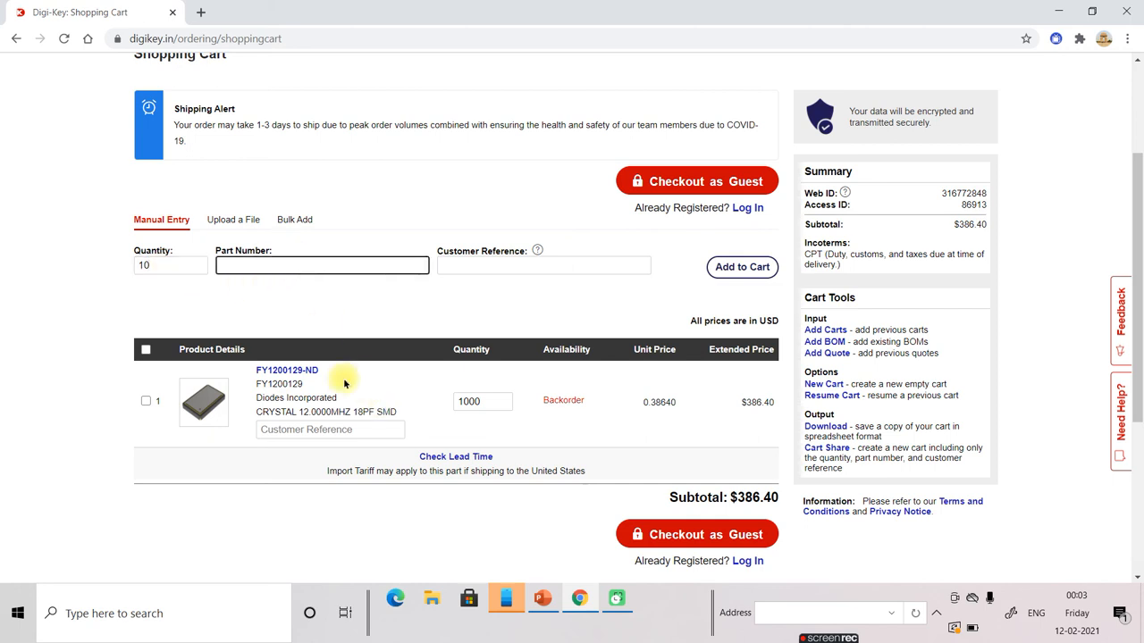
pyautogui.doubleClick(286, 370)
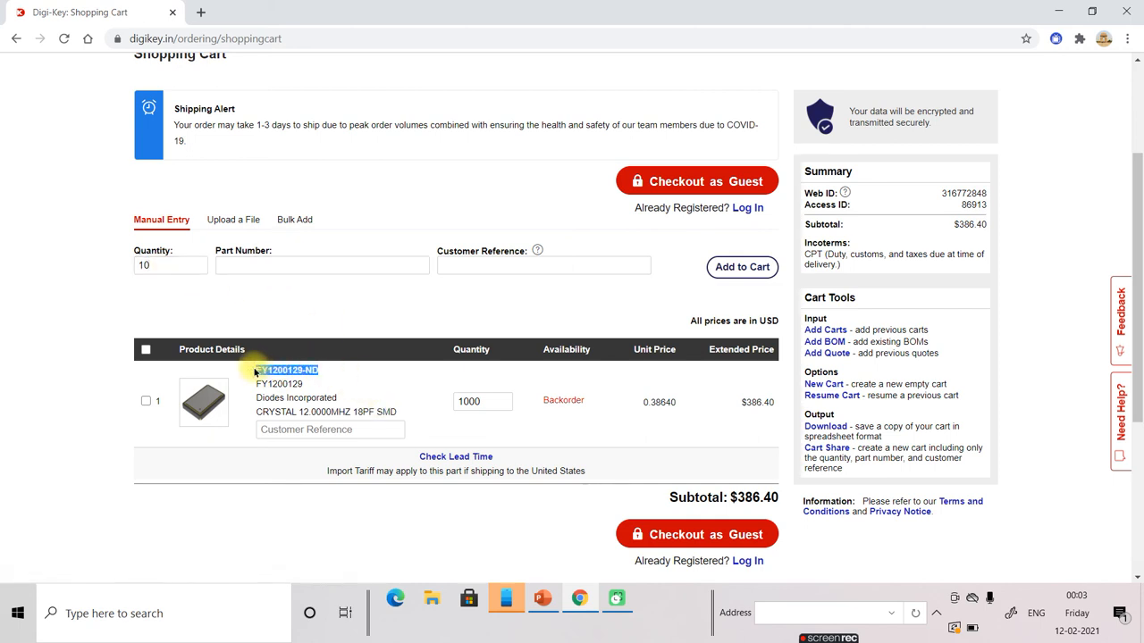
pyautogui.click(321, 265)
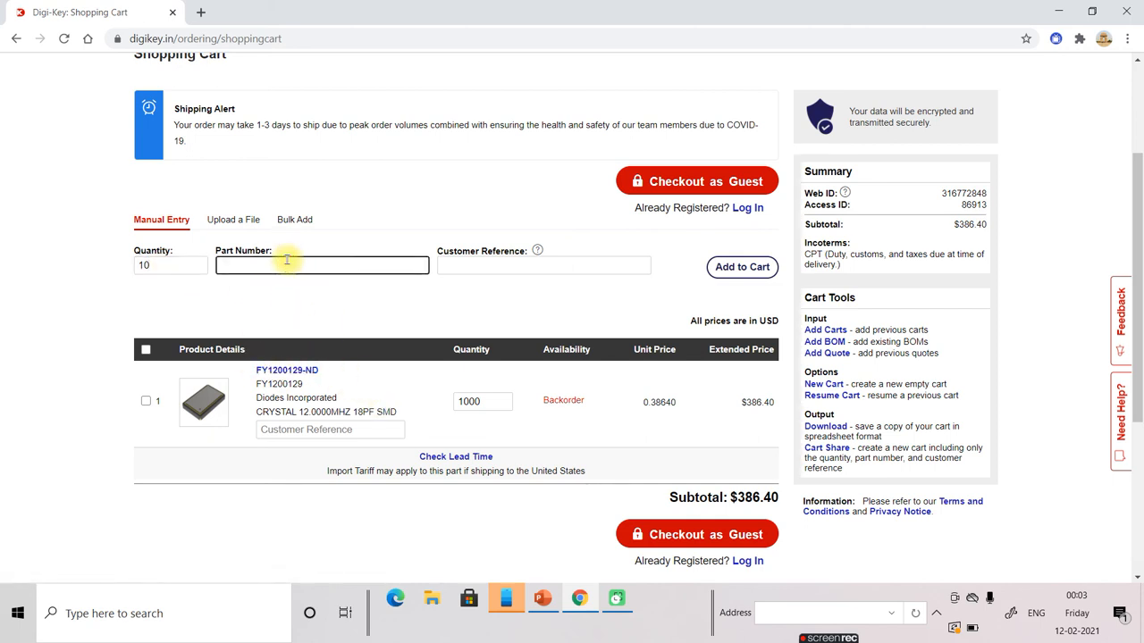
pyautogui.write('FY1200129-ND')
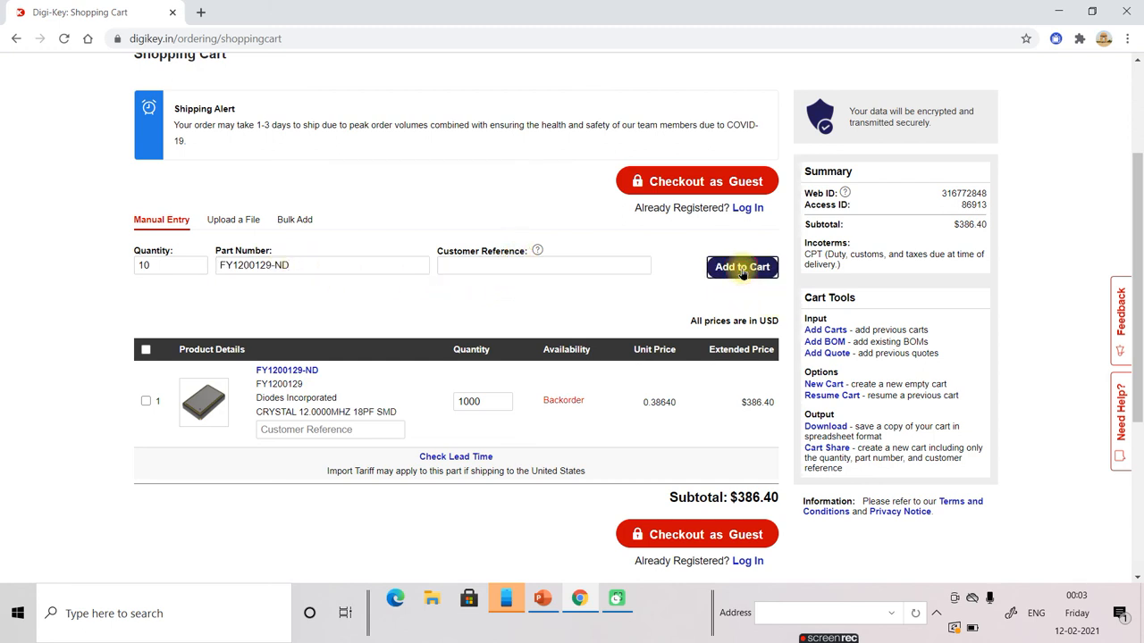
pyautogui.click(741, 268)
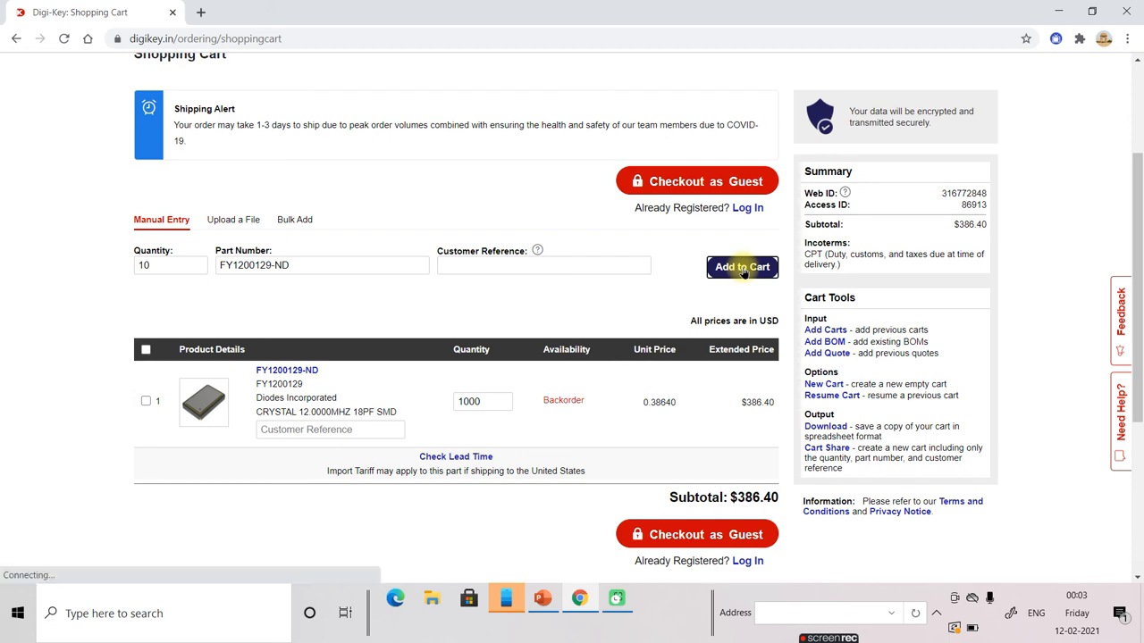
pyautogui.click(744, 268)
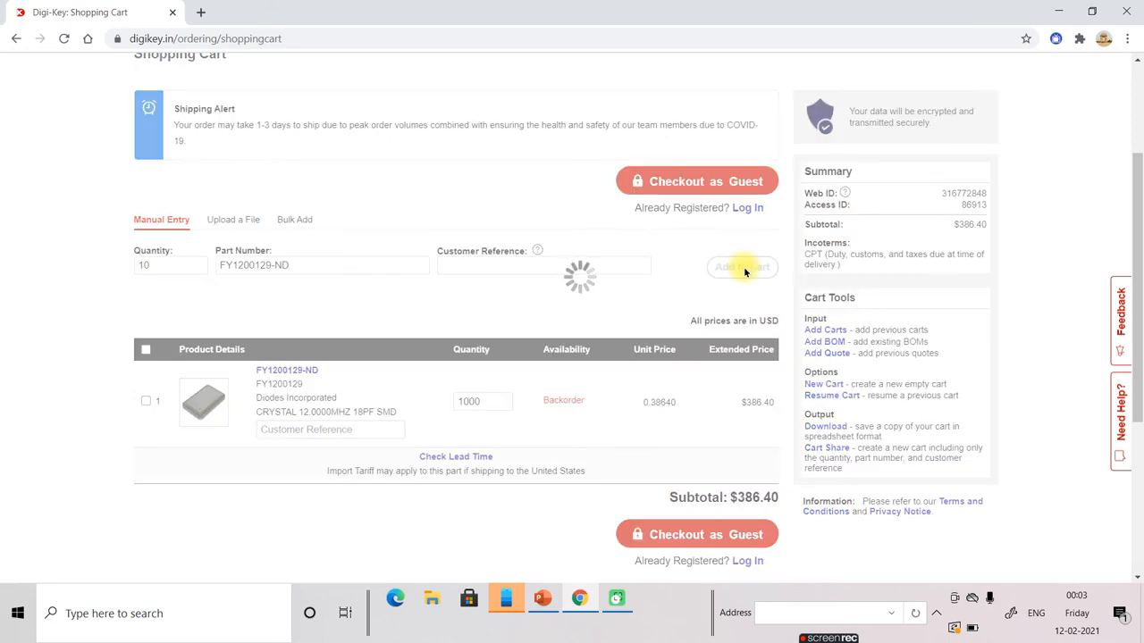
pyautogui.click(744, 268)
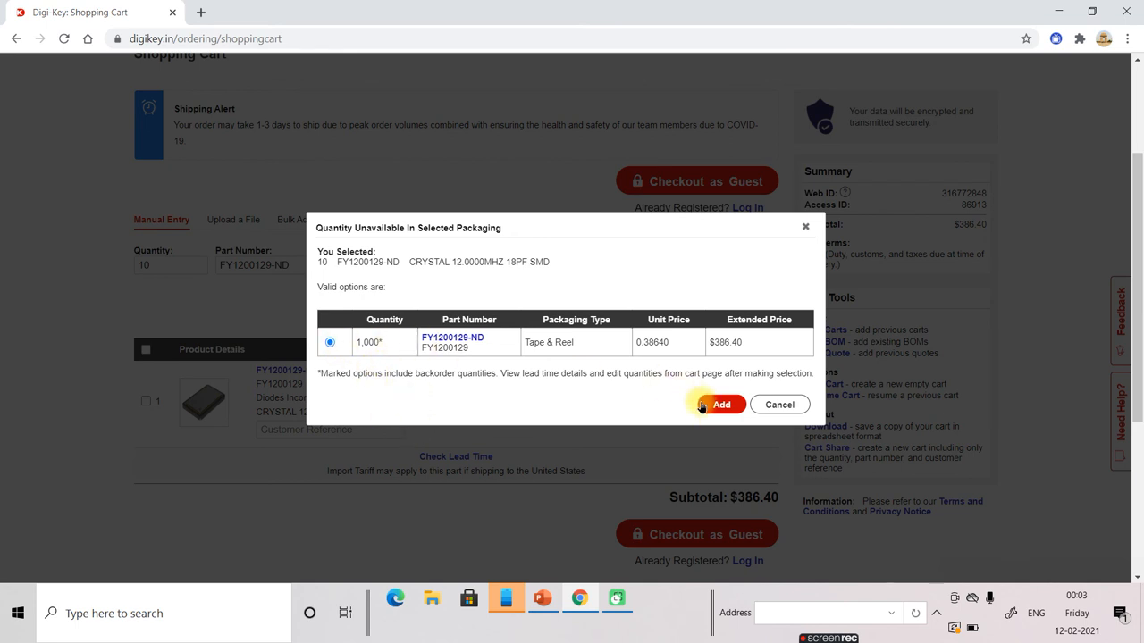
pyautogui.moveTo(356, 357)
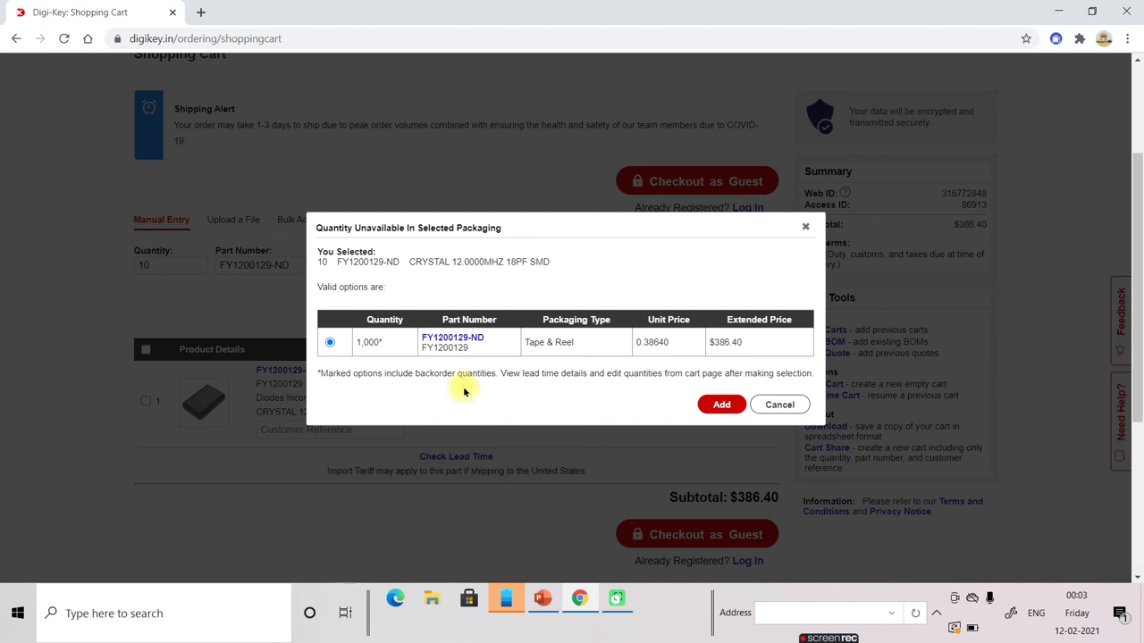
pyautogui.moveTo(472, 358)
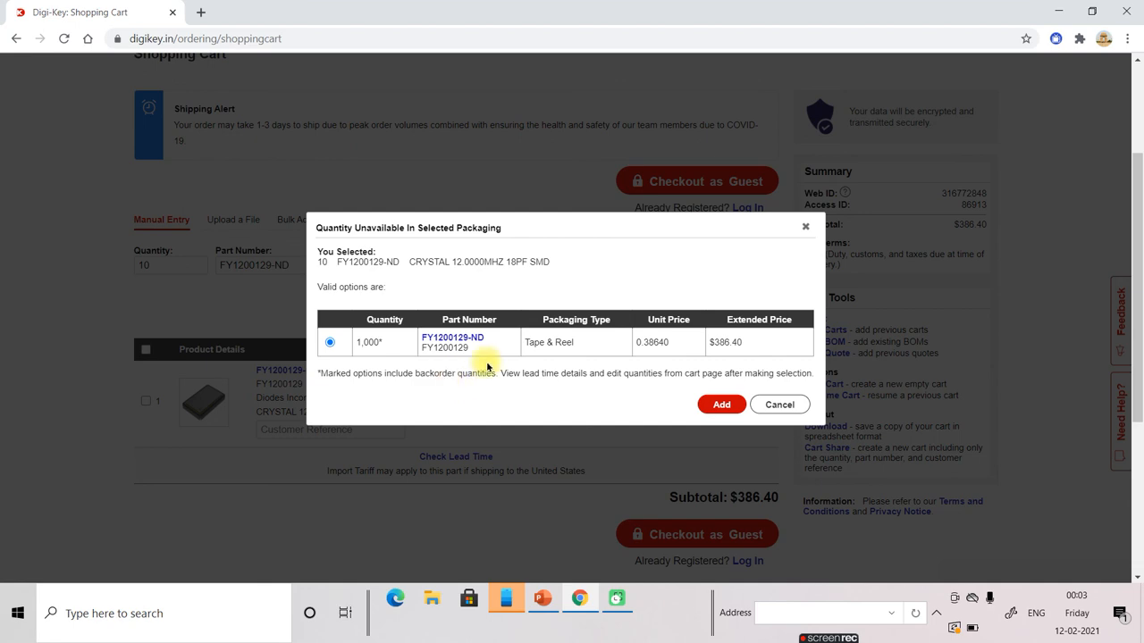
# Step: Accept the 1,000-piece Tape & Reel option, adding a second line and raising the subtotal to $772.80
pyautogui.click(722, 404)
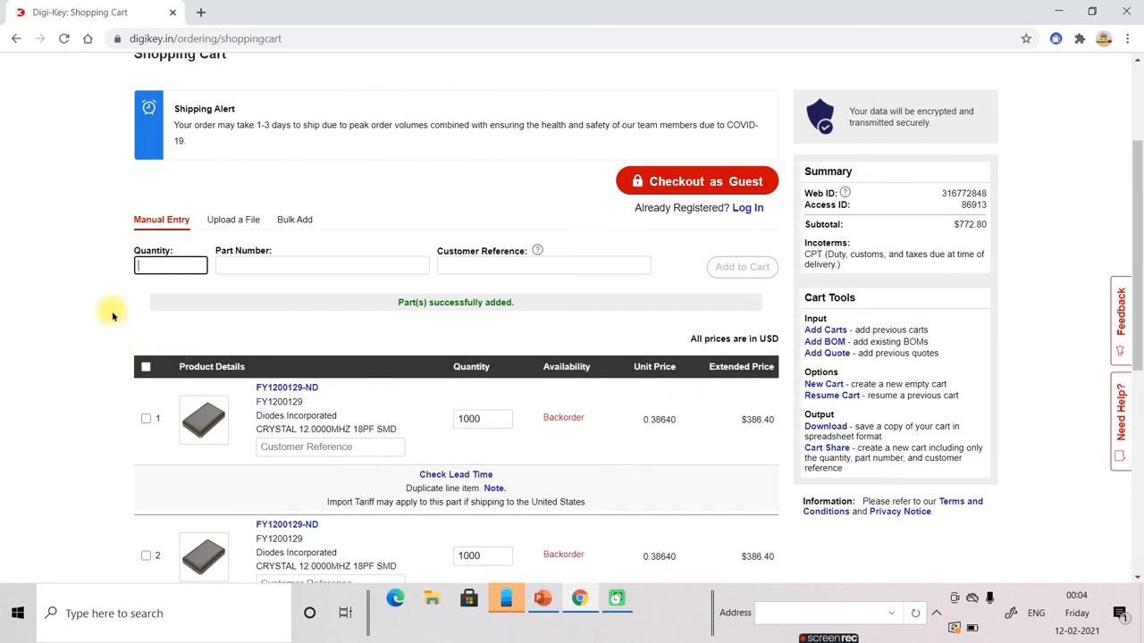
pyautogui.scroll(-3)
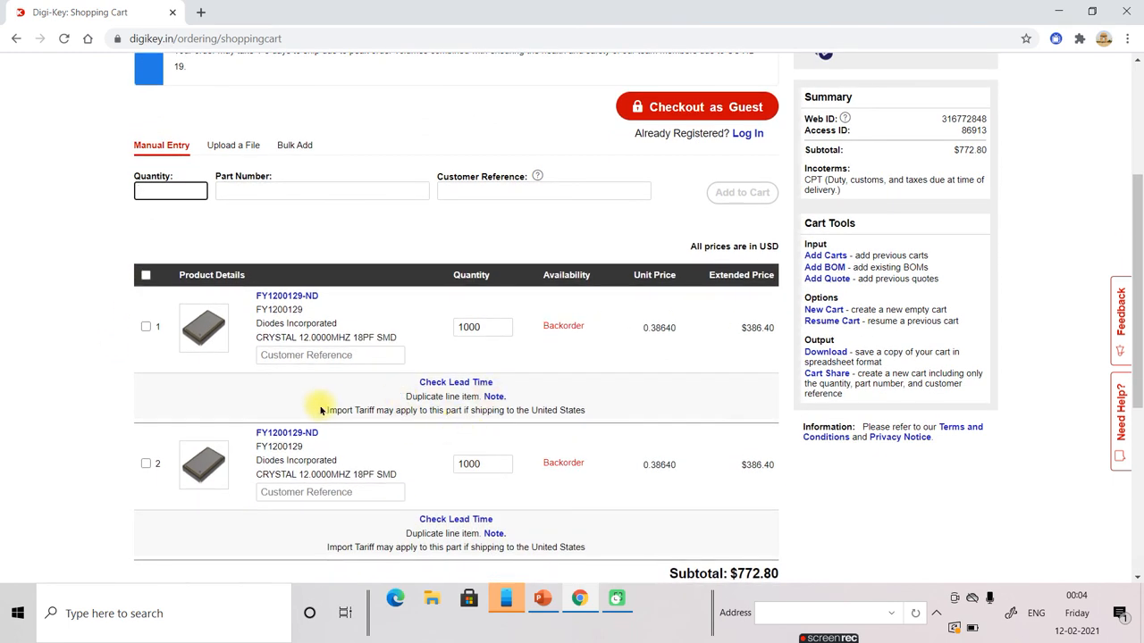
pyautogui.moveTo(426, 418)
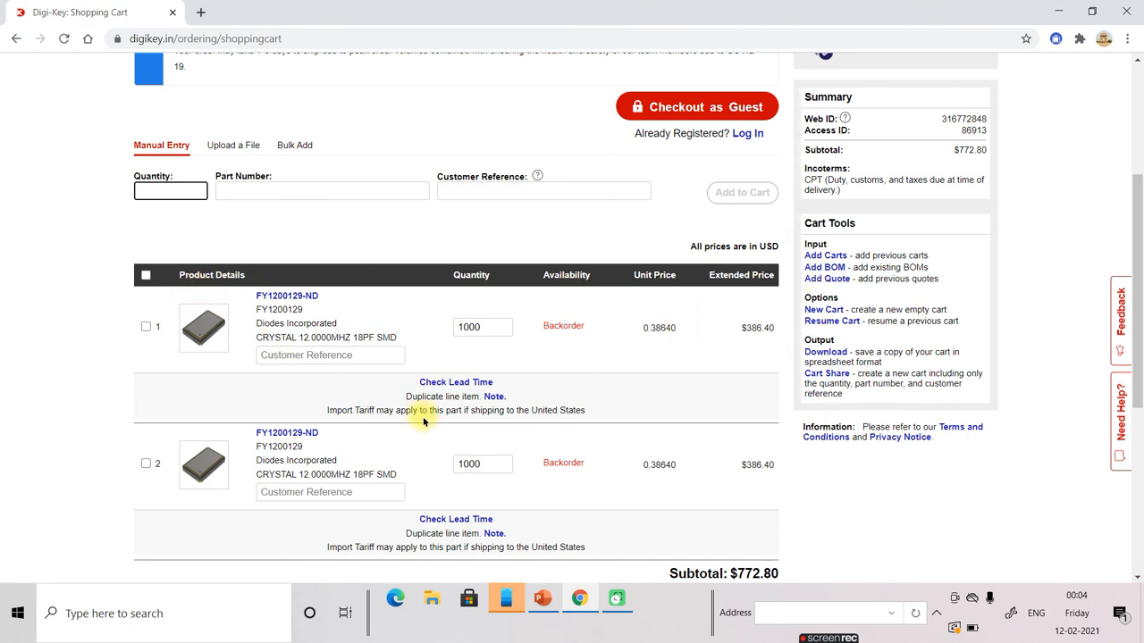
pyautogui.scroll(-3)
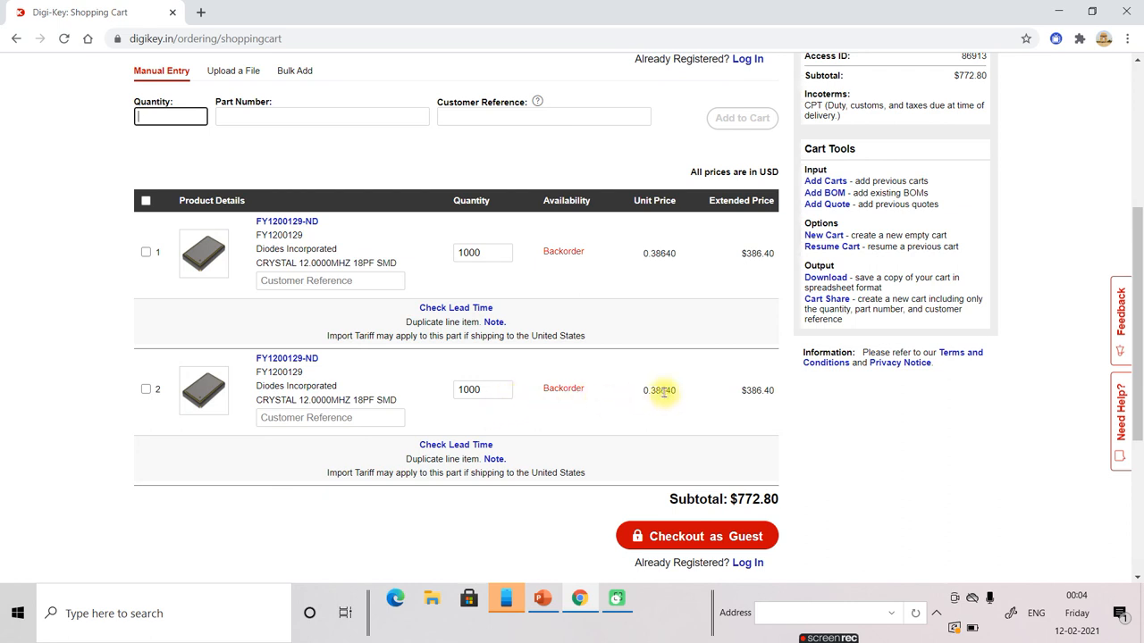
pyautogui.moveTo(157, 409)
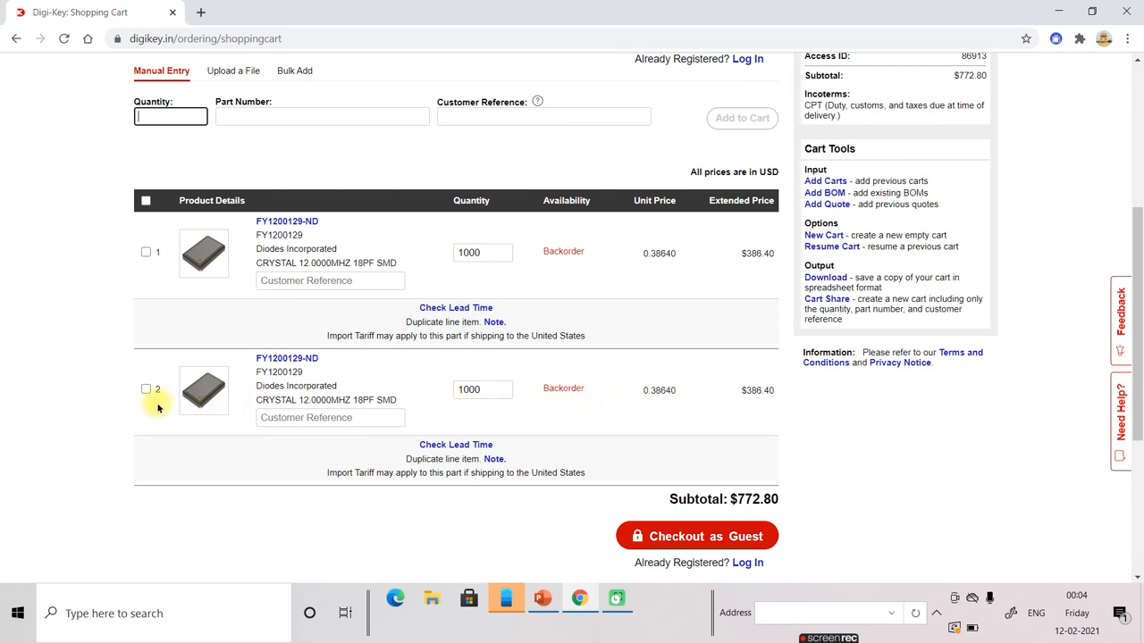
pyautogui.moveTo(665, 402)
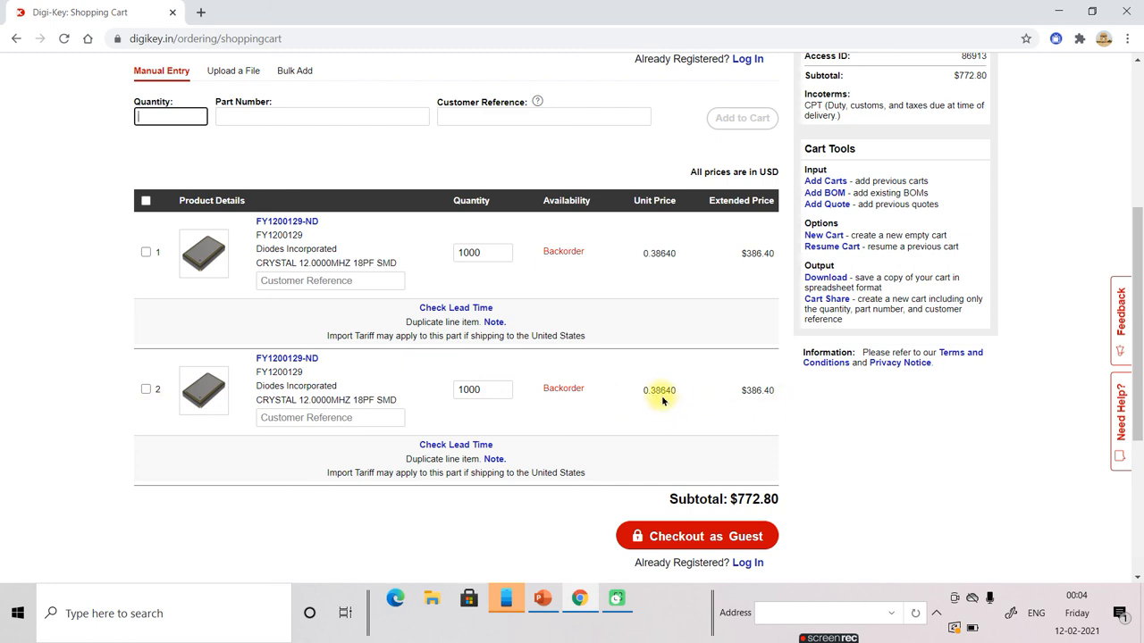
pyautogui.moveTo(770, 404)
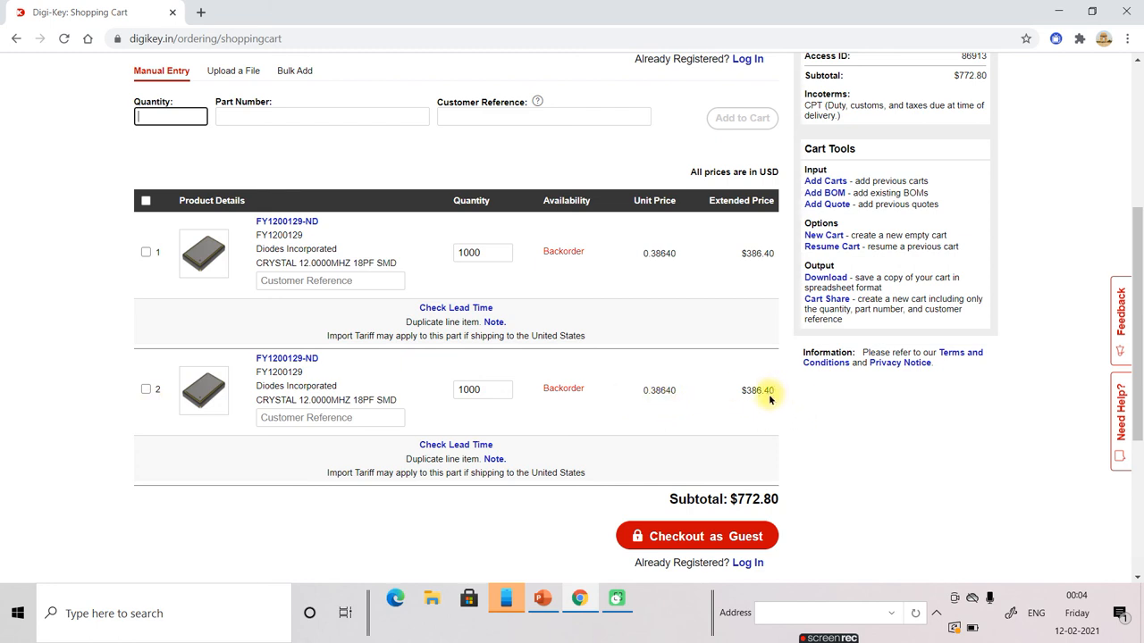
pyautogui.moveTo(483, 393)
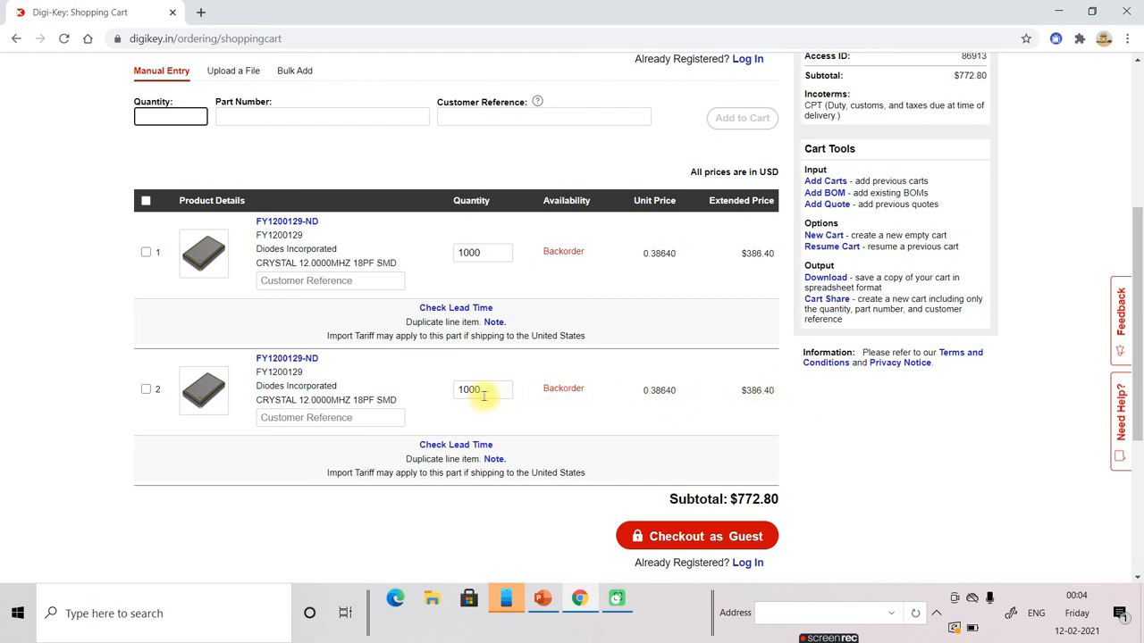
pyautogui.moveTo(767, 401)
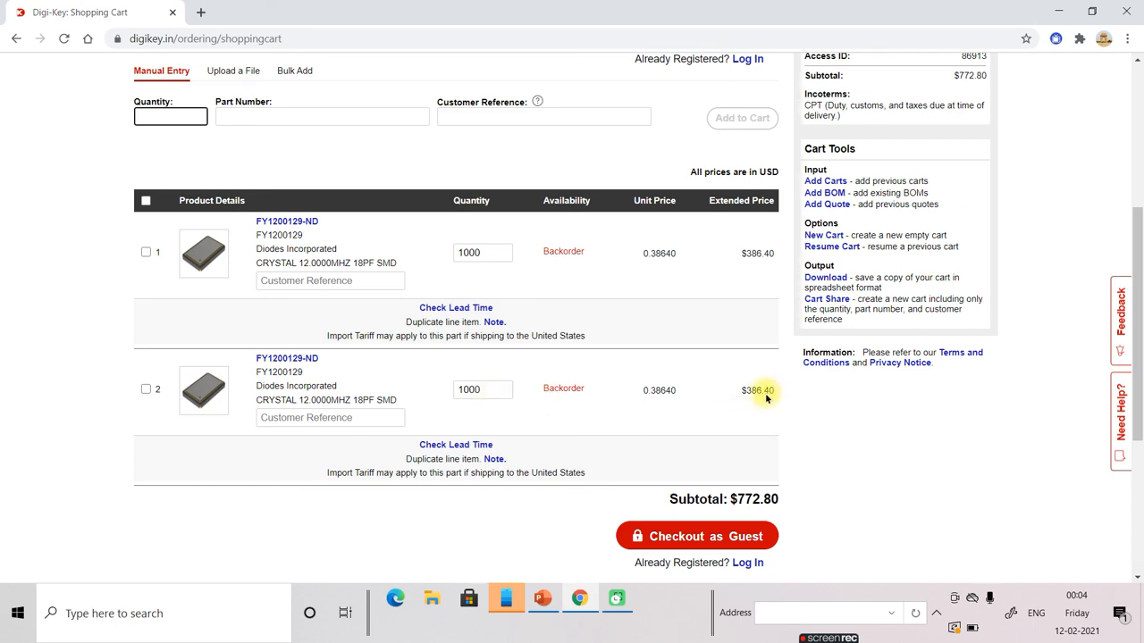
pyautogui.moveTo(711, 436)
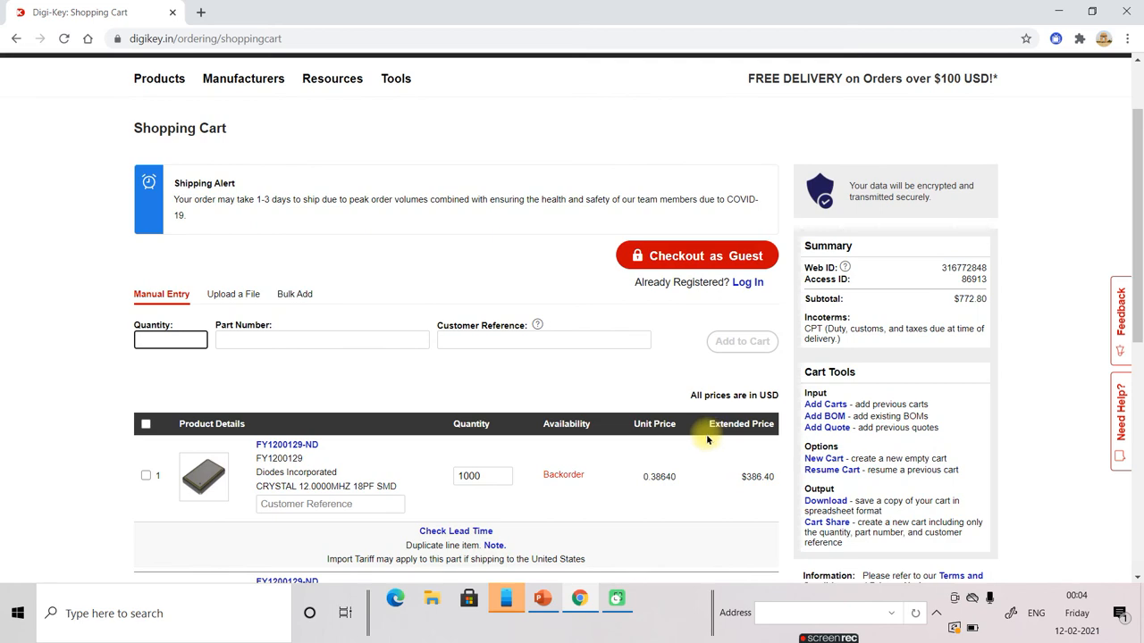
pyautogui.scroll(-3)
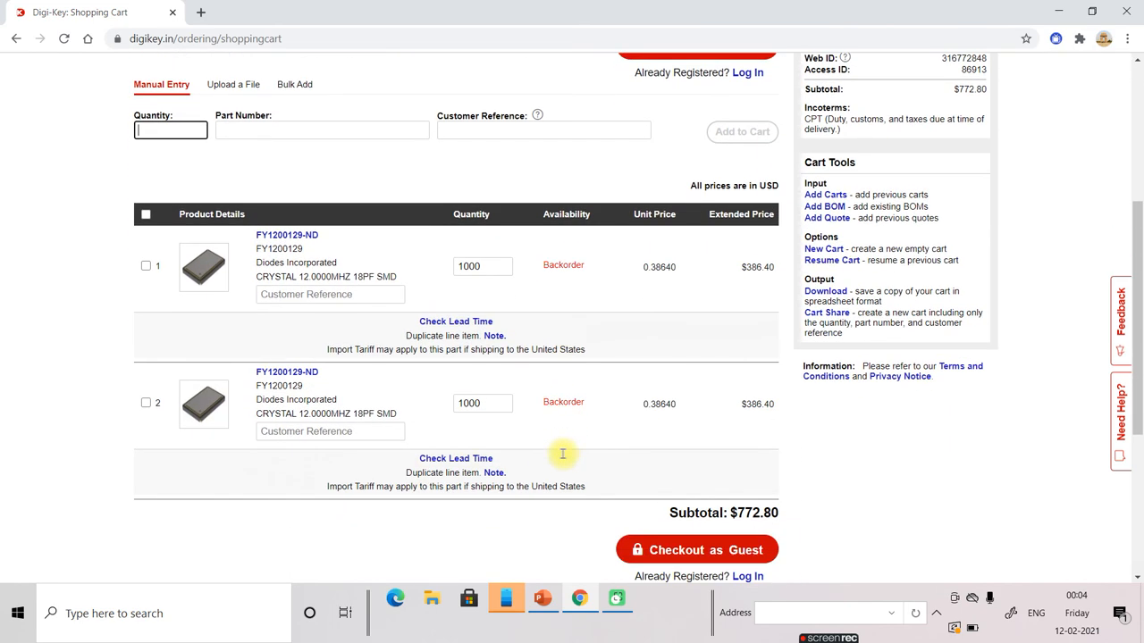
pyautogui.scroll(-3)
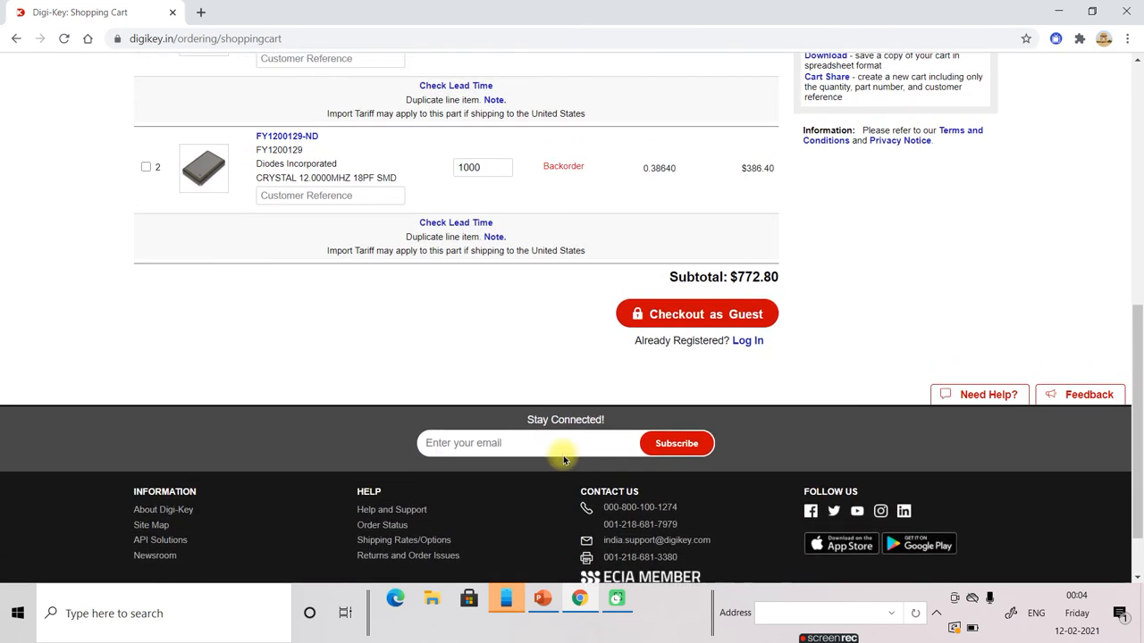